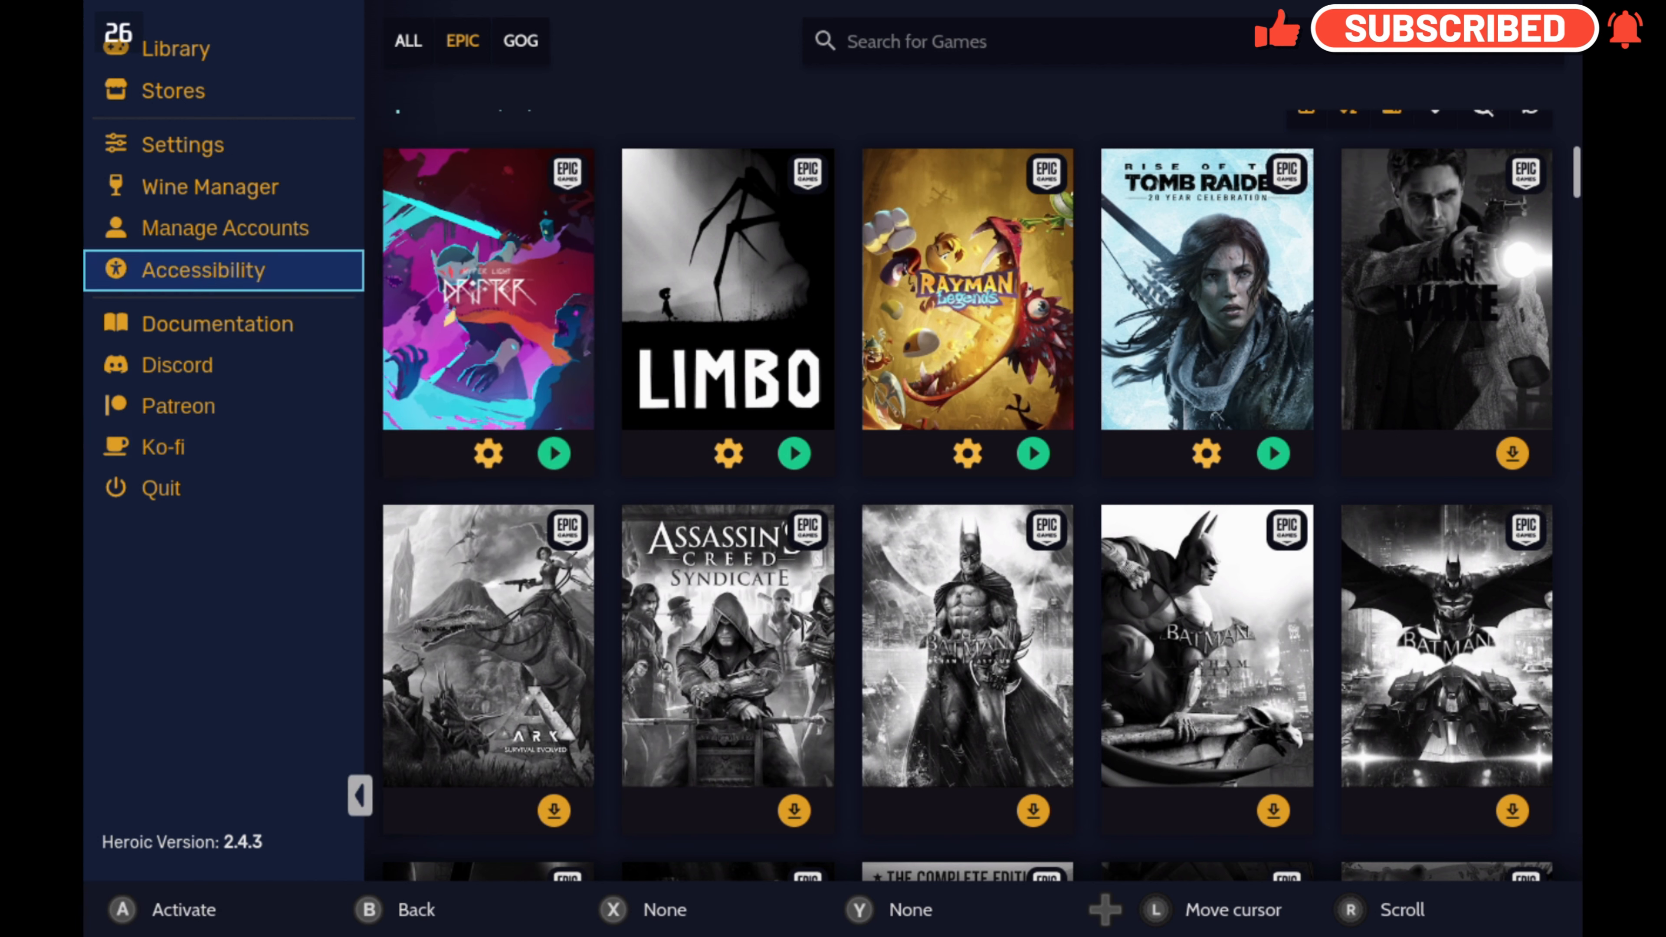
# Quit Heroic from the sidebar and return to the Gaming Mode home screen.
pyautogui.click(176, 48)
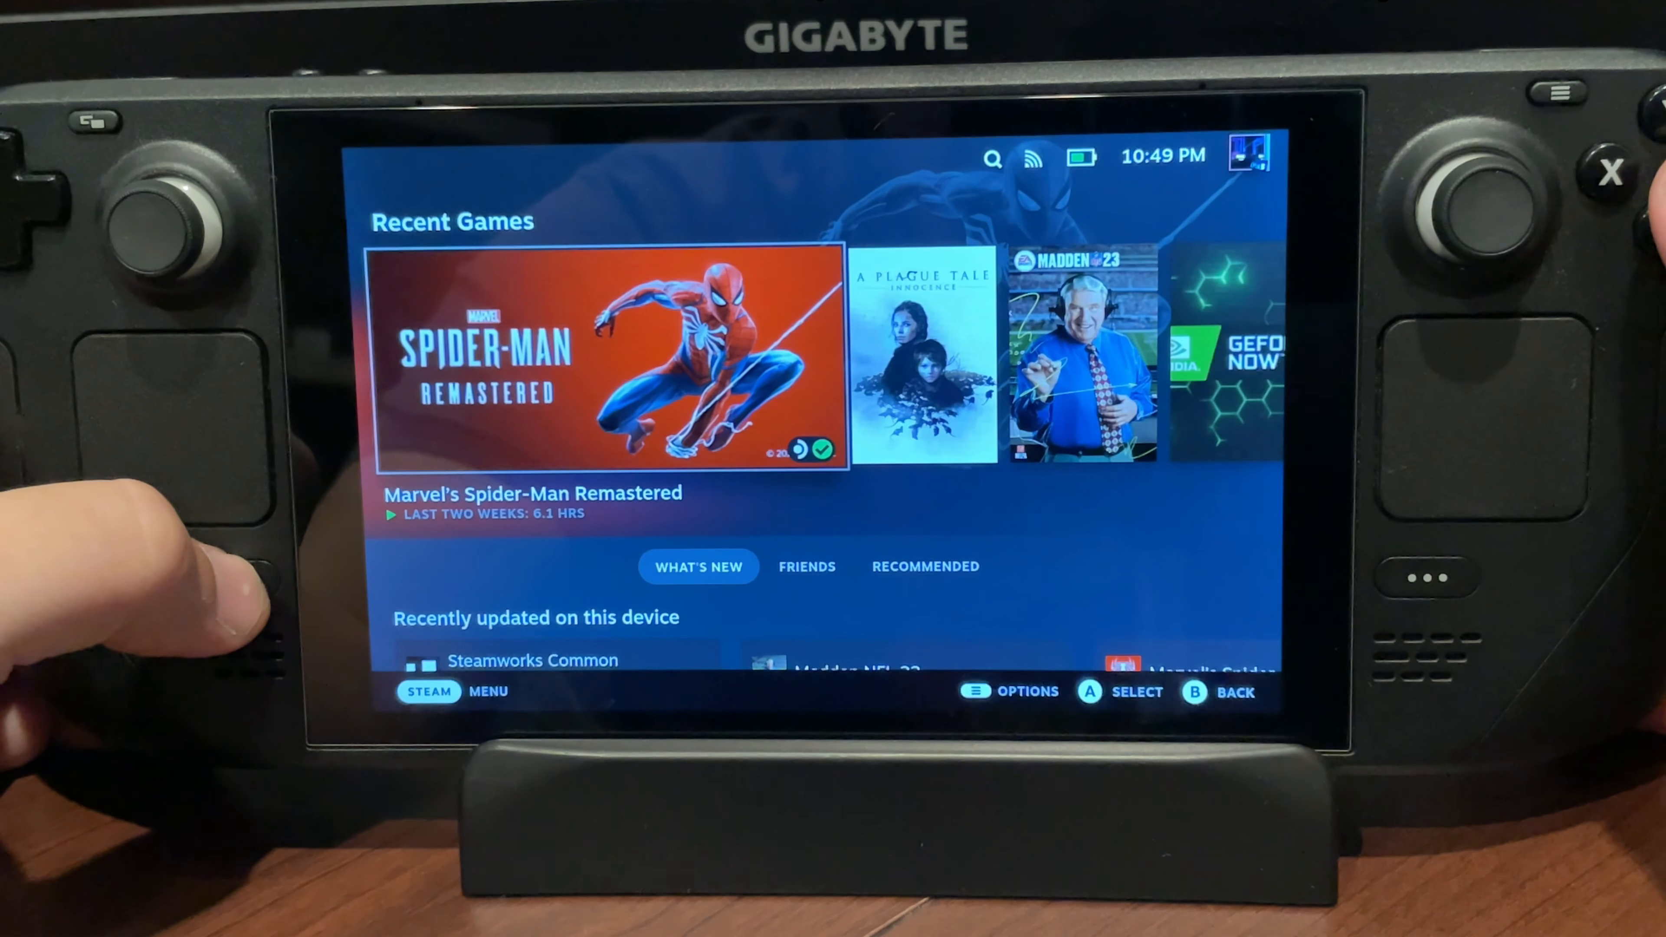
# Use the Steam menu's Power options to switch the Deck to Desktop Mode.
pyautogui.click(232, 578)
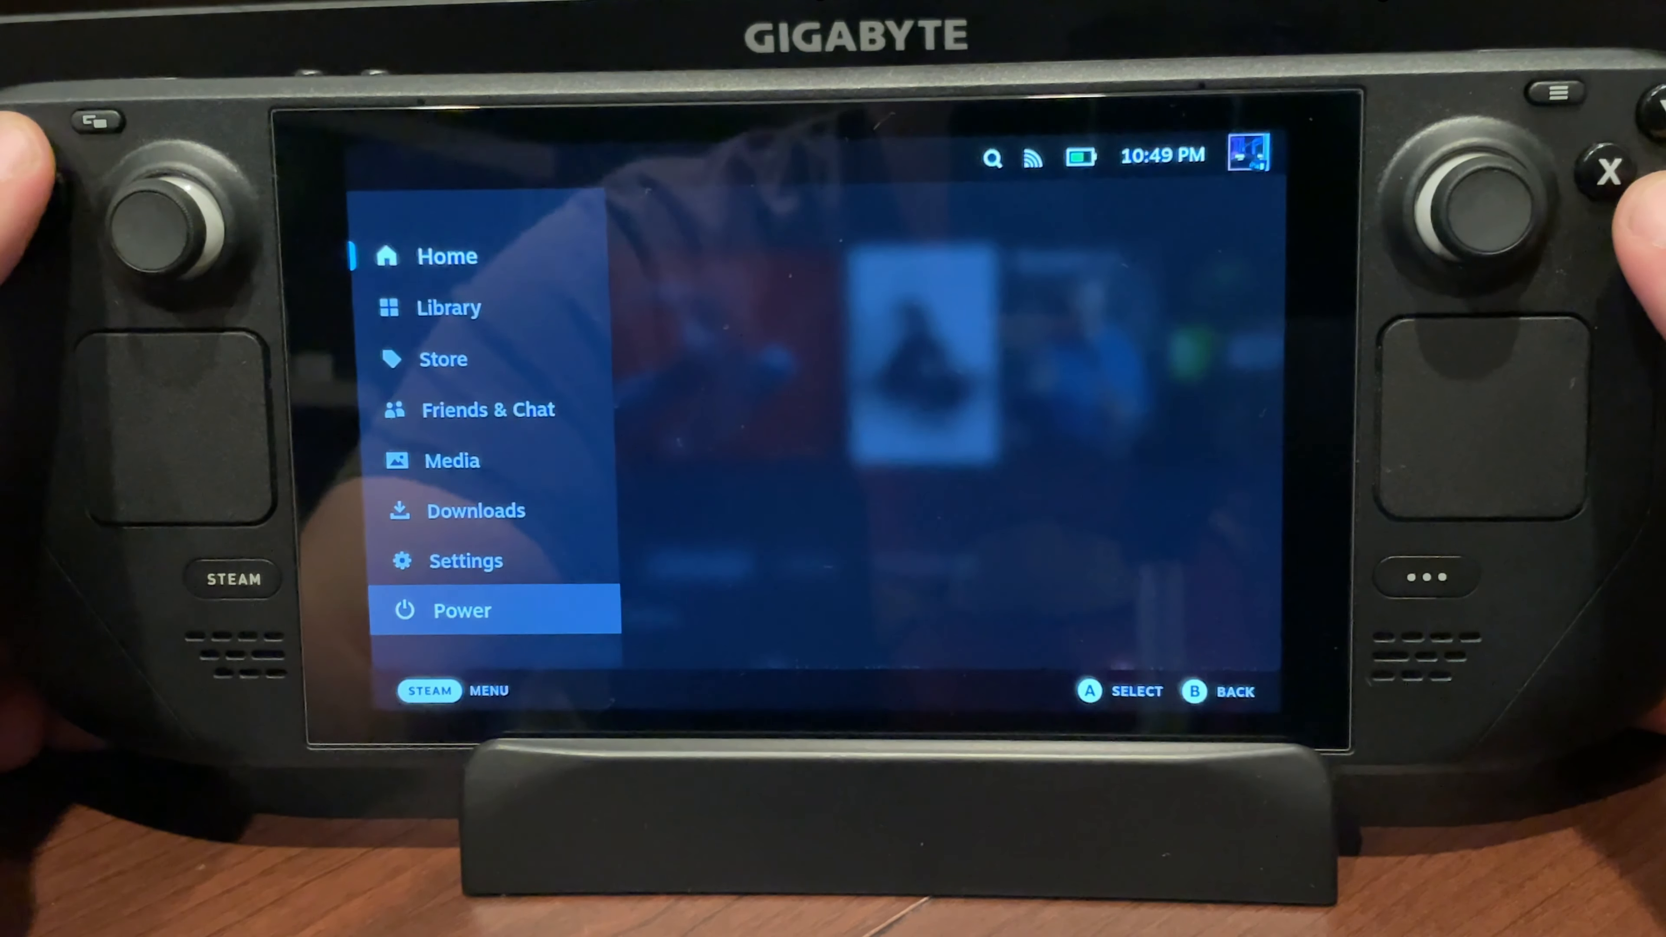
pyautogui.click(460, 610)
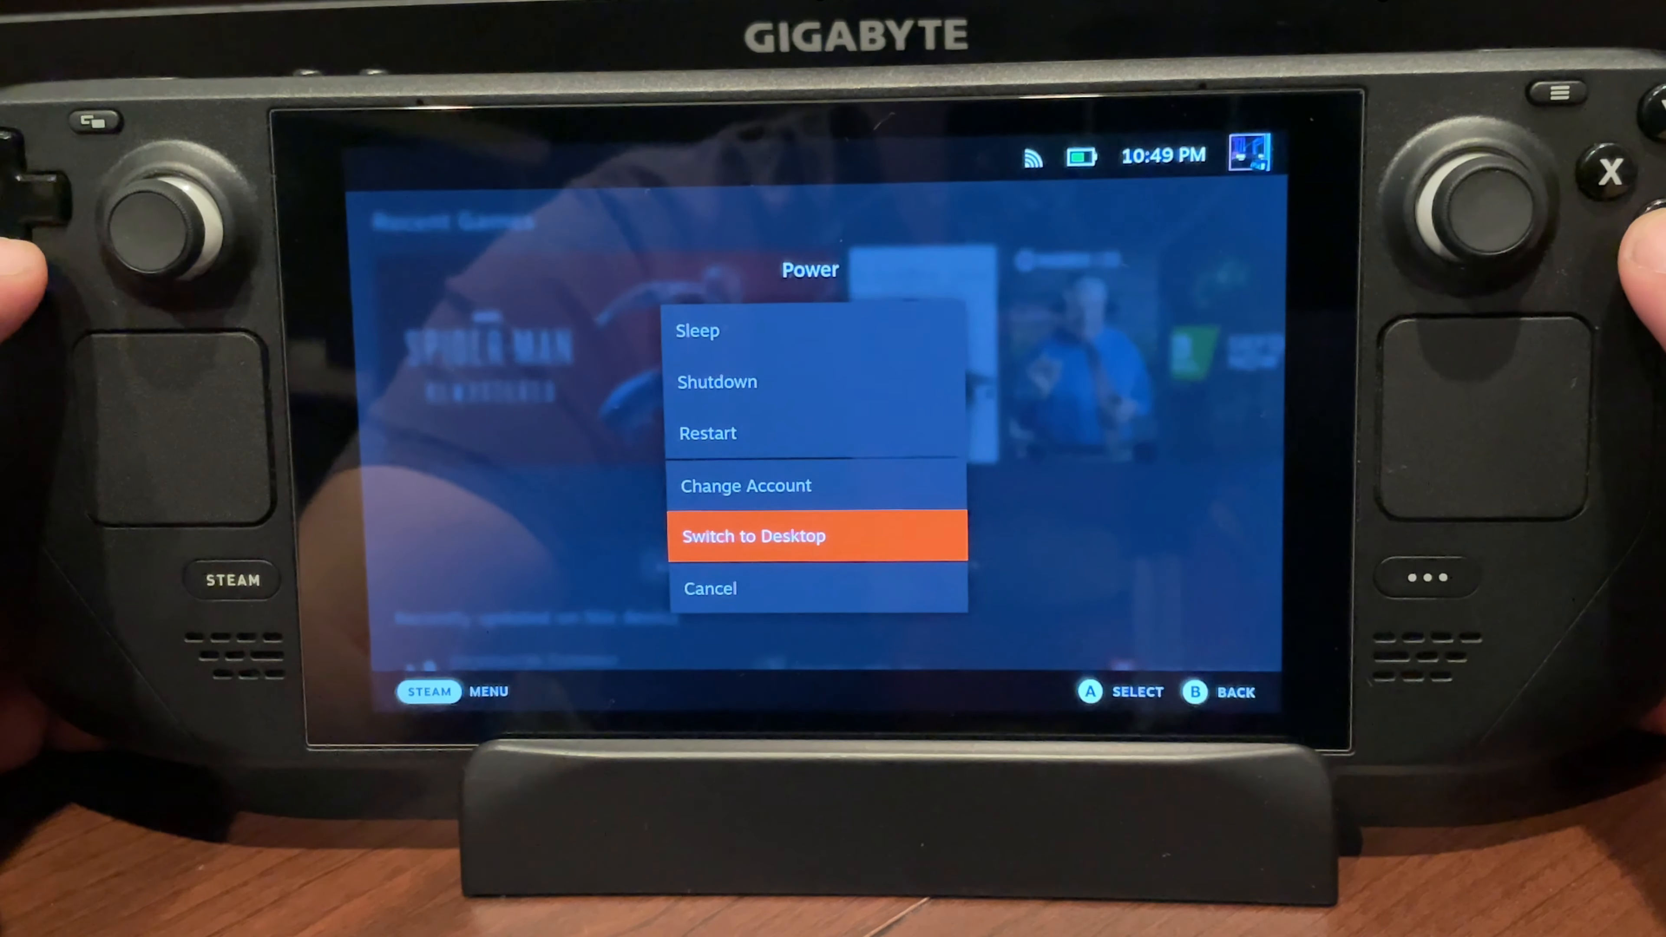
pyautogui.click(817, 536)
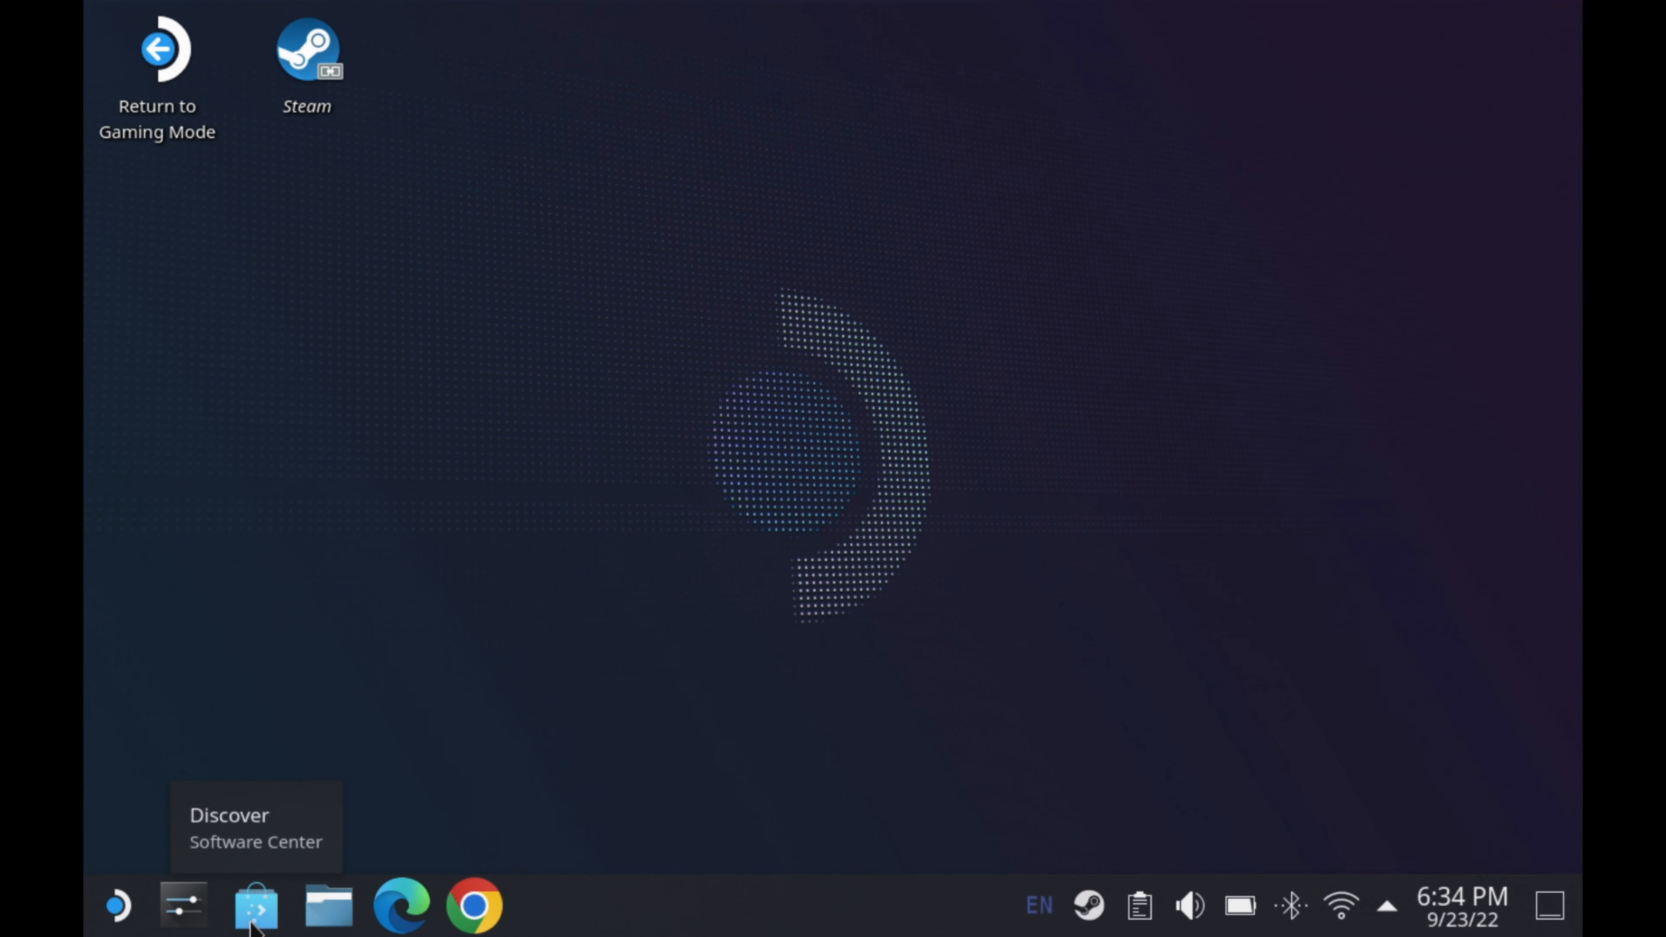
# Launch Discover and open ProtonUp-Qt's page from the Installed list.
pyautogui.click(256, 905)
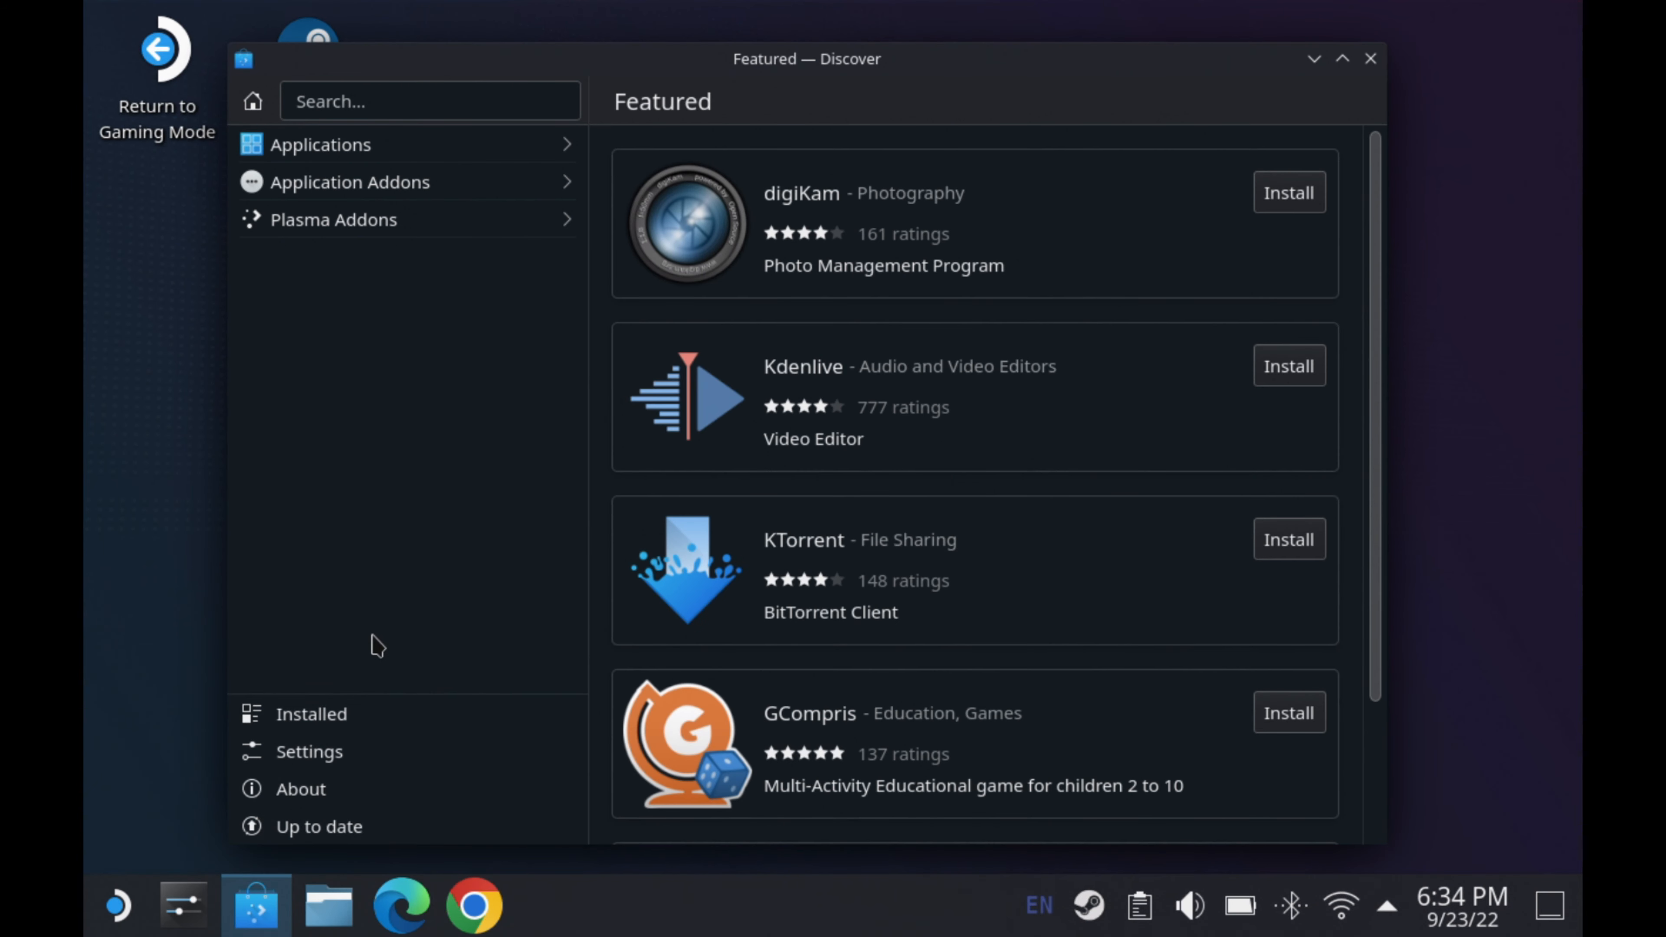
pyautogui.click(311, 714)
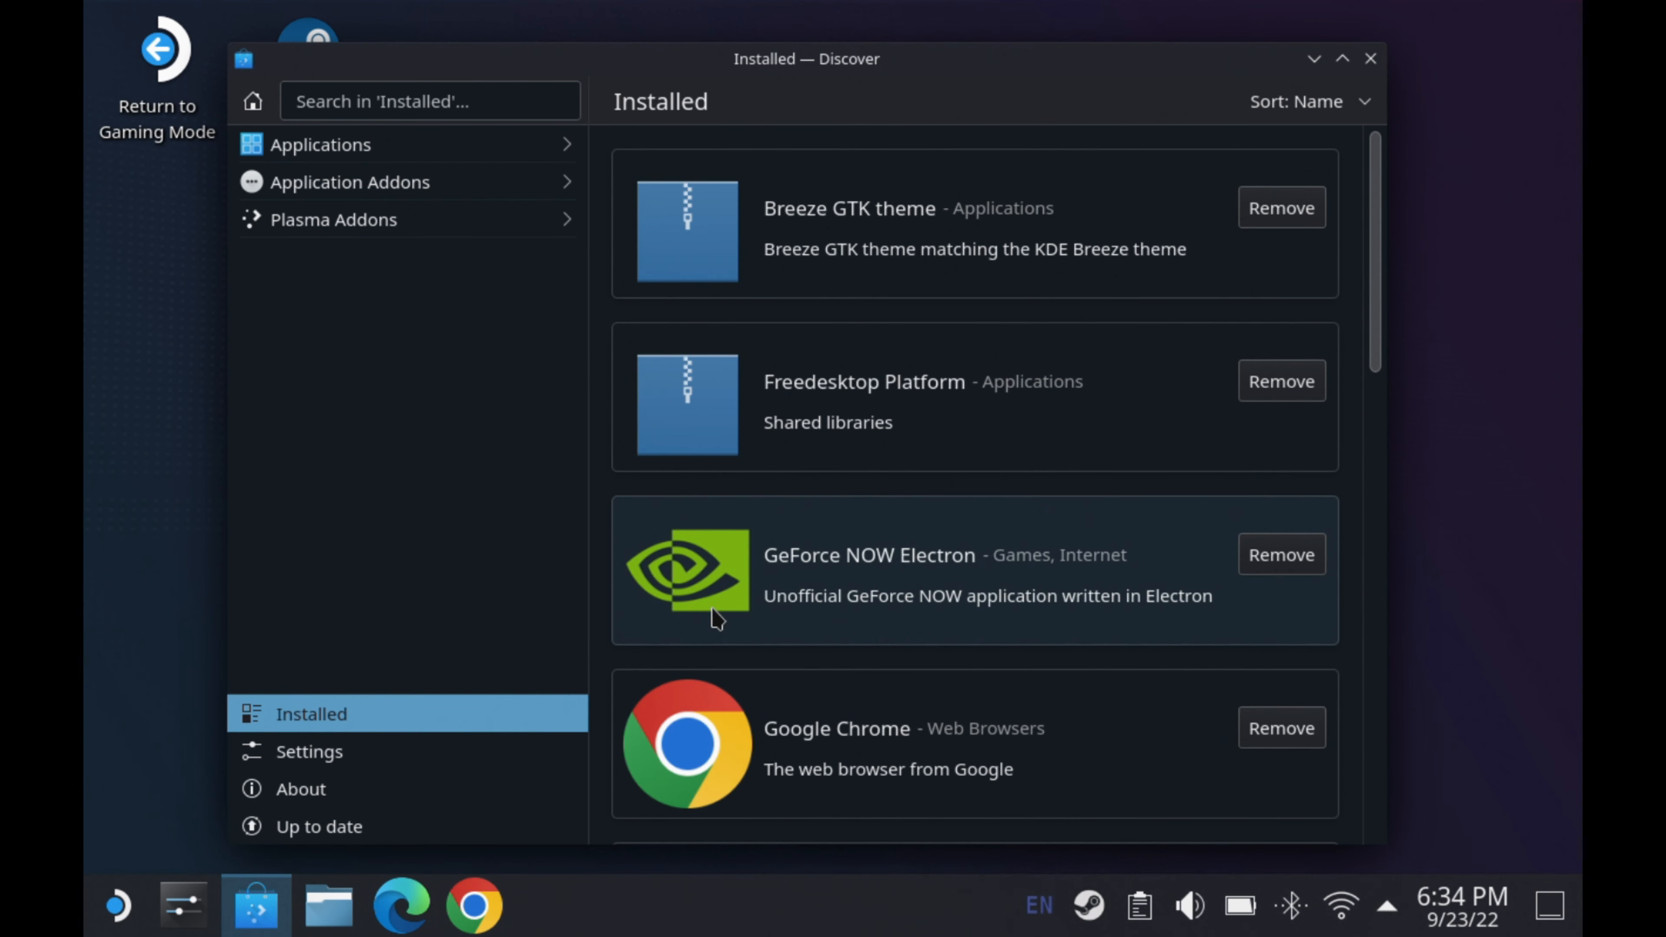
pyautogui.scroll(-3)
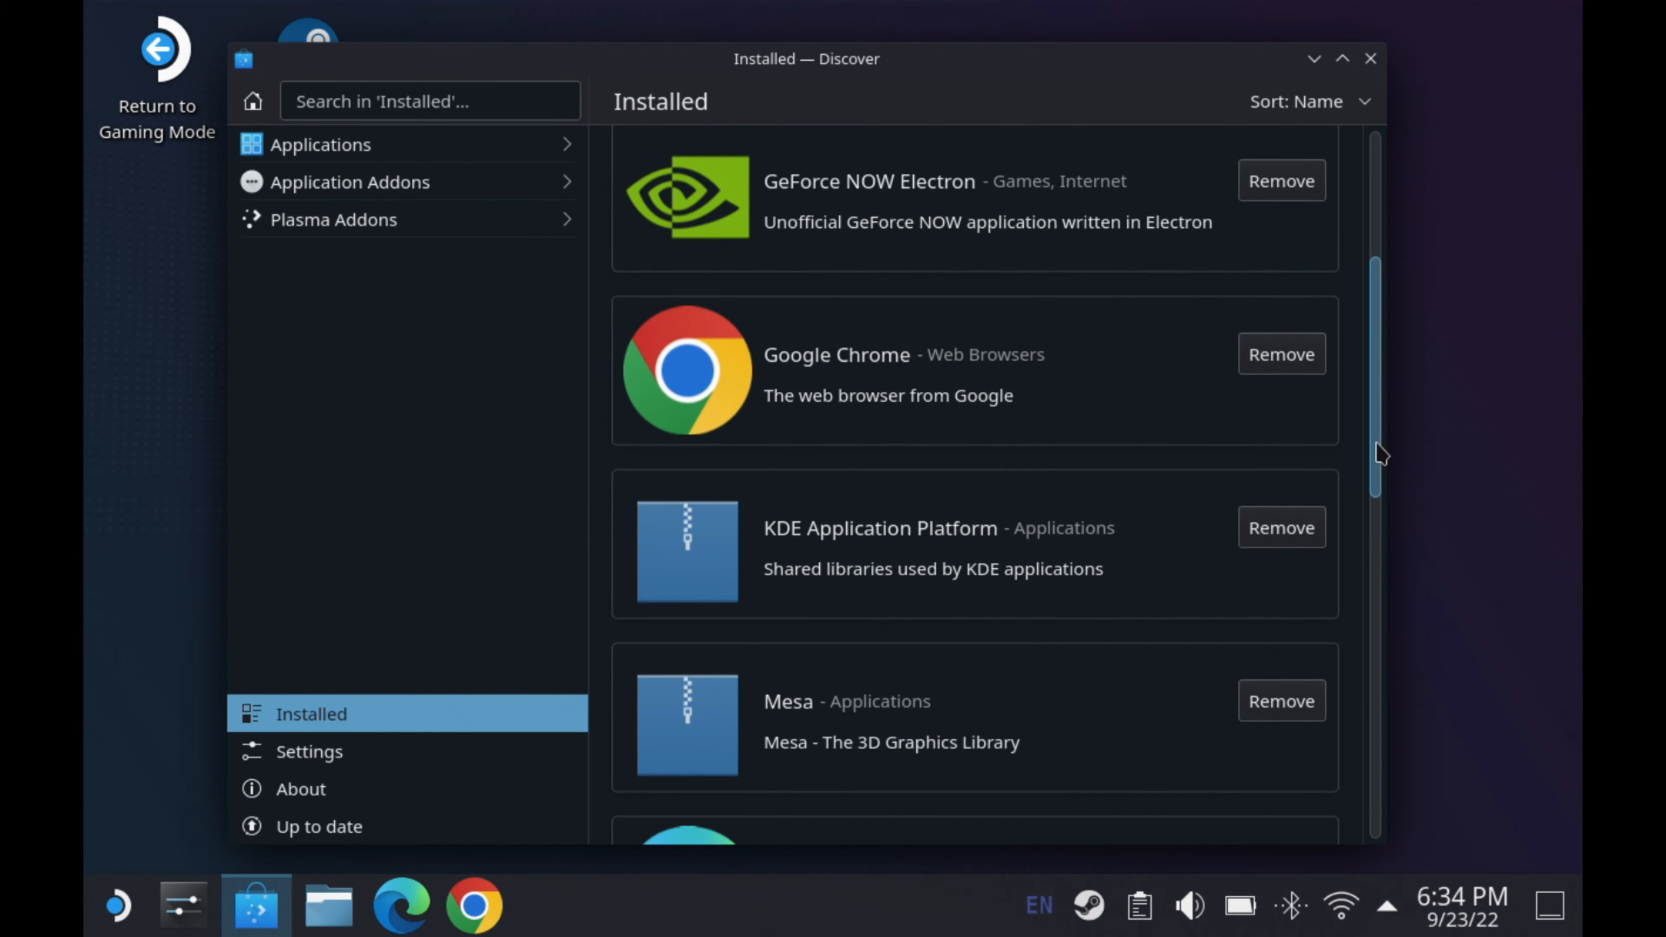
pyautogui.scroll(-3)
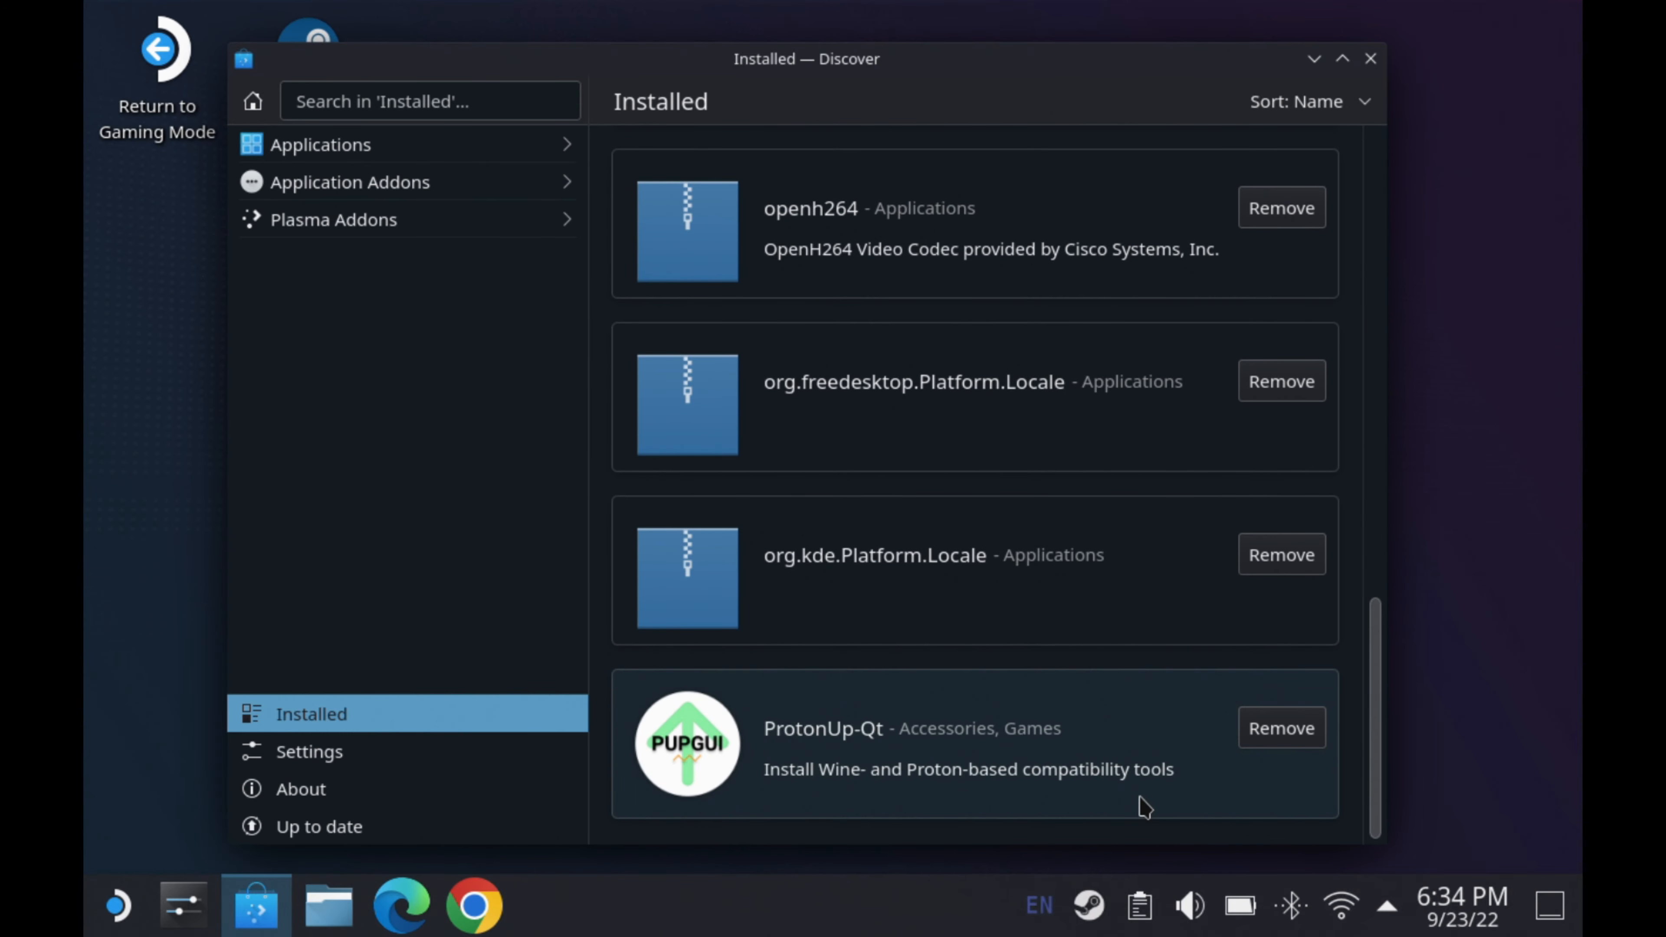
pyautogui.click(823, 728)
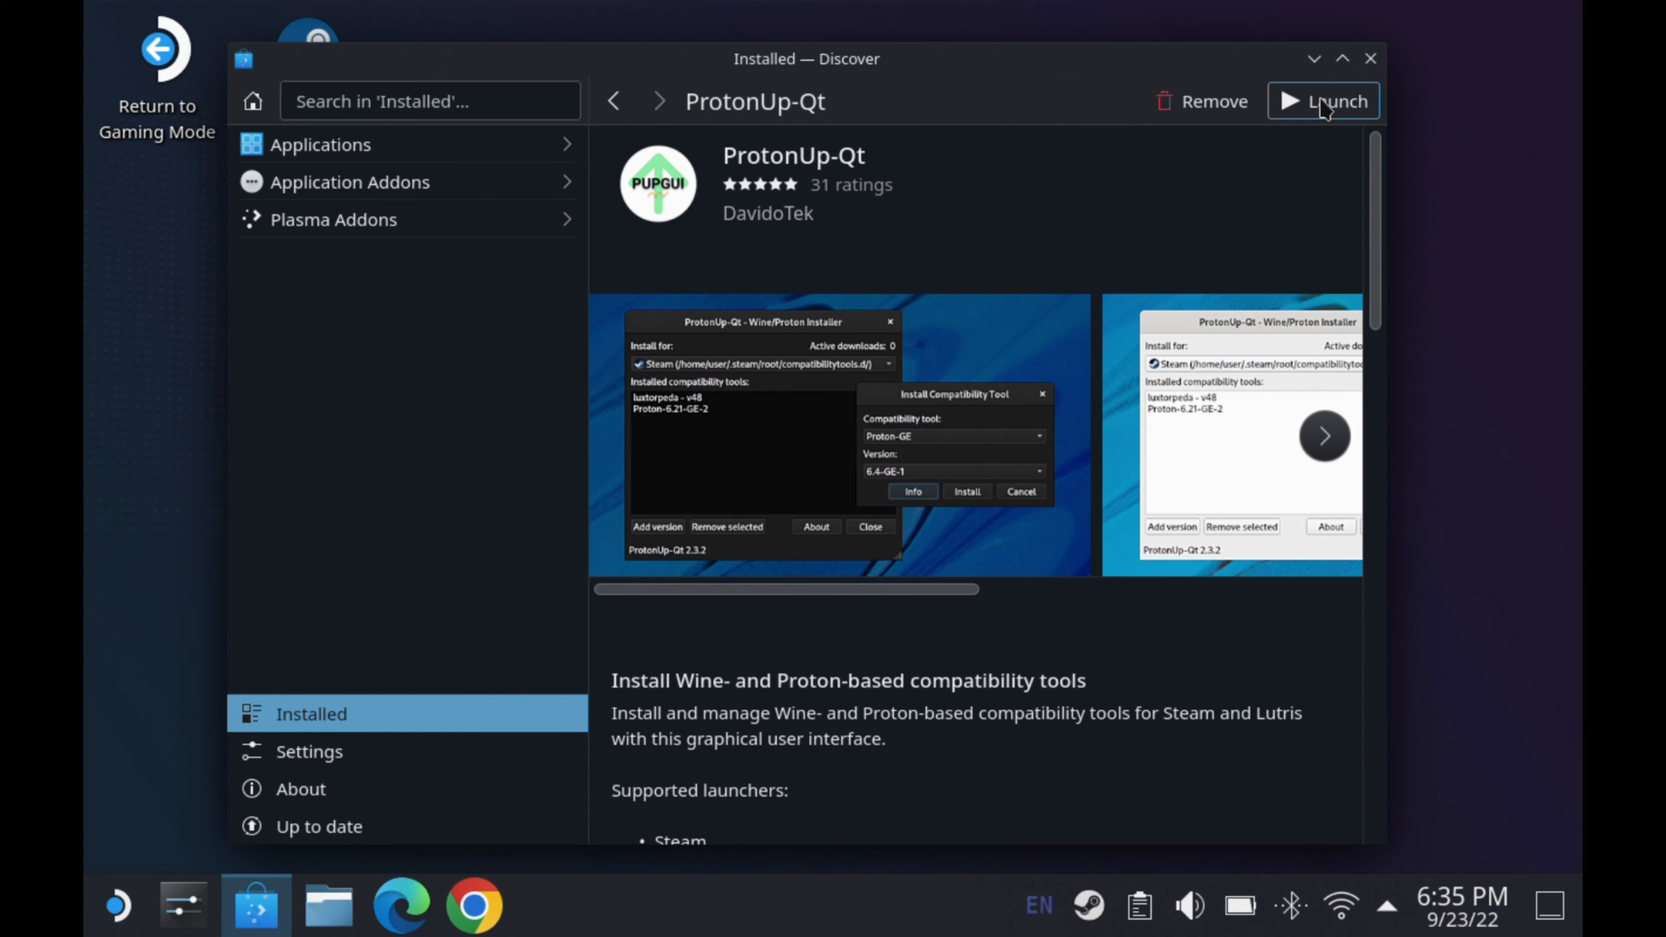
# Launch ProtonUp-Qt, install GE-Proton version GE-Proton7-35 for Steam, then close it.
pyautogui.click(1321, 99)
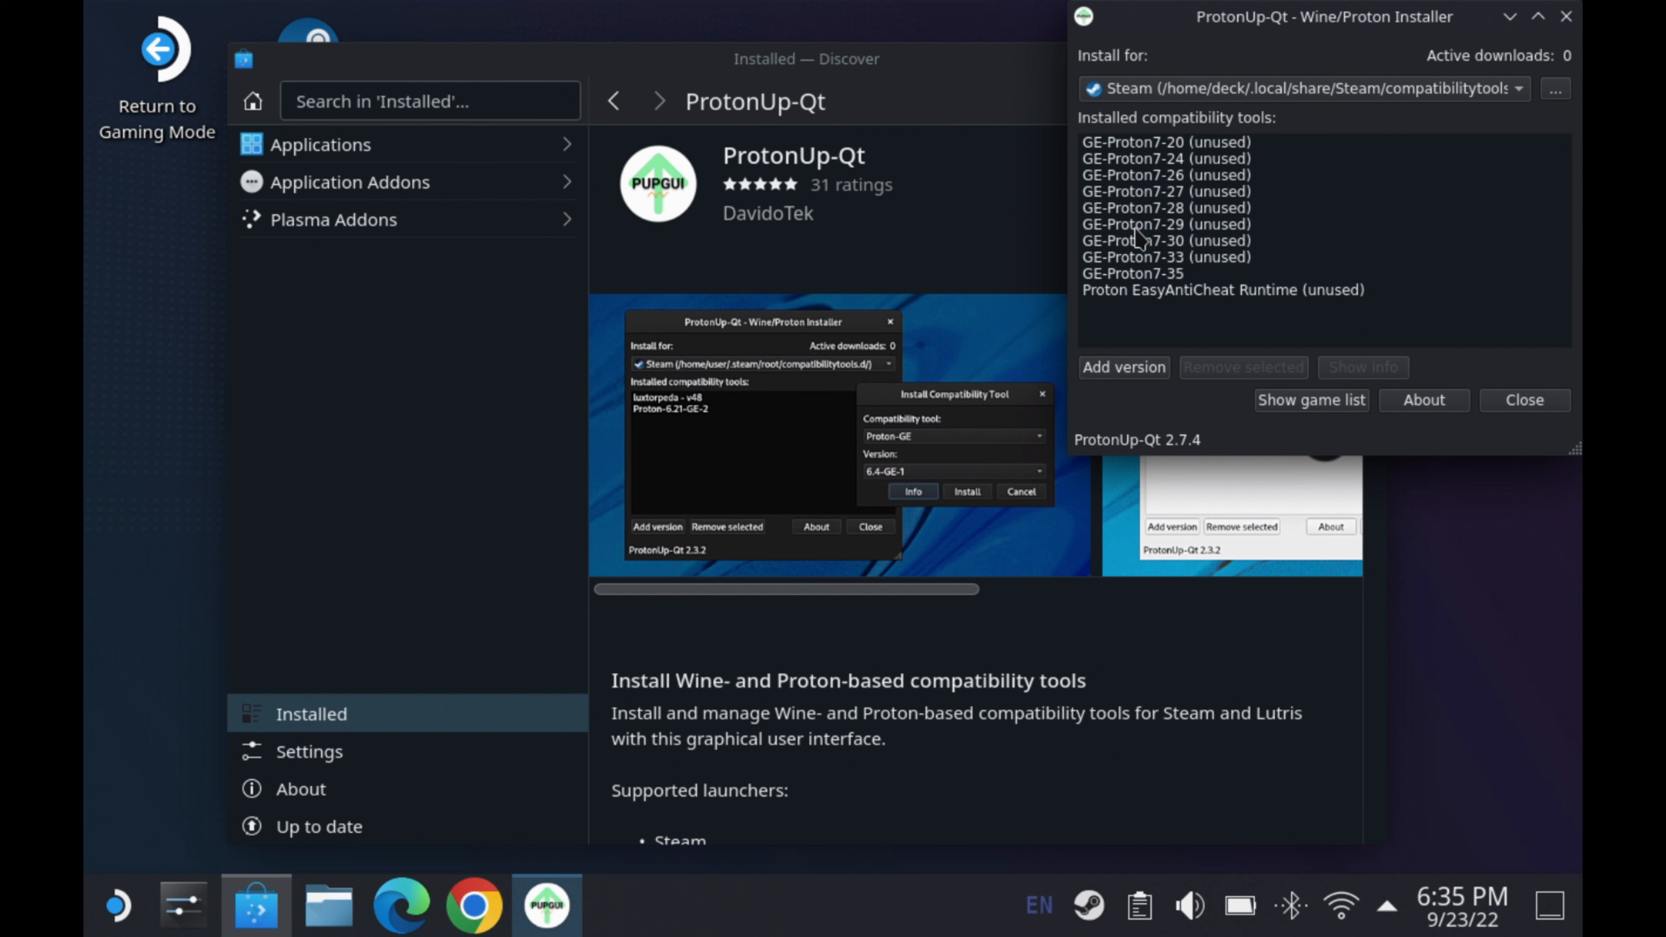
pyautogui.moveTo(1284, 227)
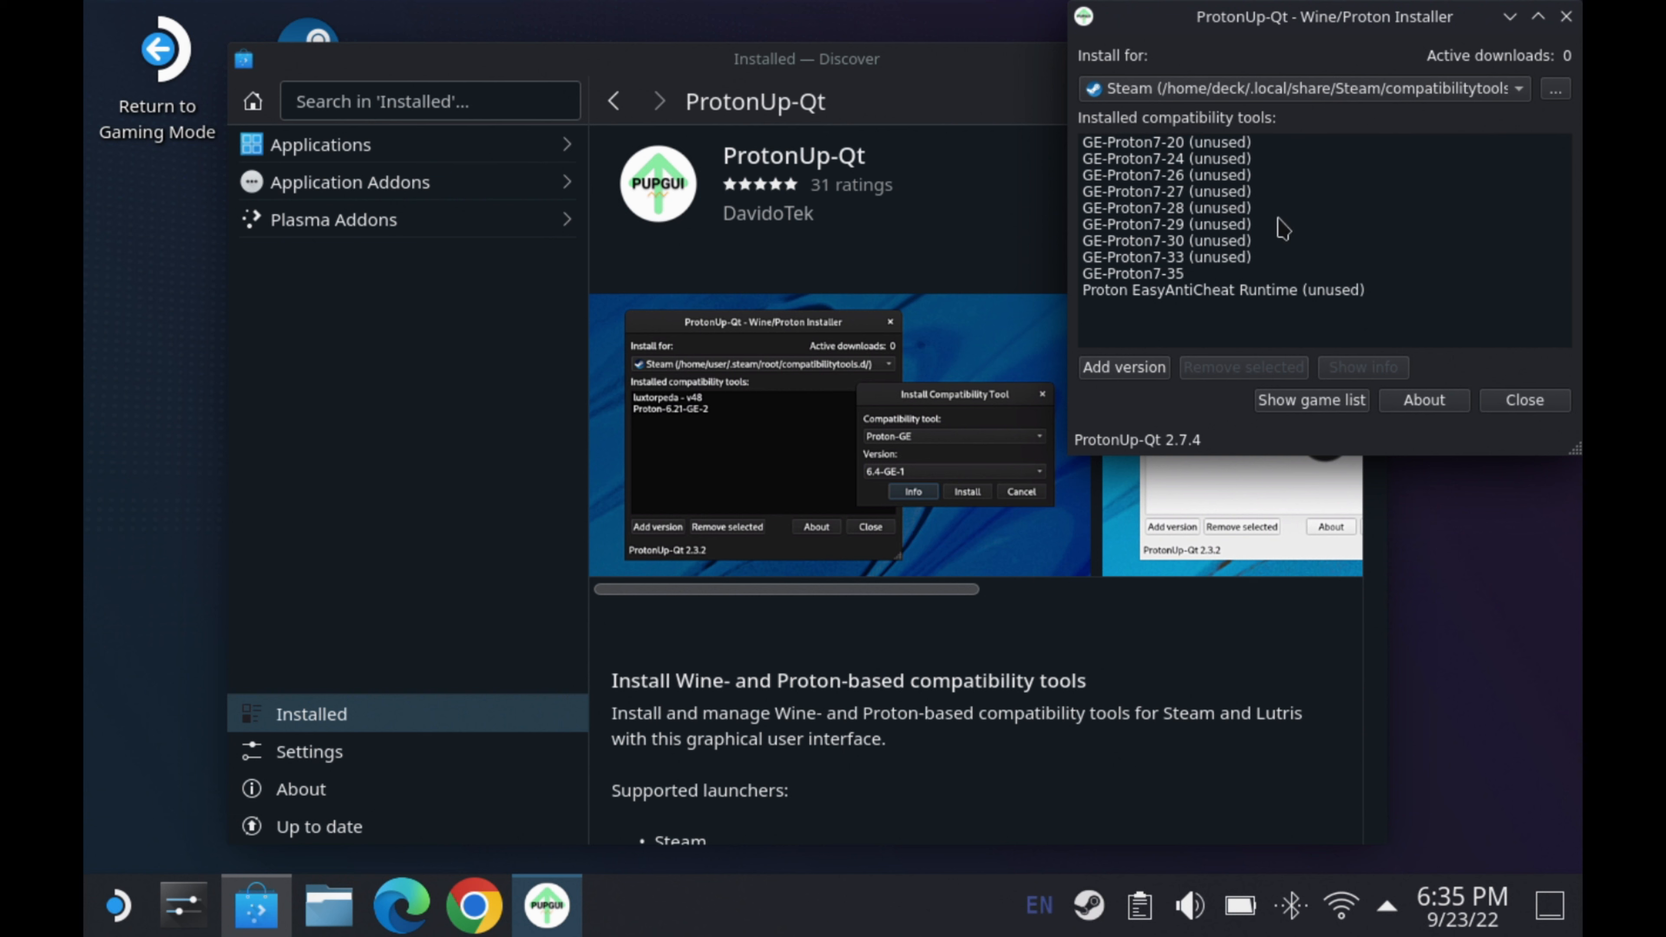
pyautogui.moveTo(1137, 385)
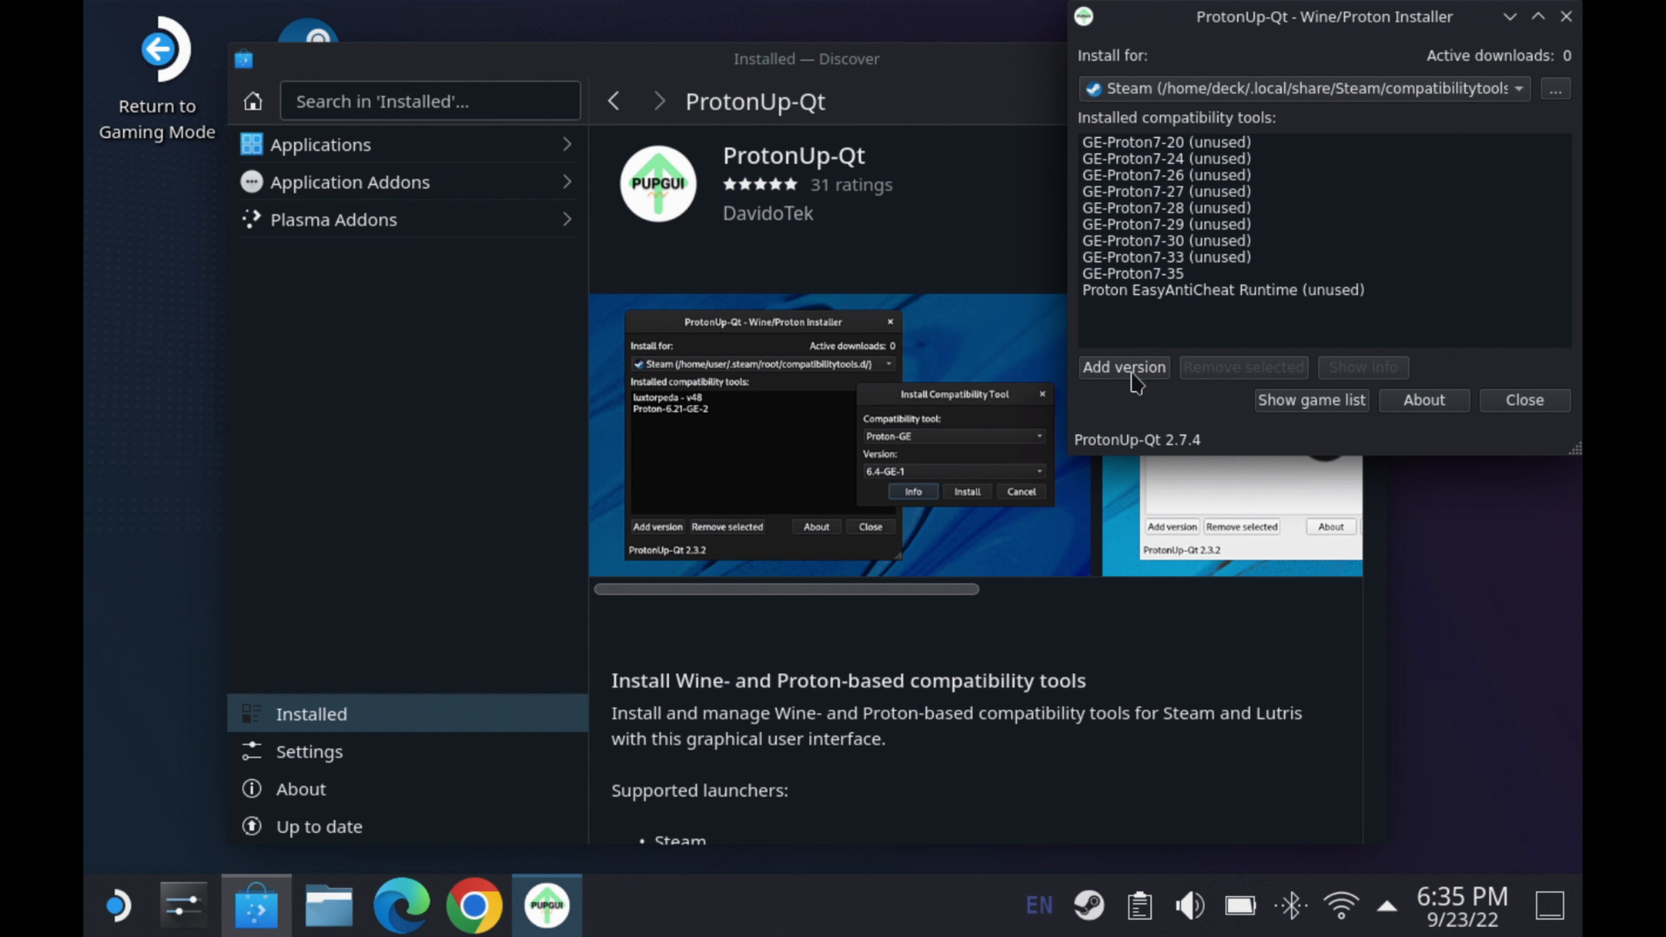
pyautogui.click(1122, 367)
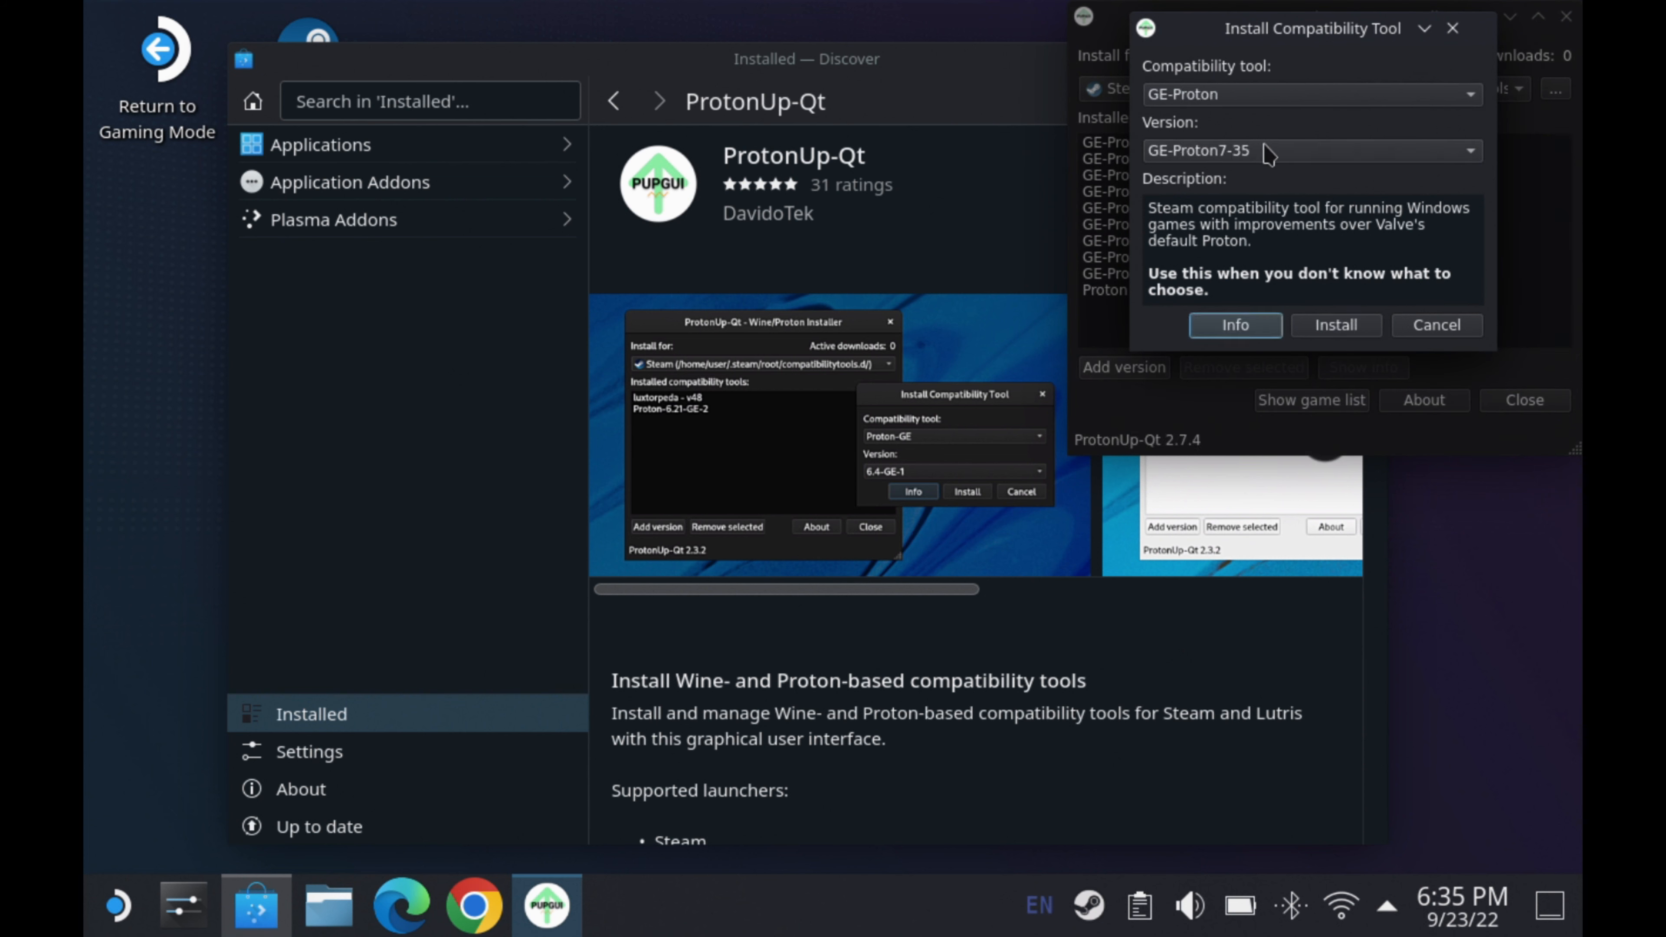
pyautogui.moveTo(1273, 129)
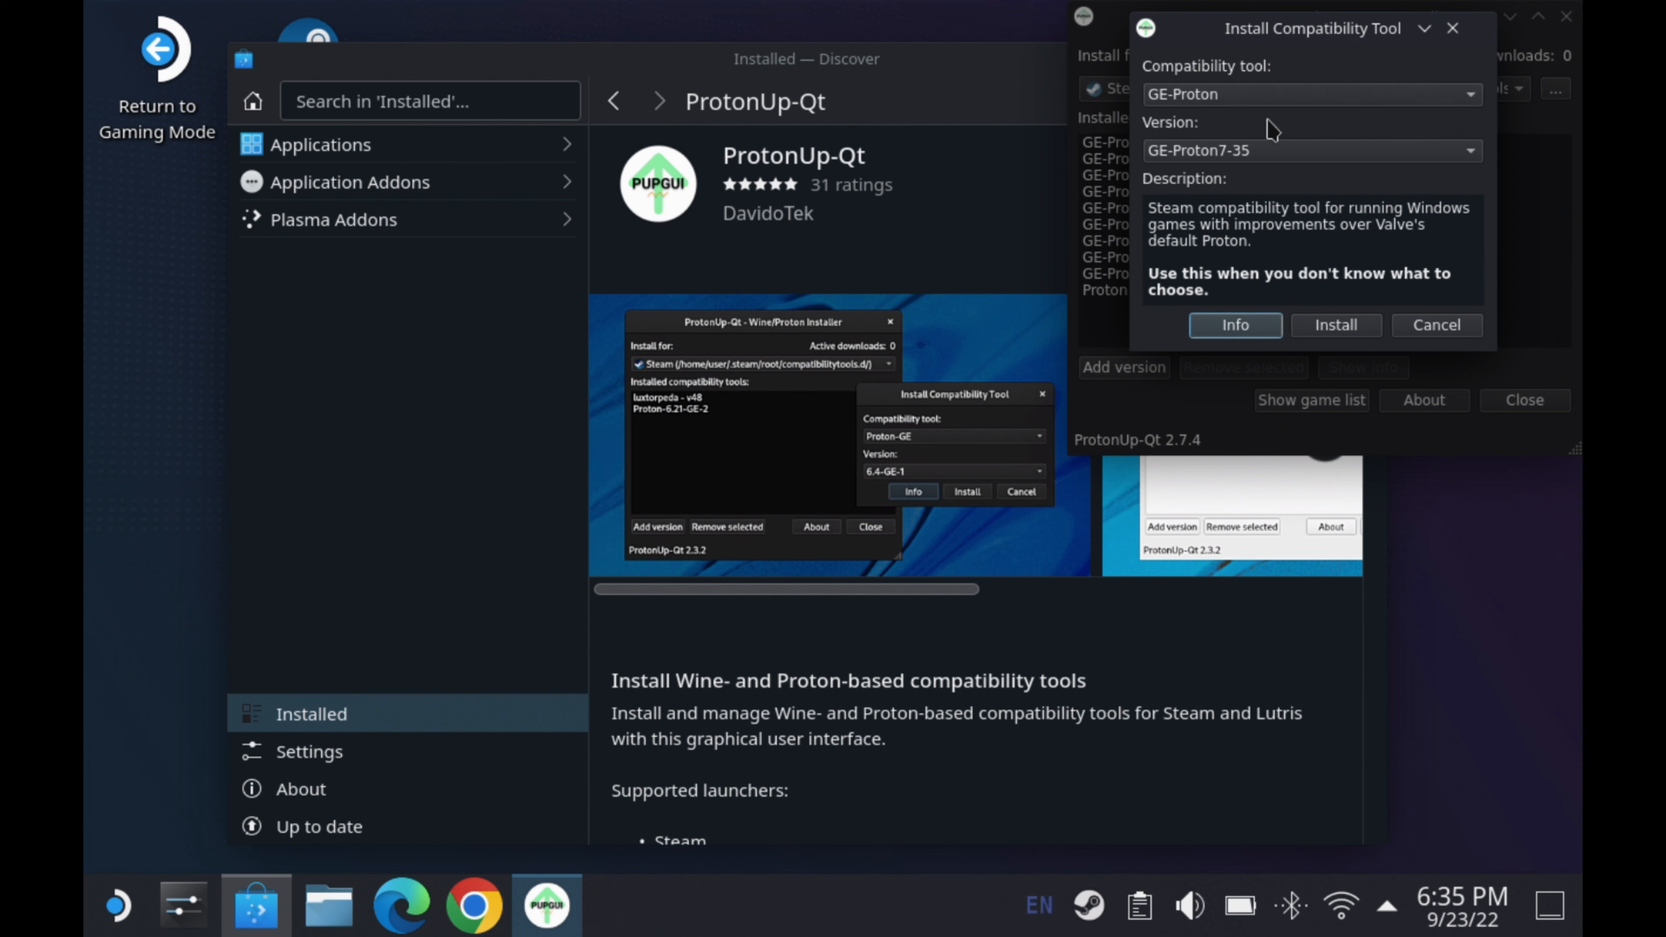
pyautogui.click(1310, 95)
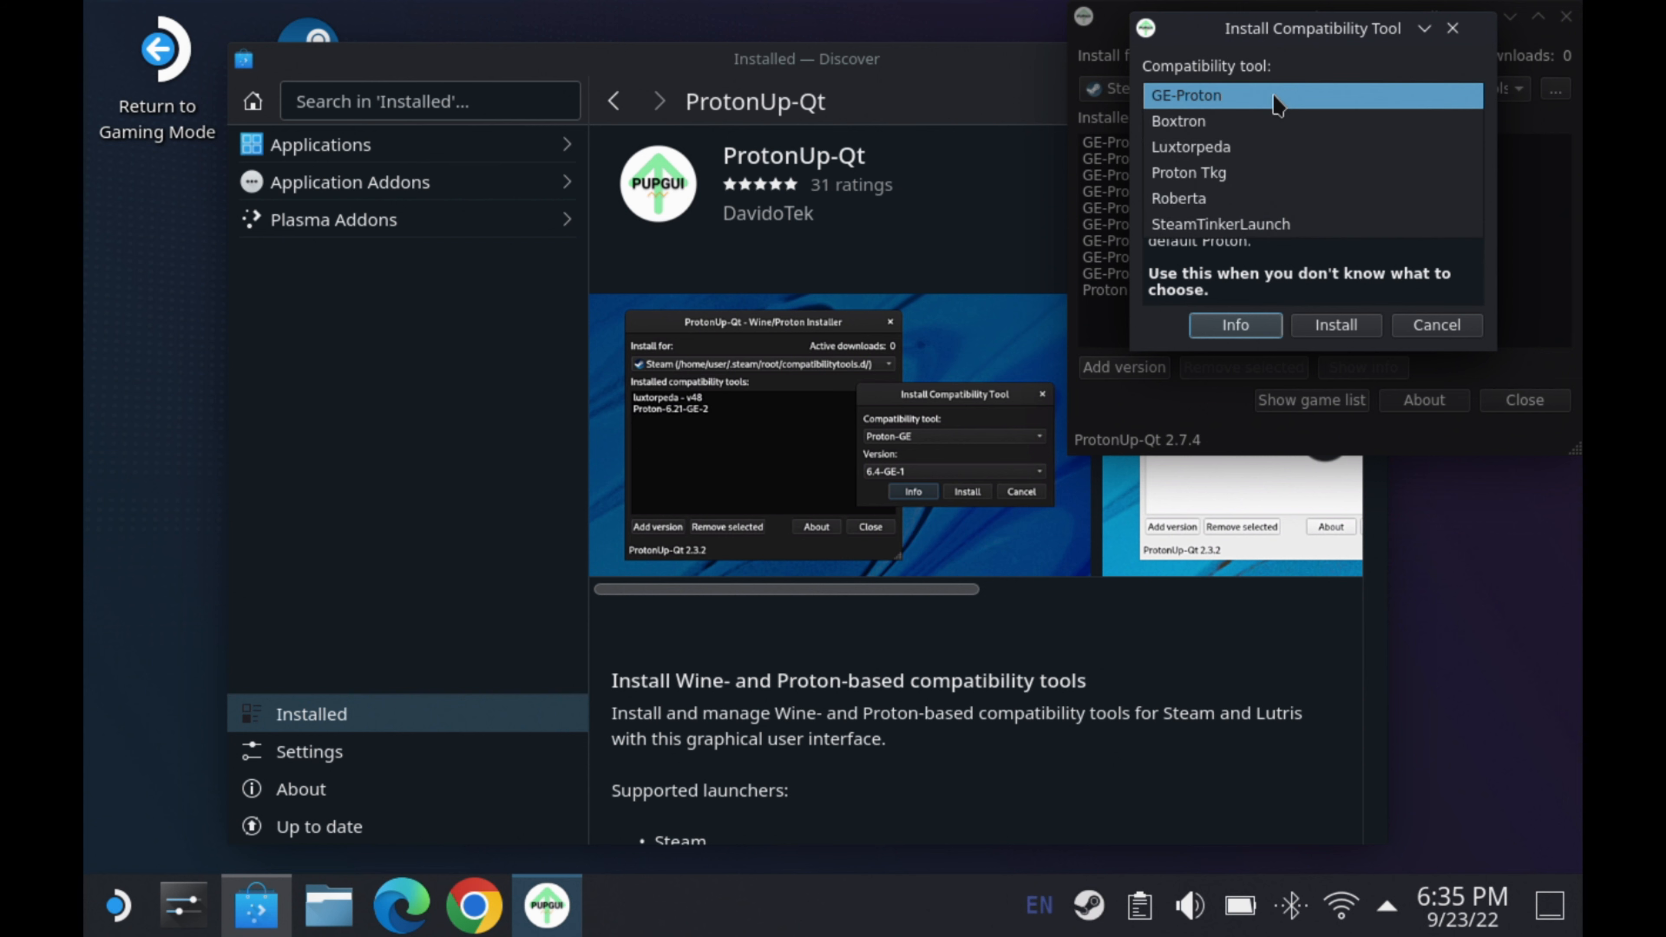
pyautogui.click(1220, 95)
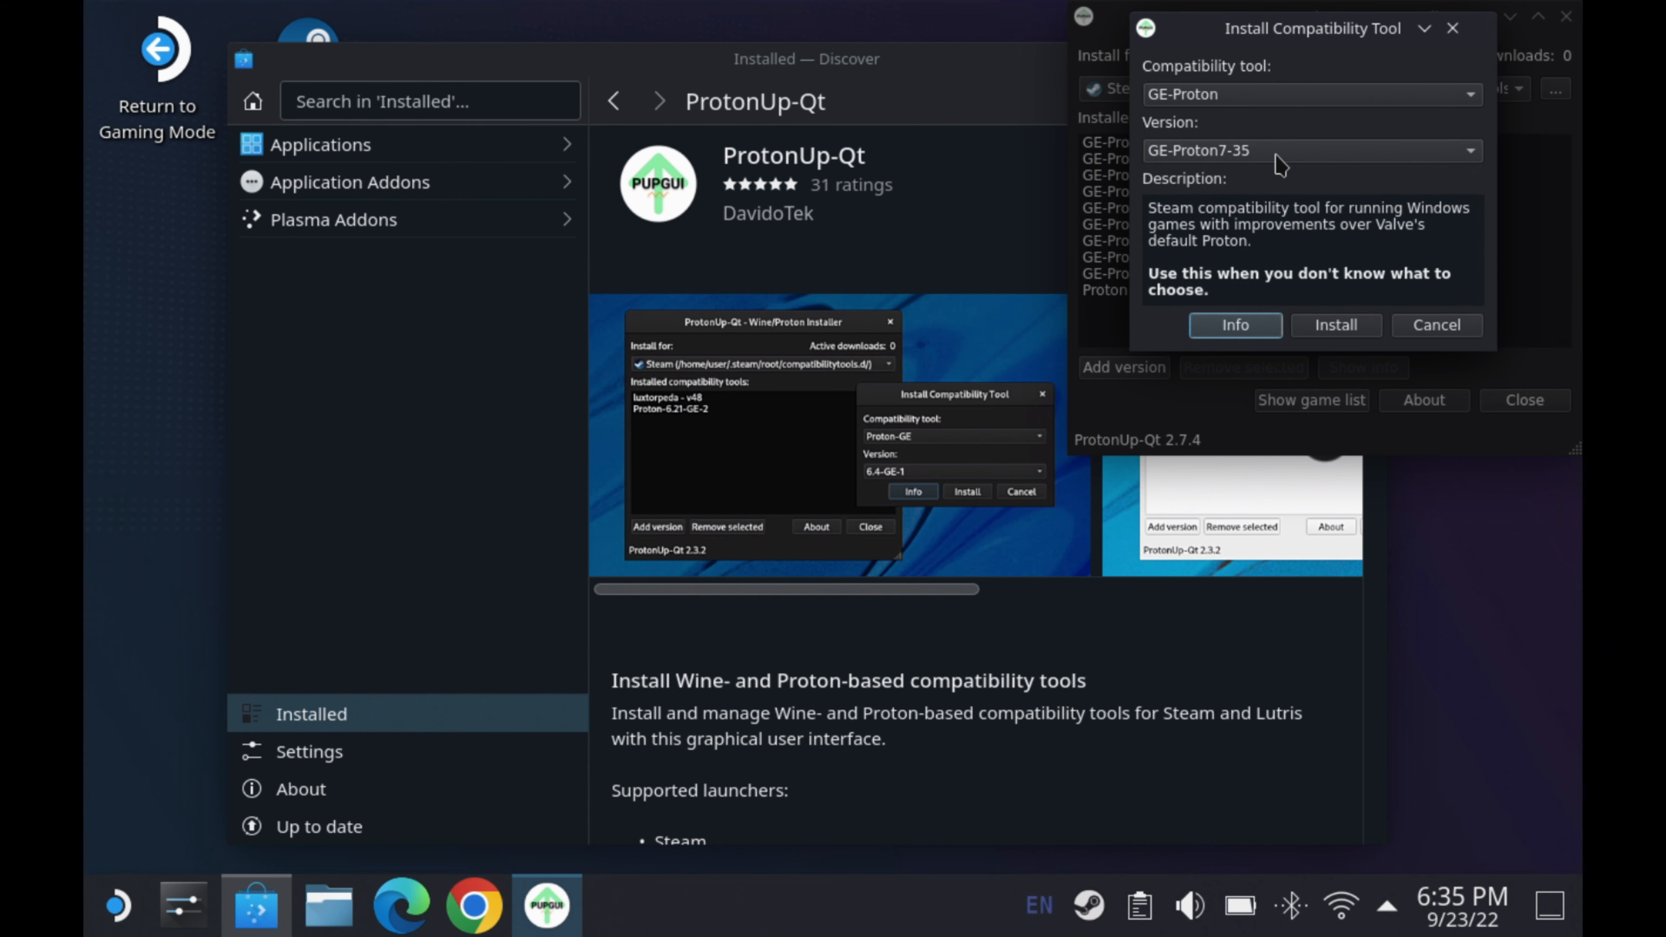
pyautogui.moveTo(1377, 331)
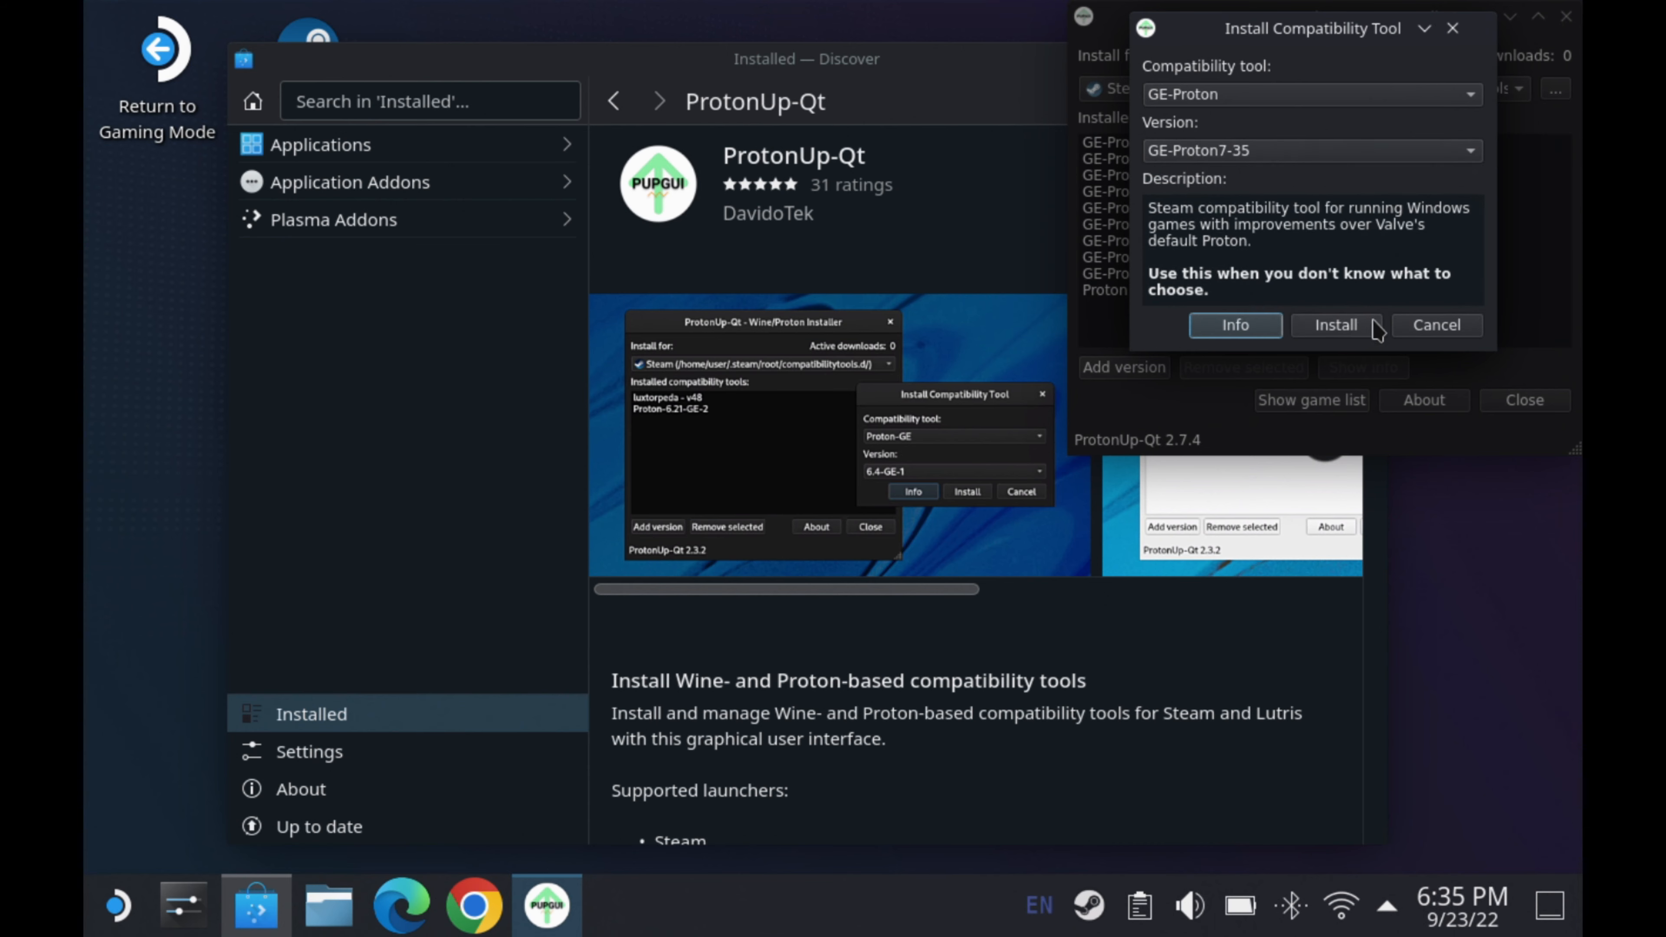
pyautogui.click(1335, 326)
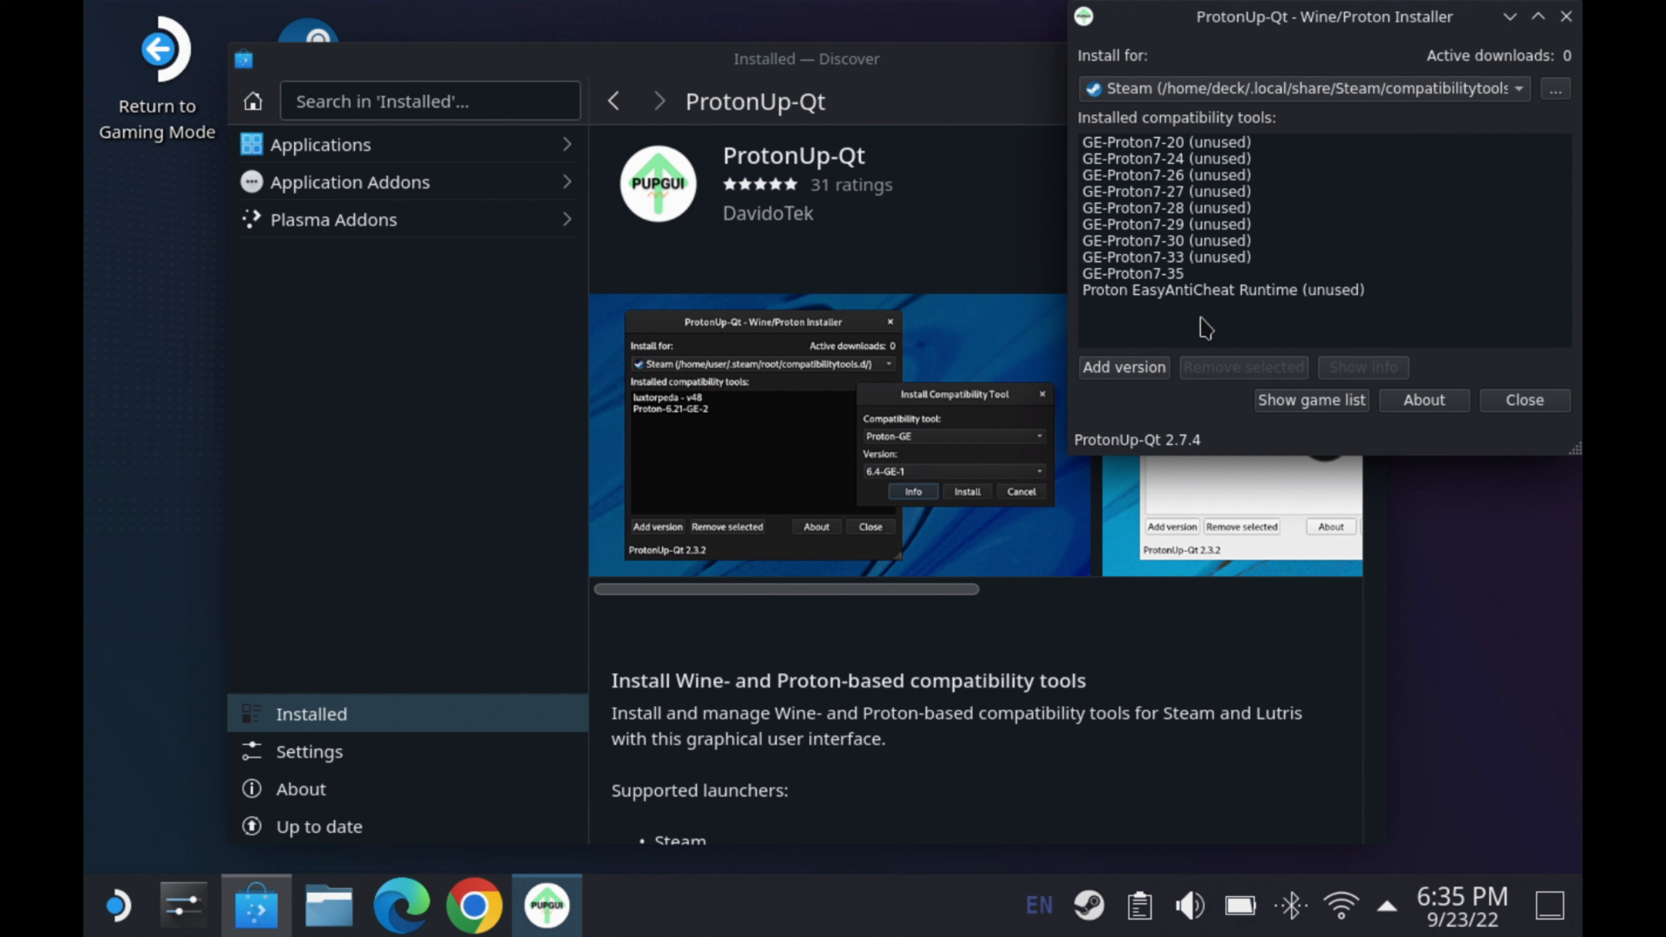
pyautogui.moveTo(1547, 420)
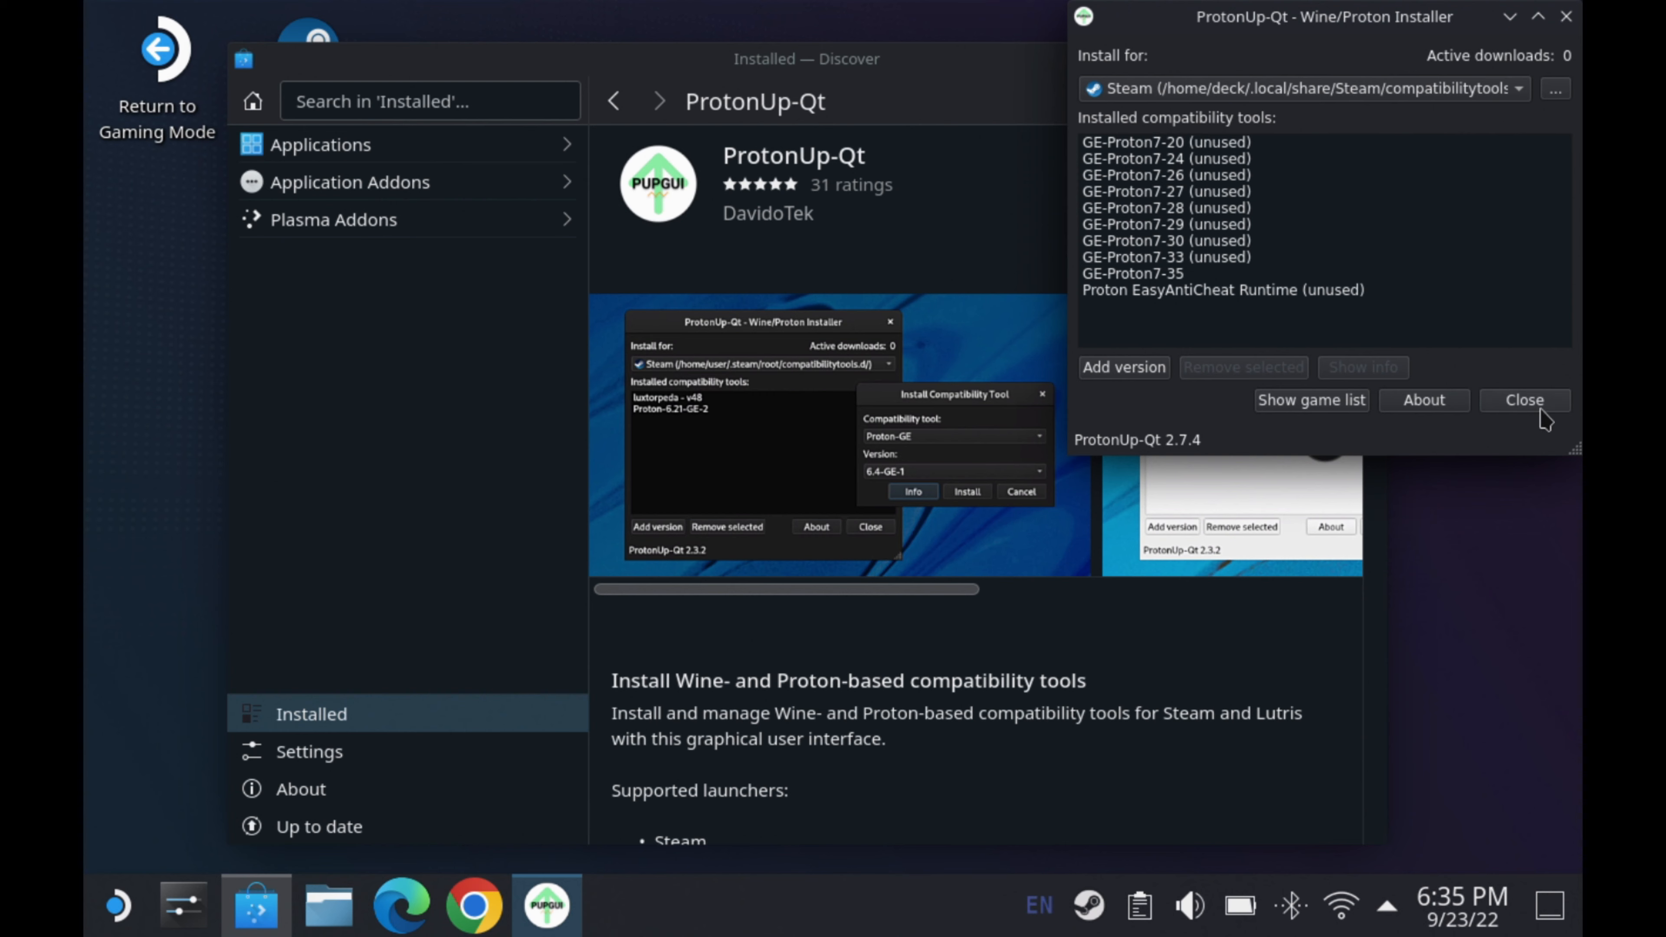
pyautogui.click(1524, 399)
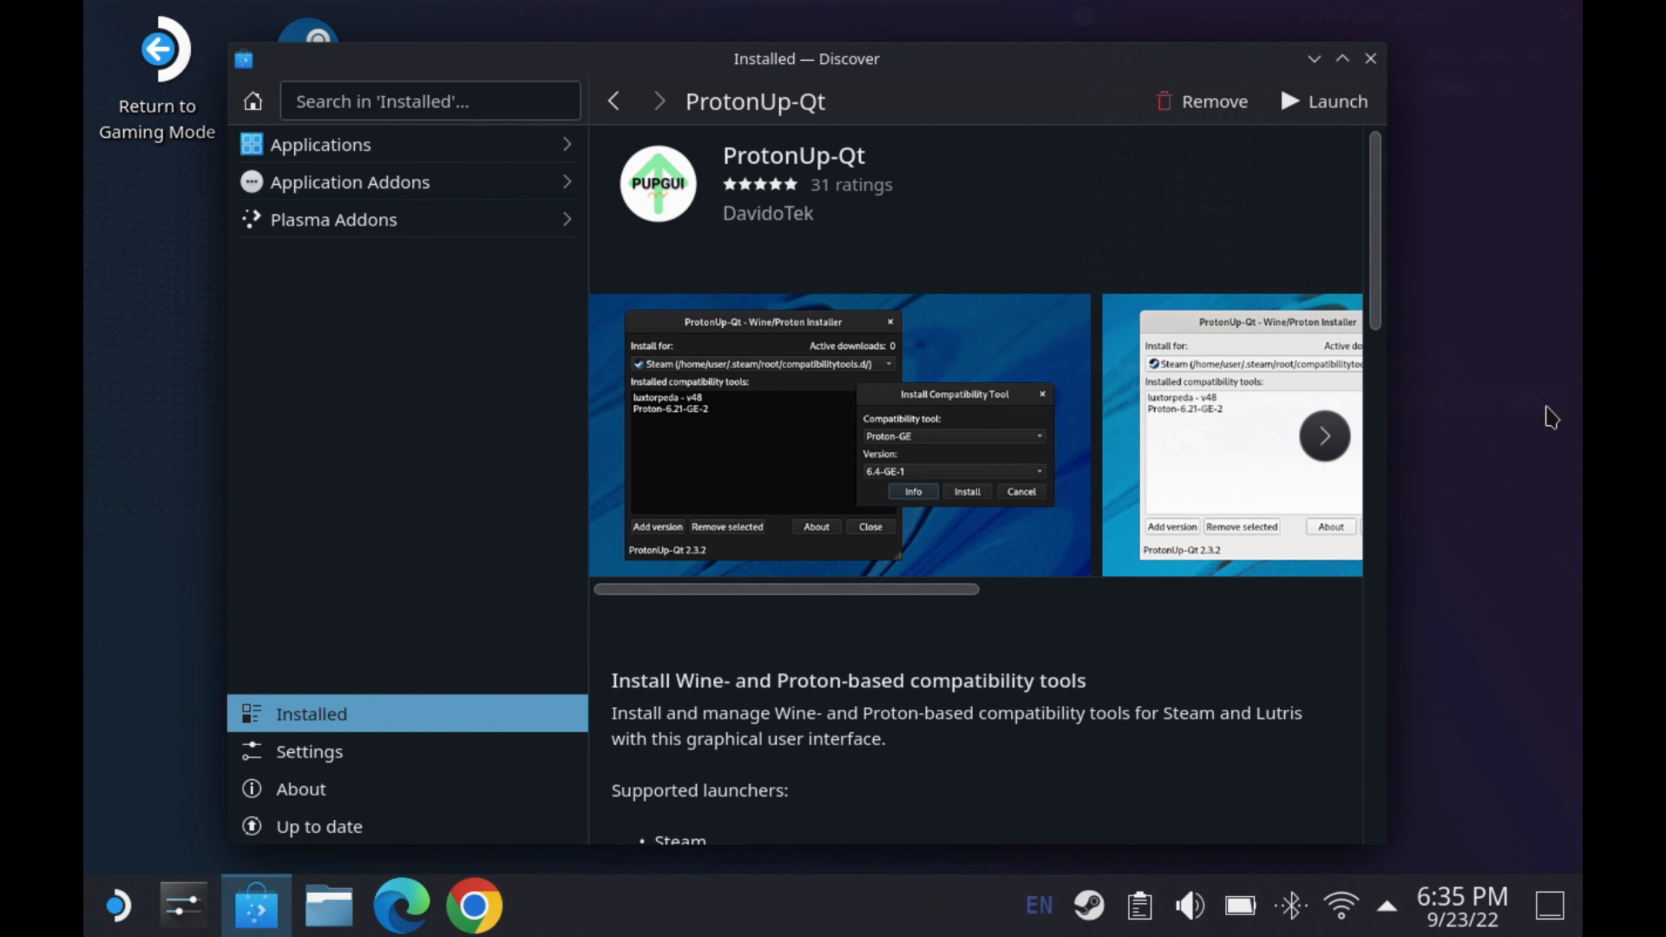
pyautogui.moveTo(396, 573)
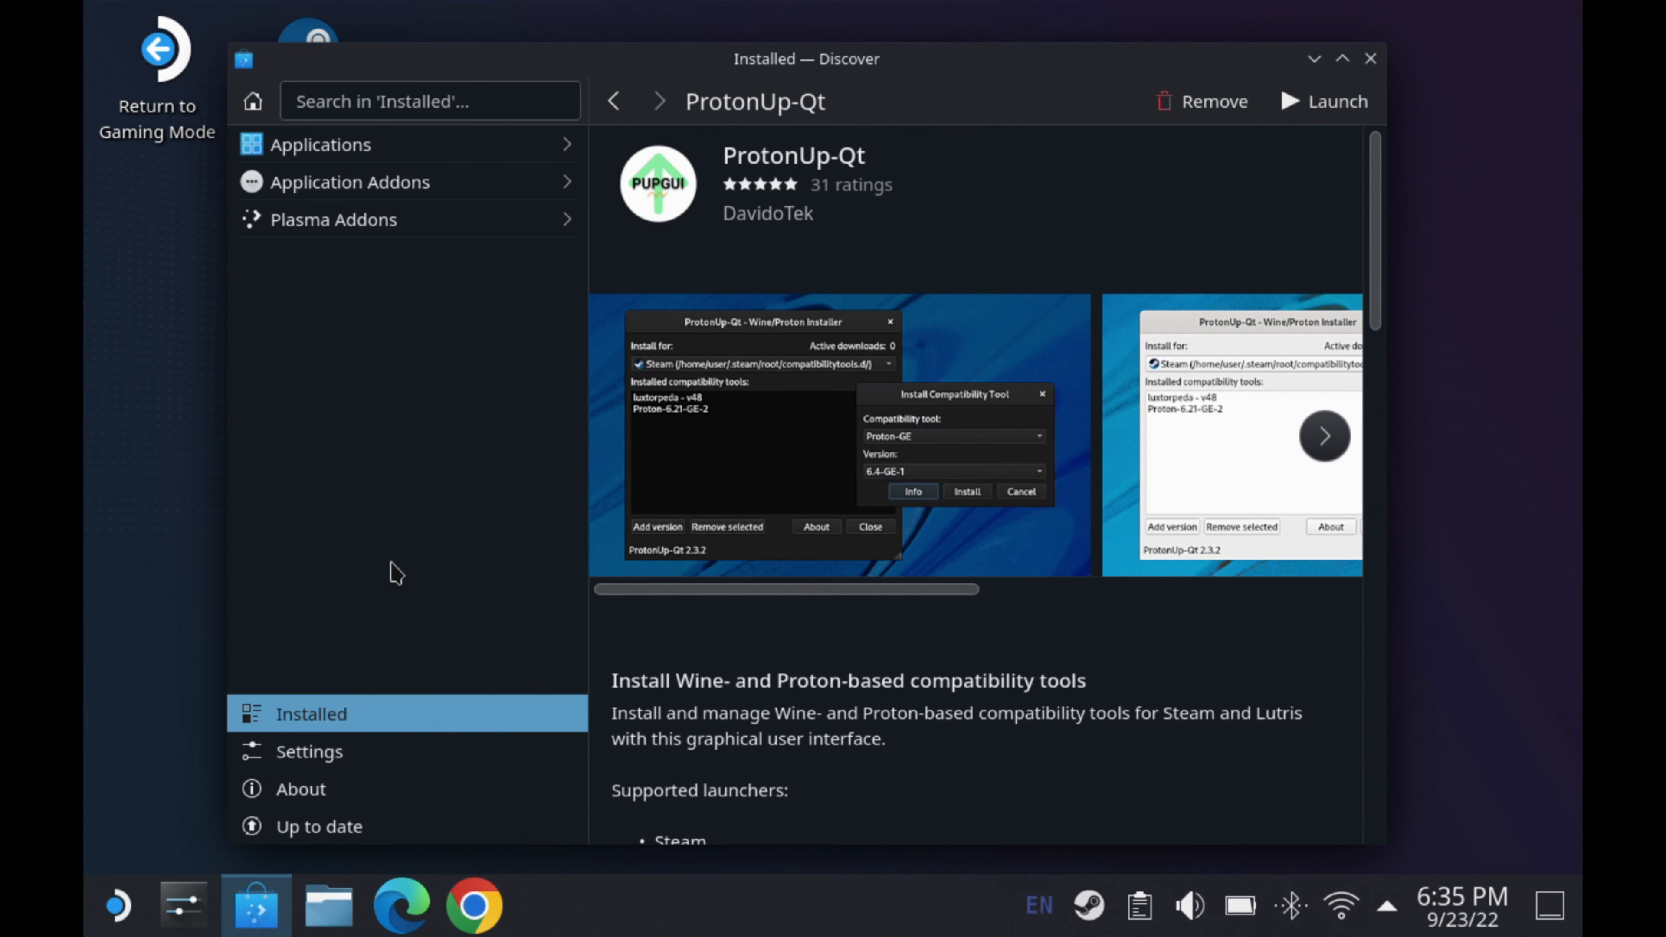
pyautogui.moveTo(378, 157)
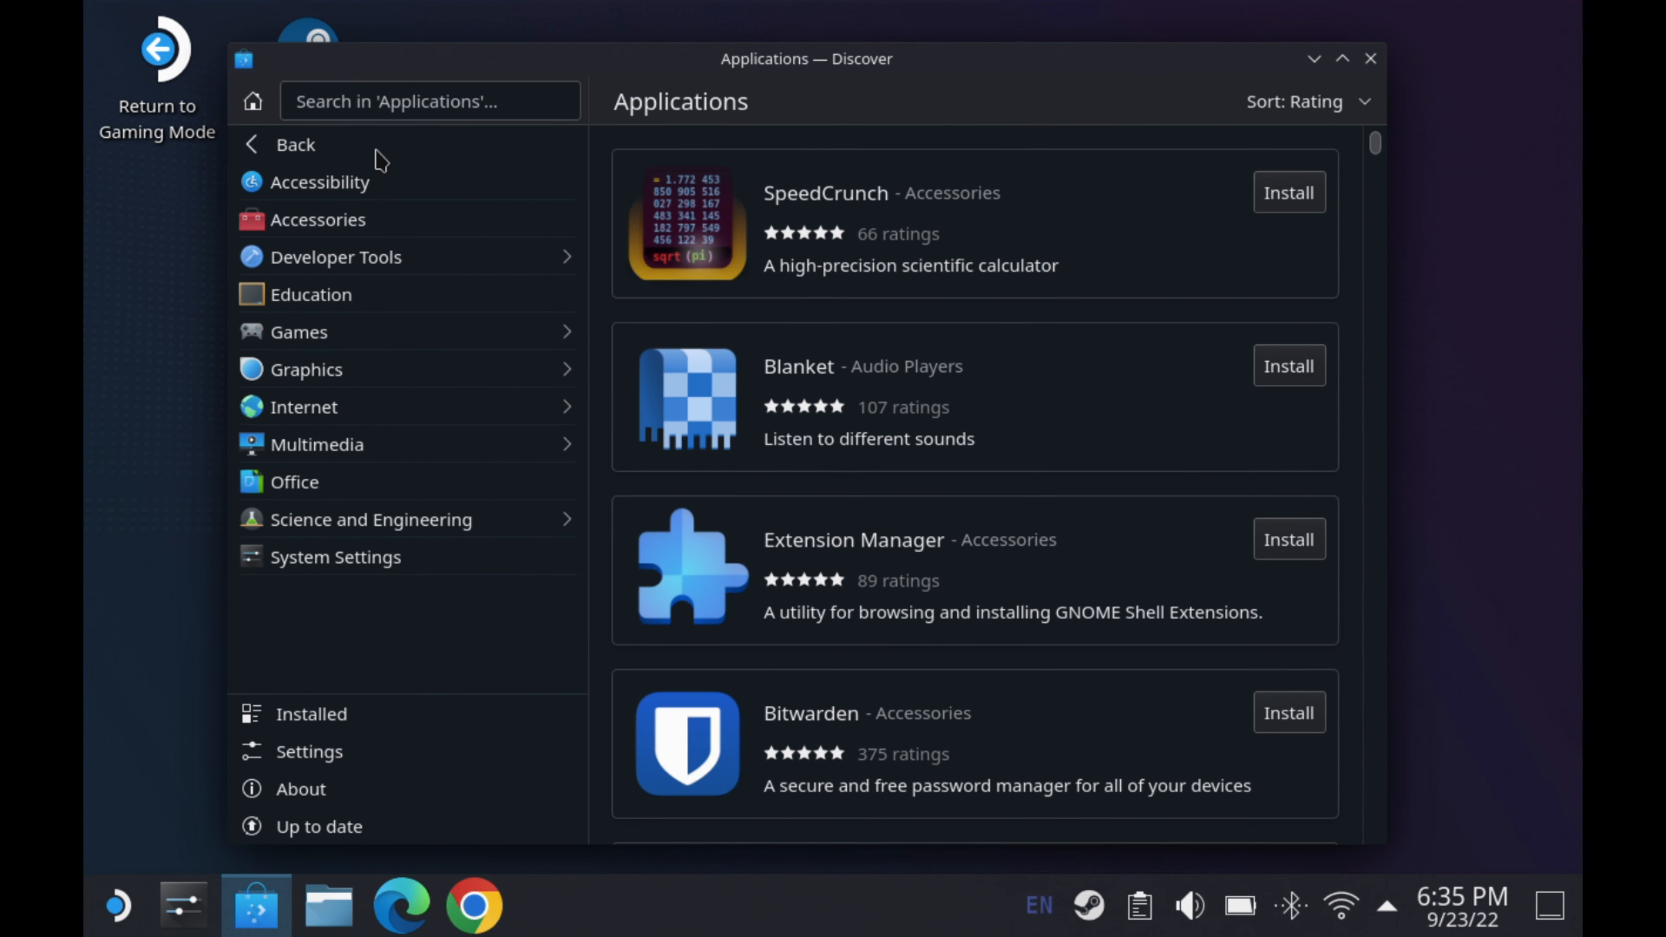
# Search Discover for 'heroic' and select the Heroic Games Launcher result.
pyautogui.write('h')
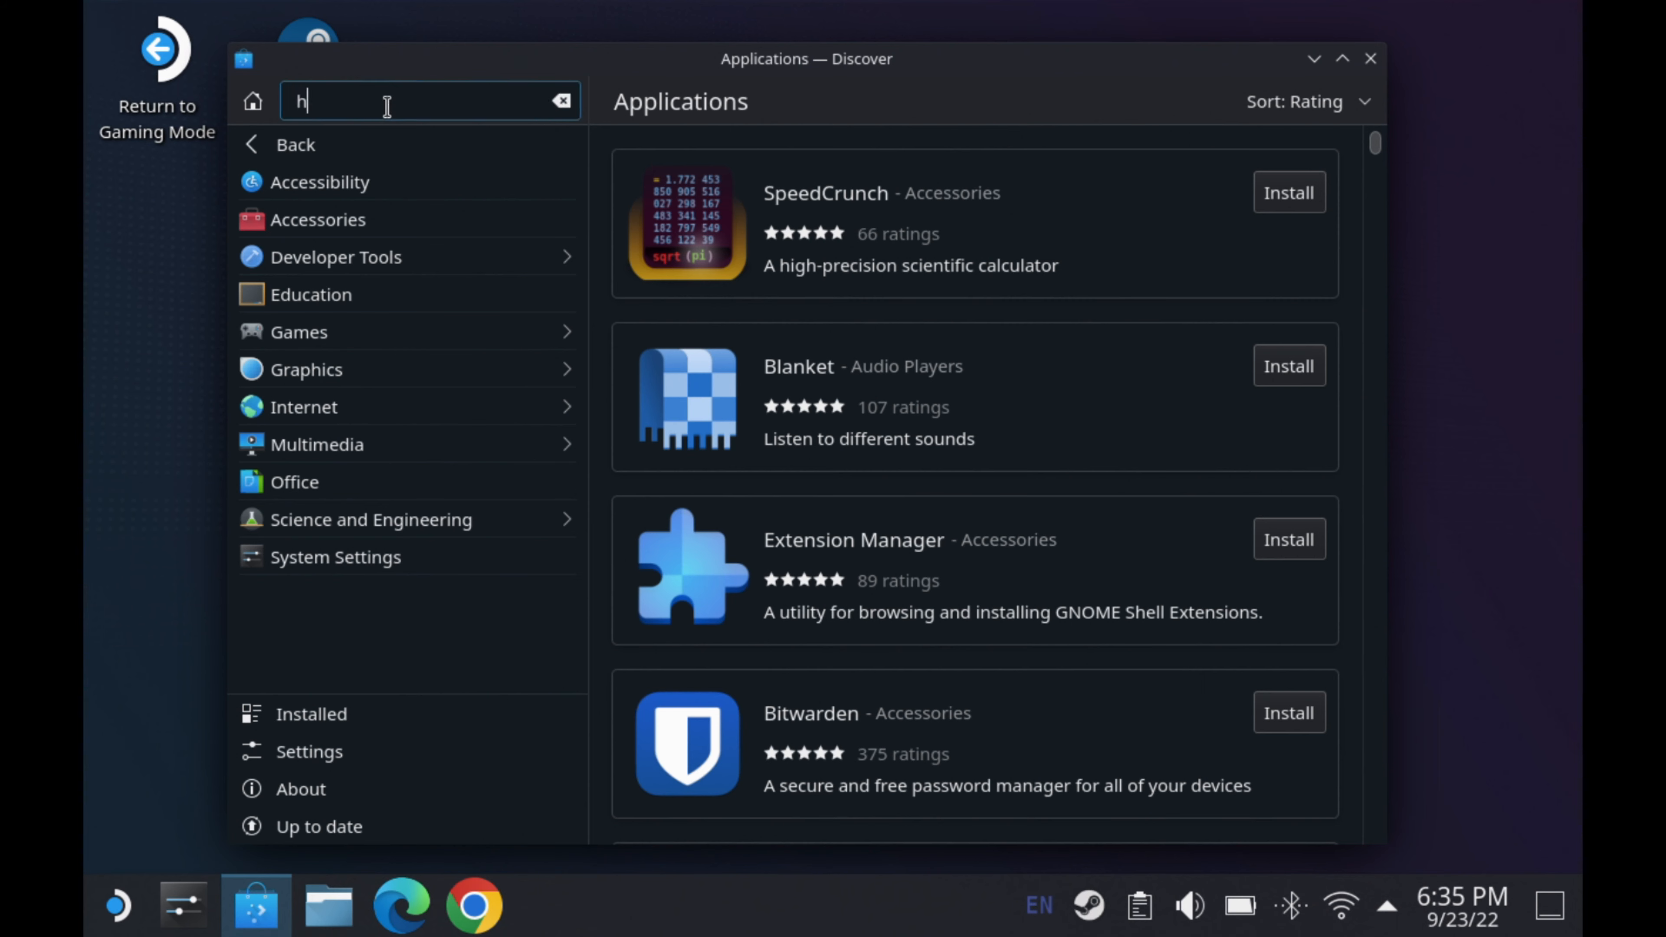
pyautogui.write('eroic')
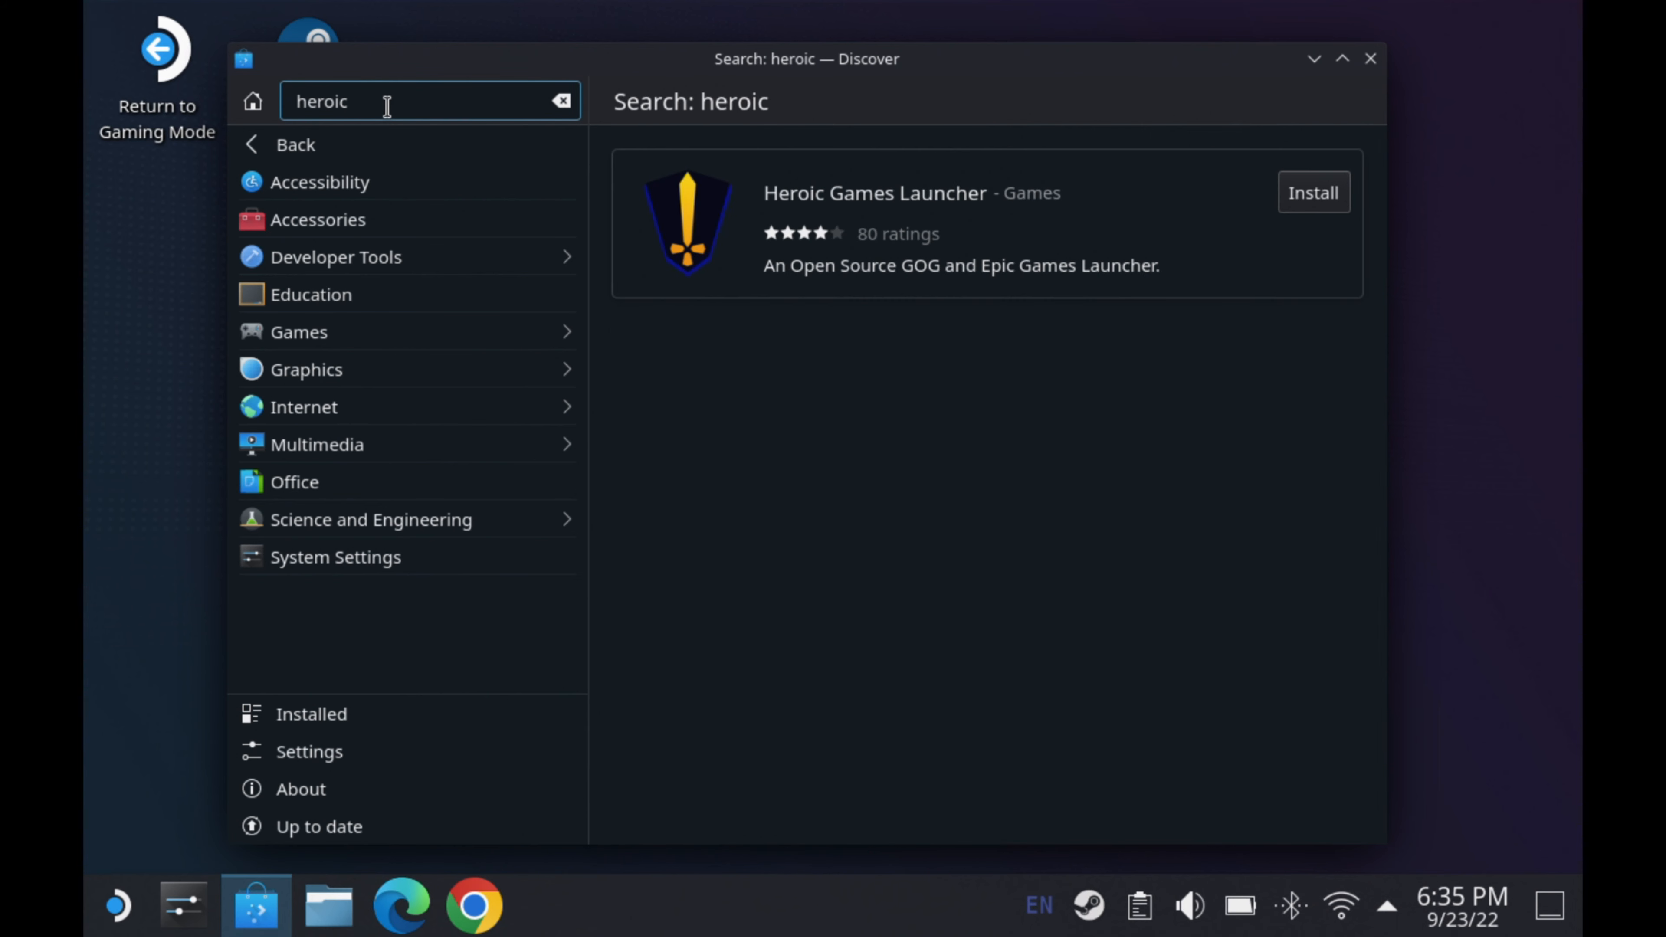
pyautogui.moveTo(1220, 240)
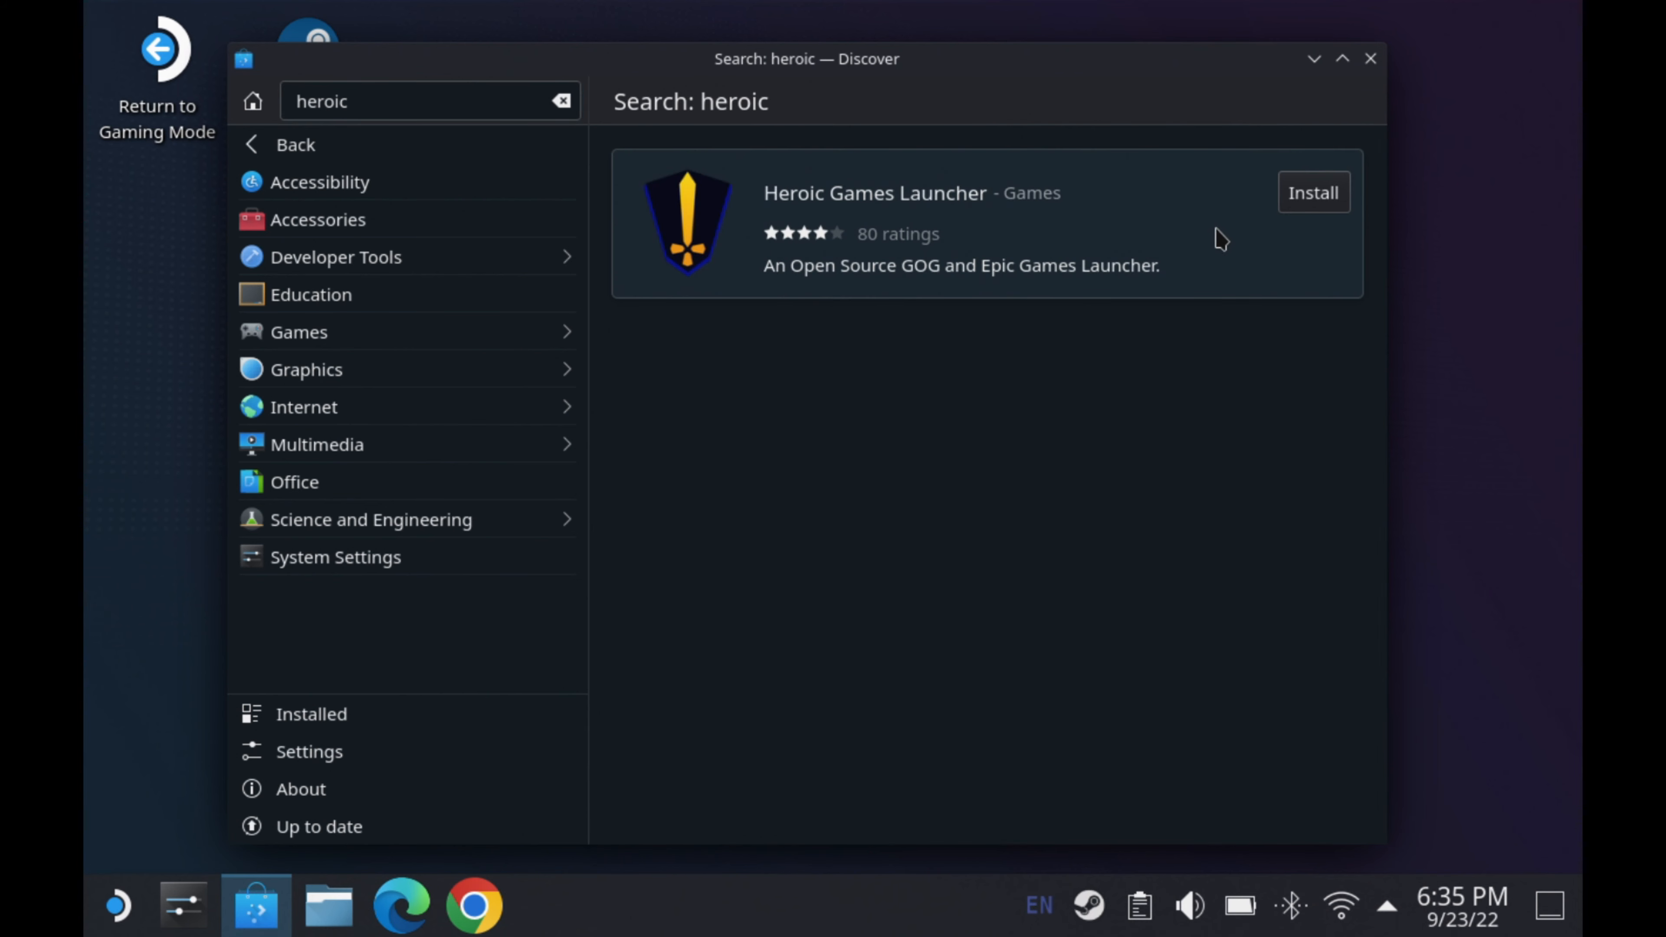
pyautogui.click(1313, 193)
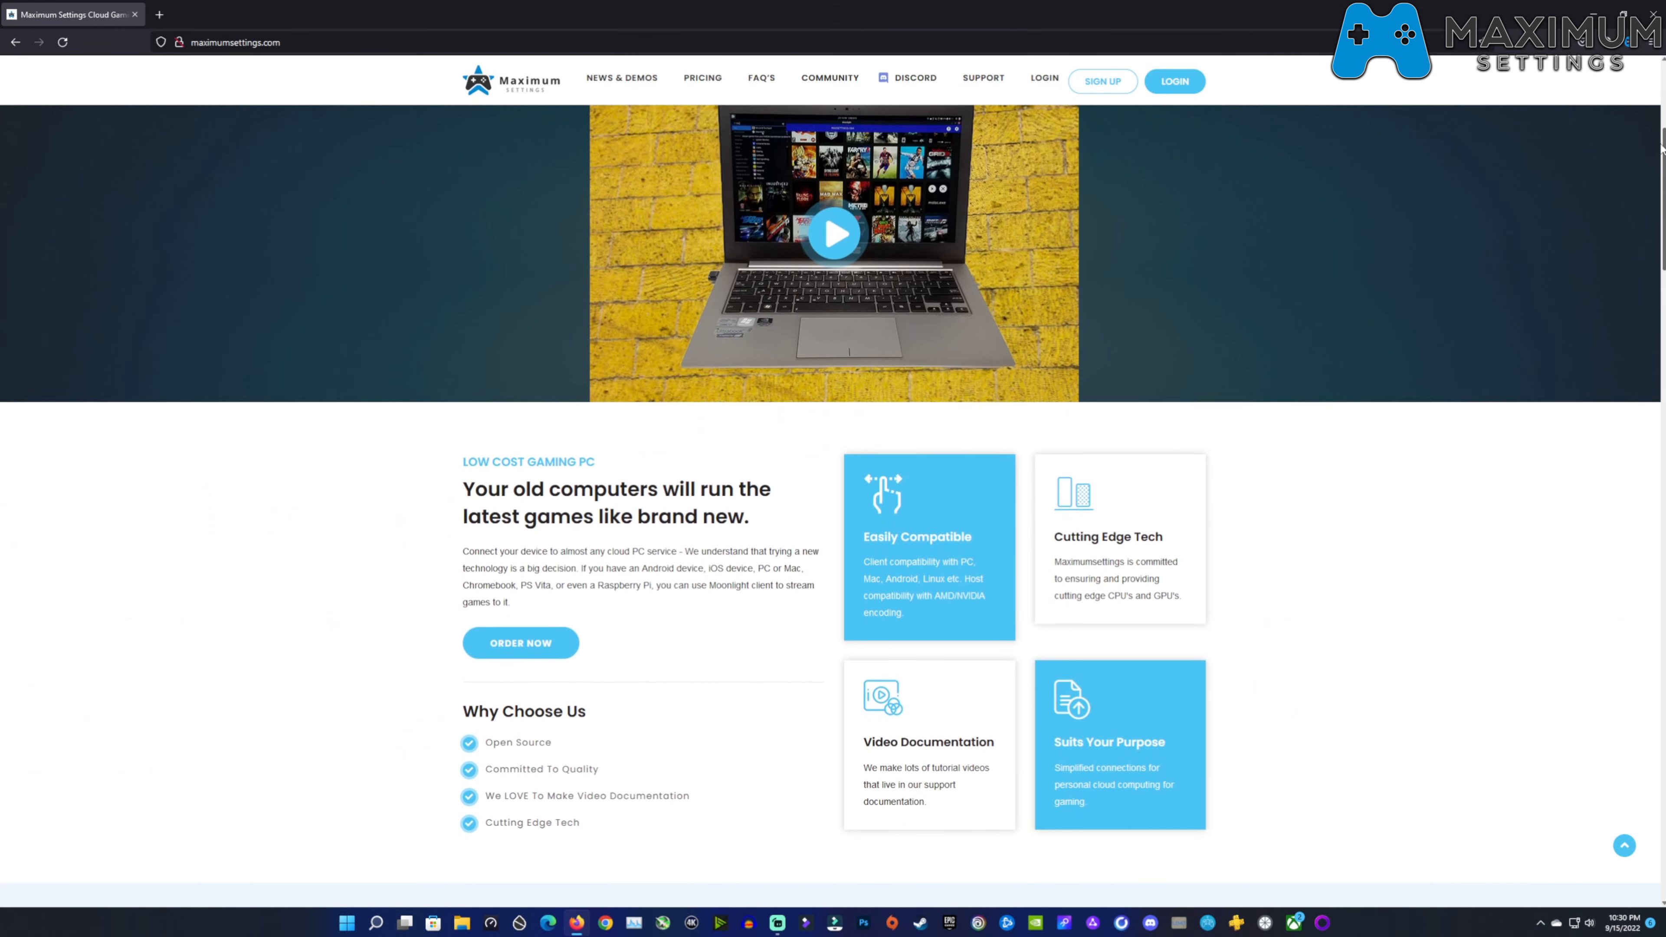
# Scroll the maximumsettings.com home page down to the Gaming PC Packages pricing.
pyautogui.scroll(-3)
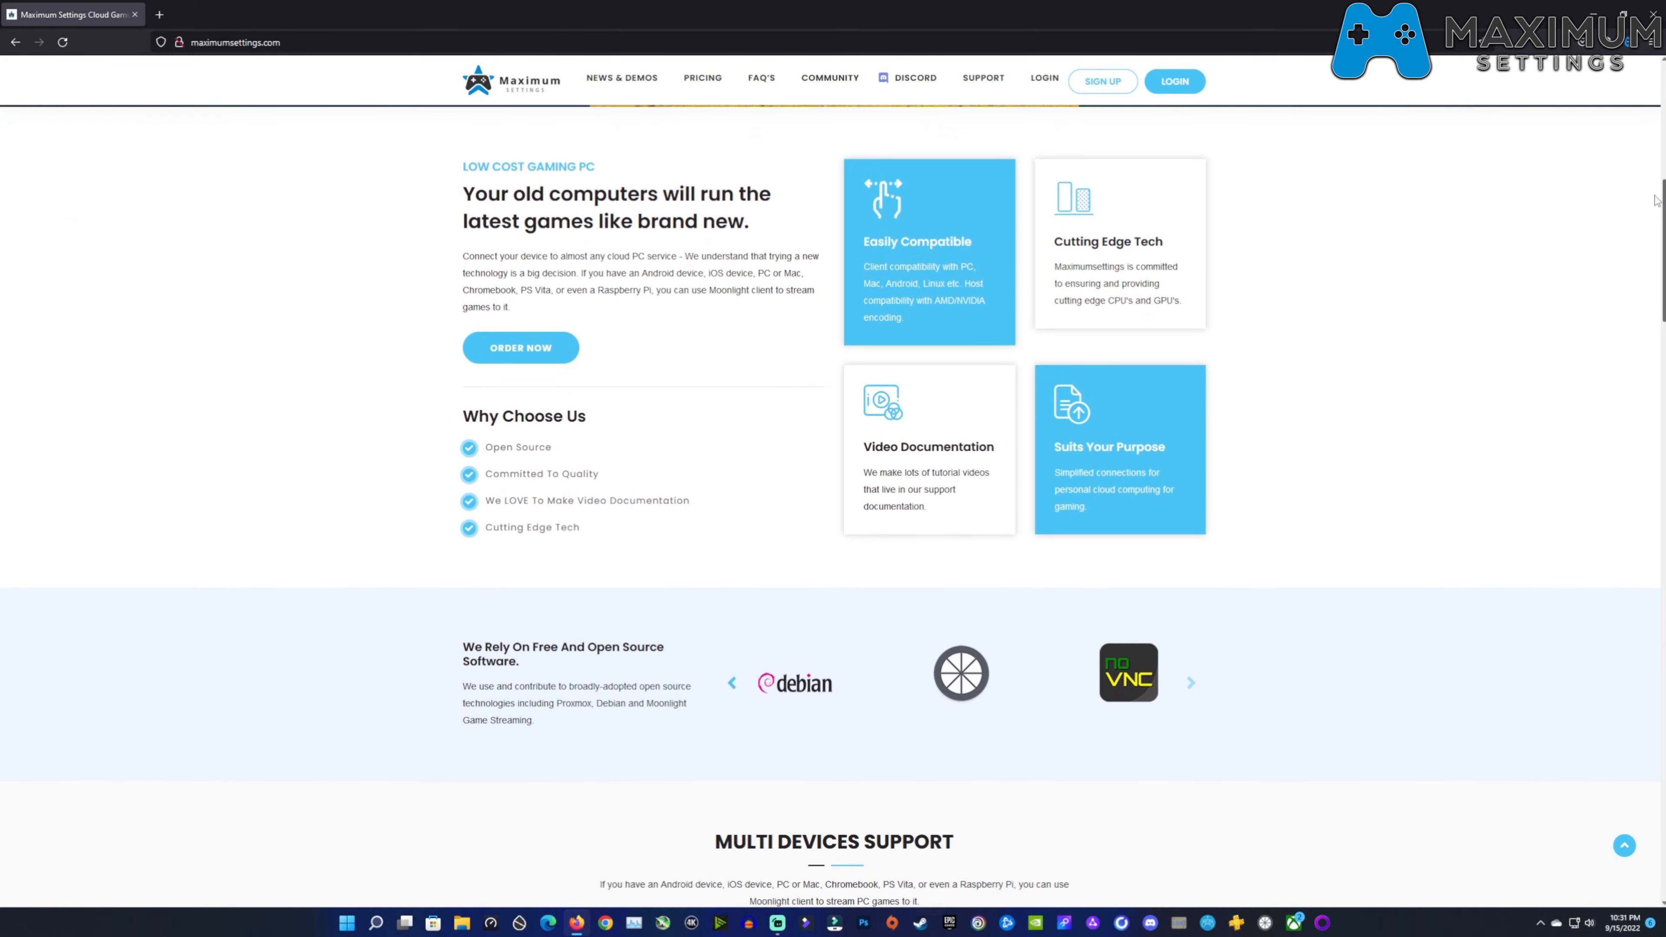
pyautogui.scroll(-3)
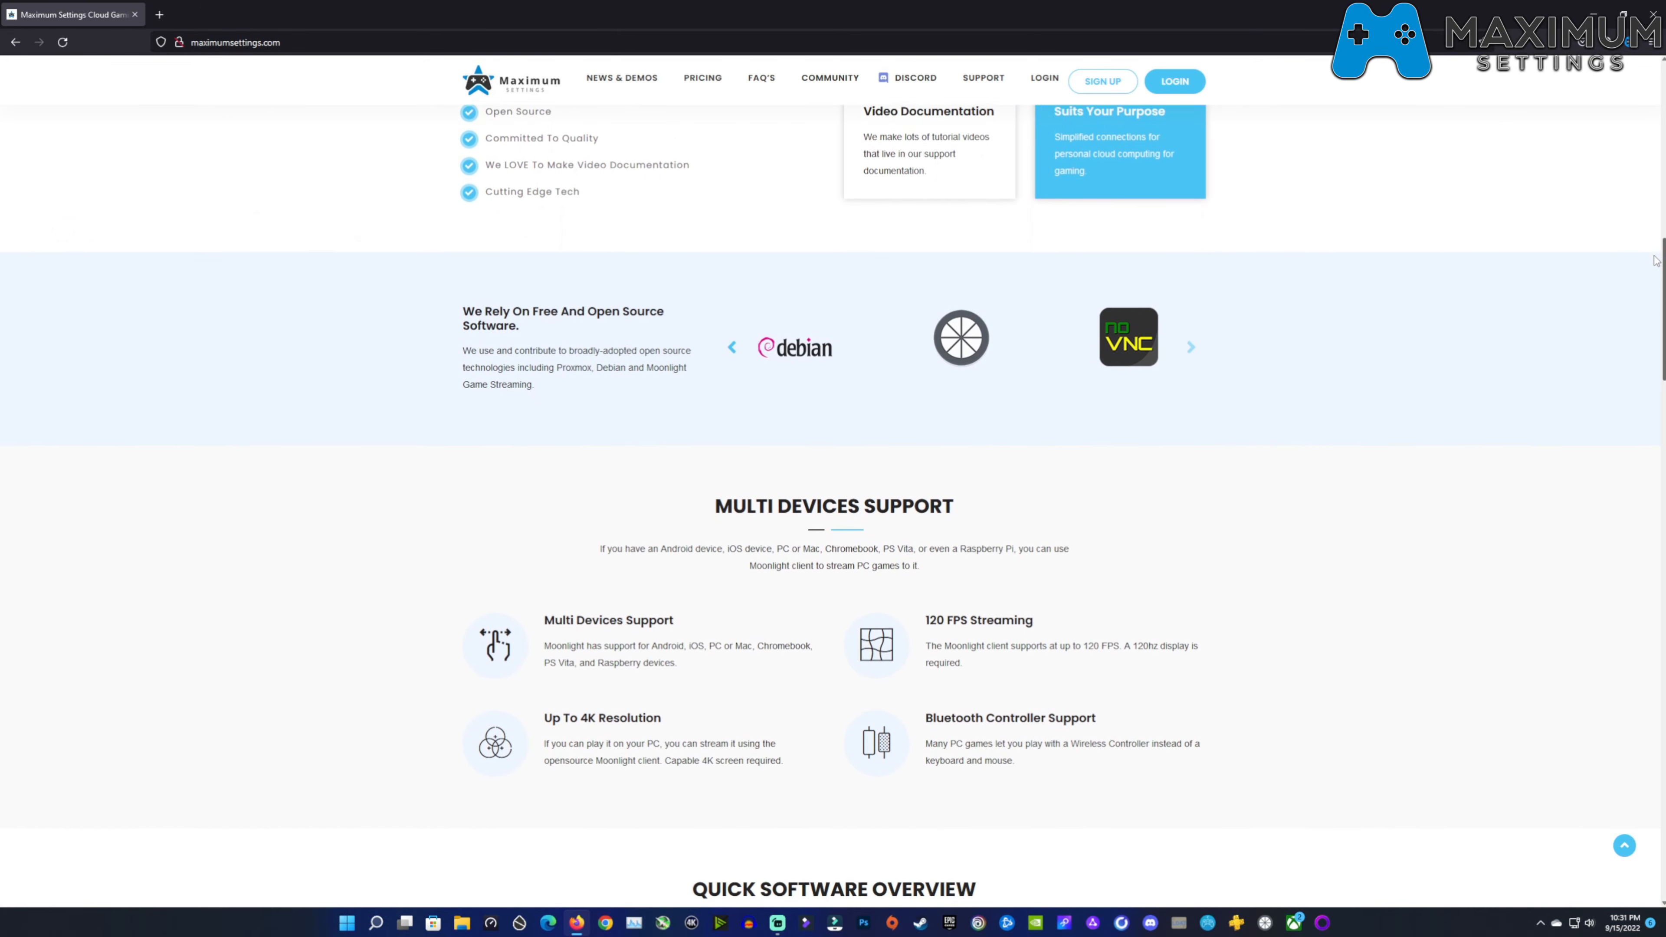
pyautogui.scroll(-3)
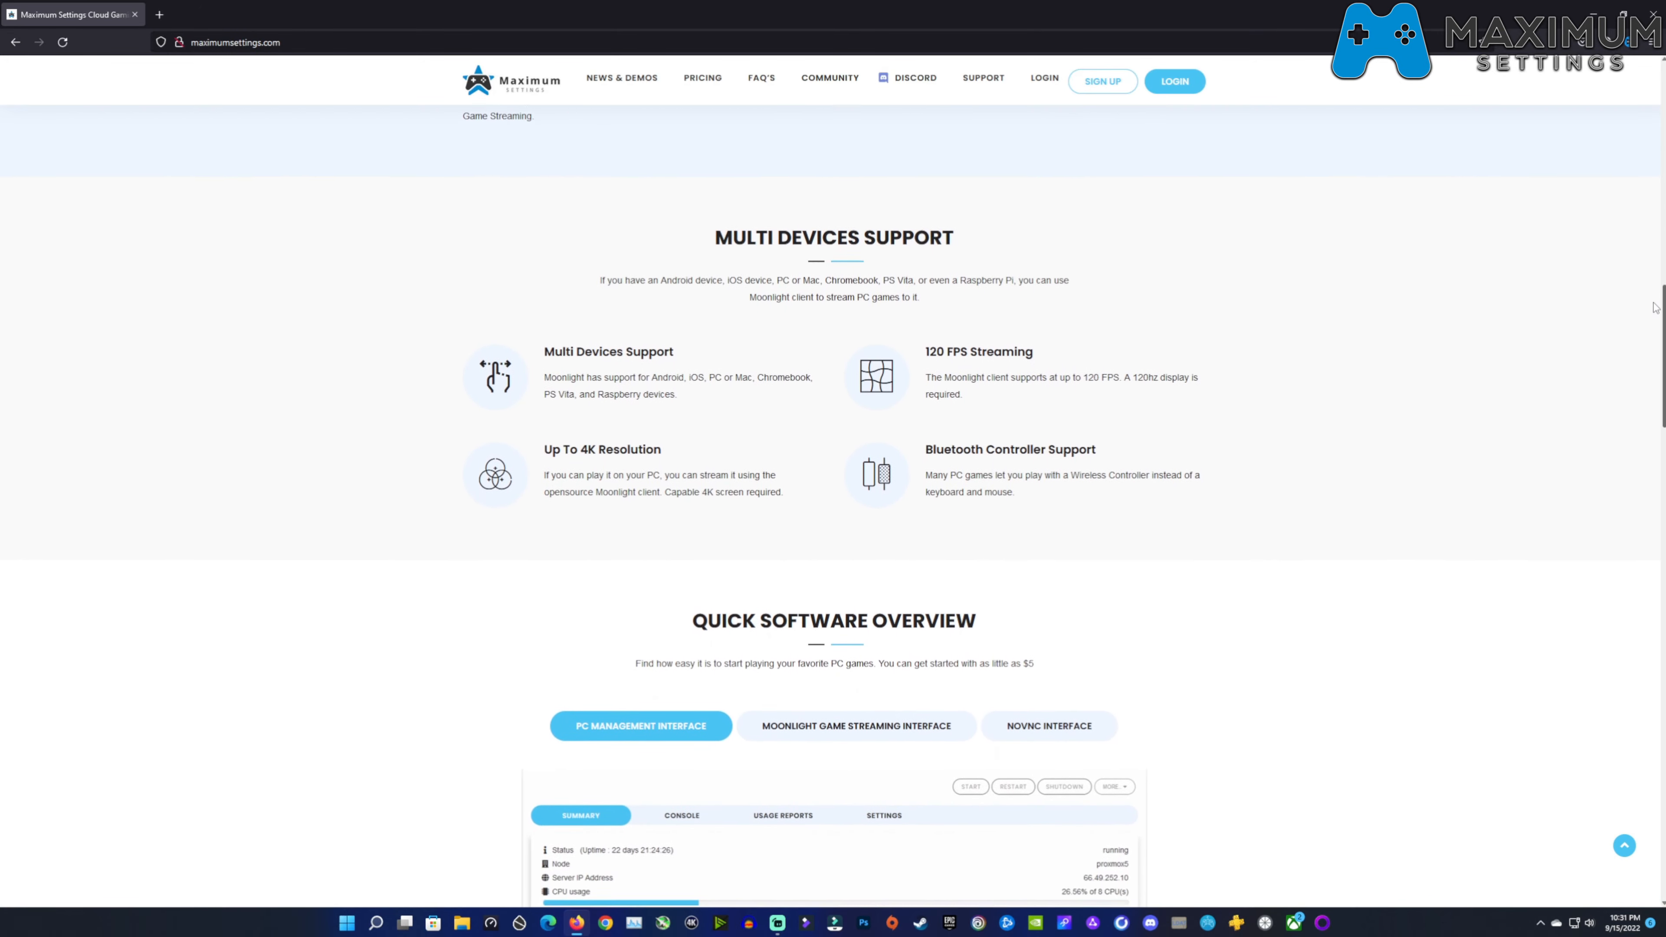
pyautogui.scroll(-3)
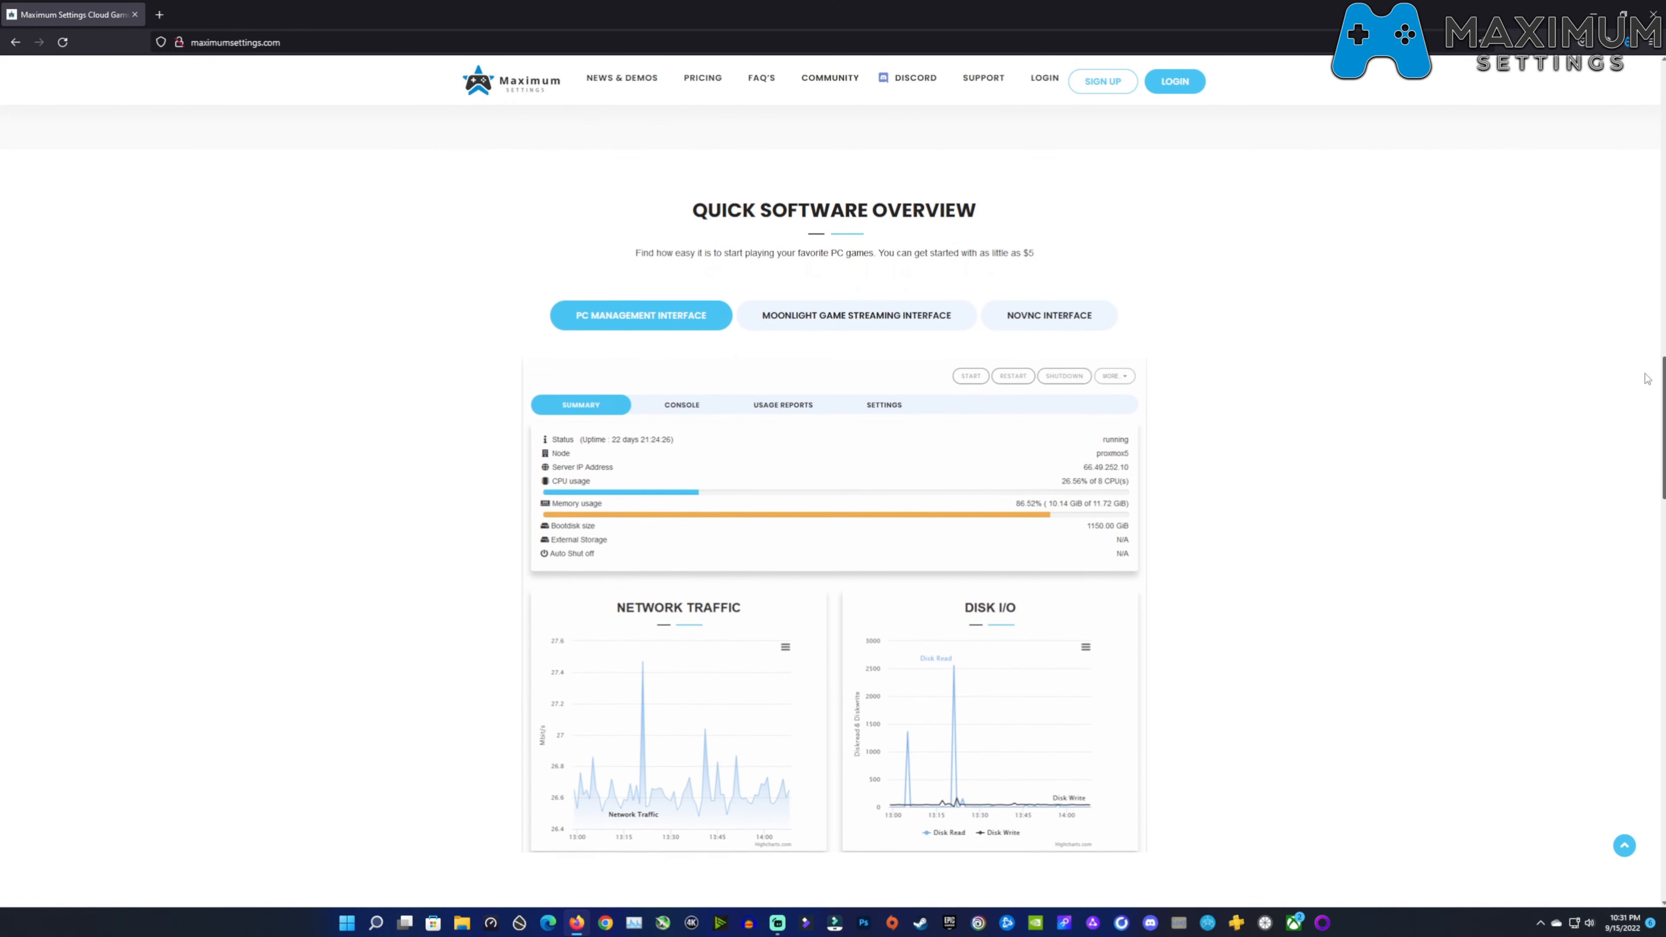
pyautogui.scroll(-3)
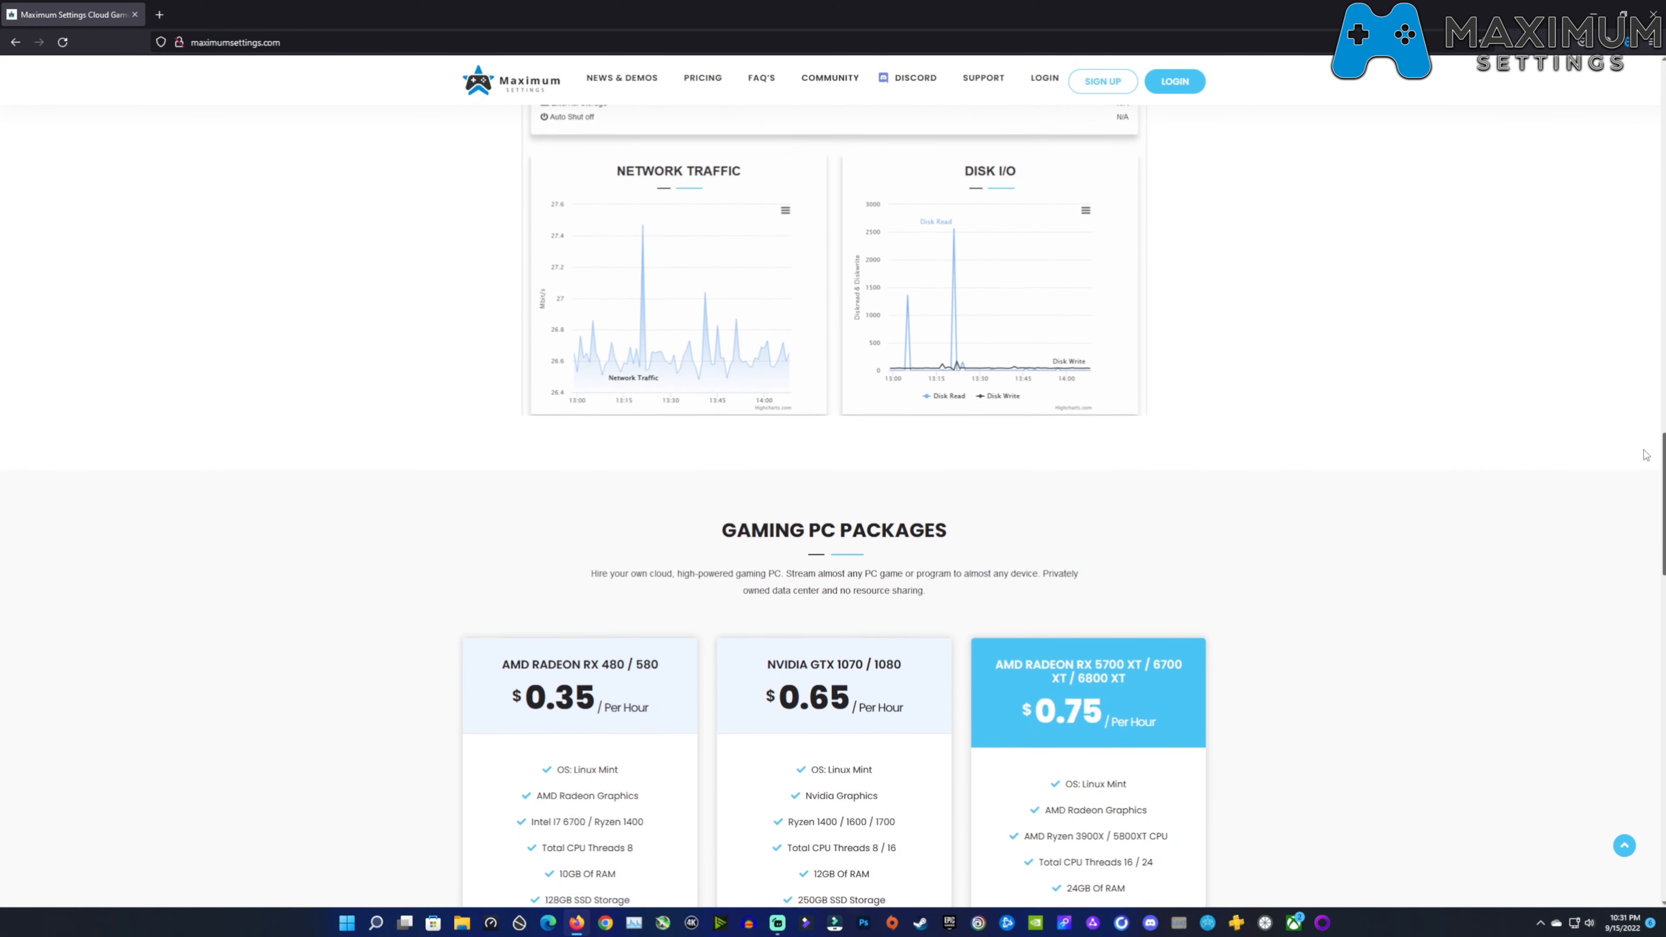
pyautogui.scroll(-3)
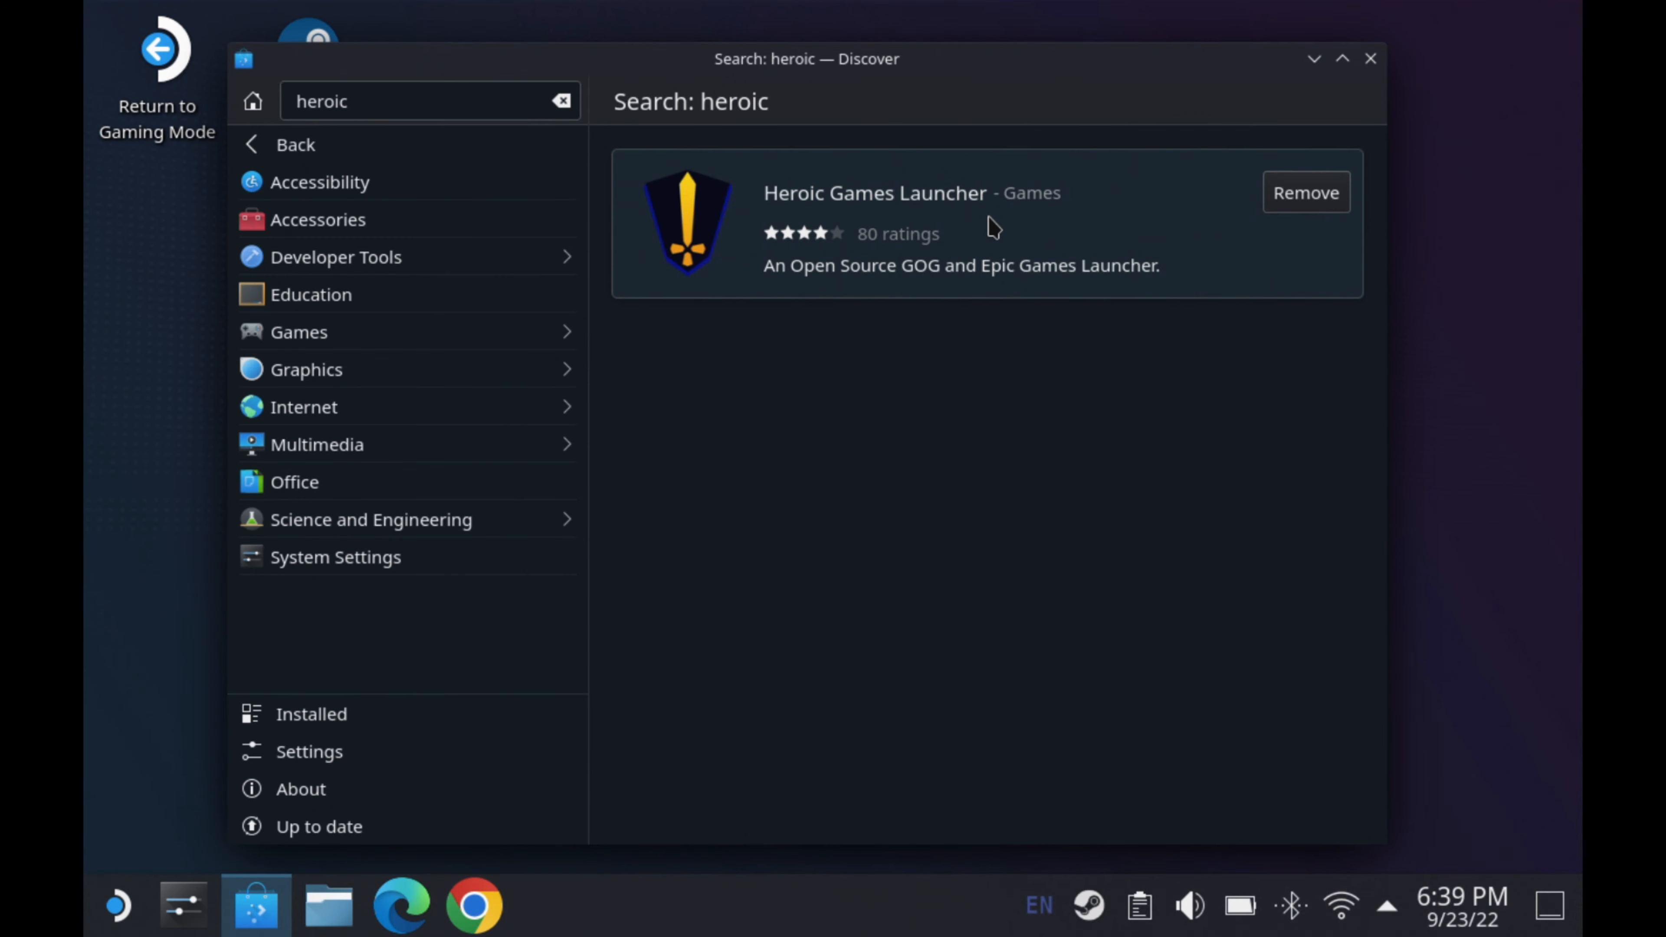
# Open the Heroic Games Launcher listing in Discover and launch it.
pyautogui.click(875, 193)
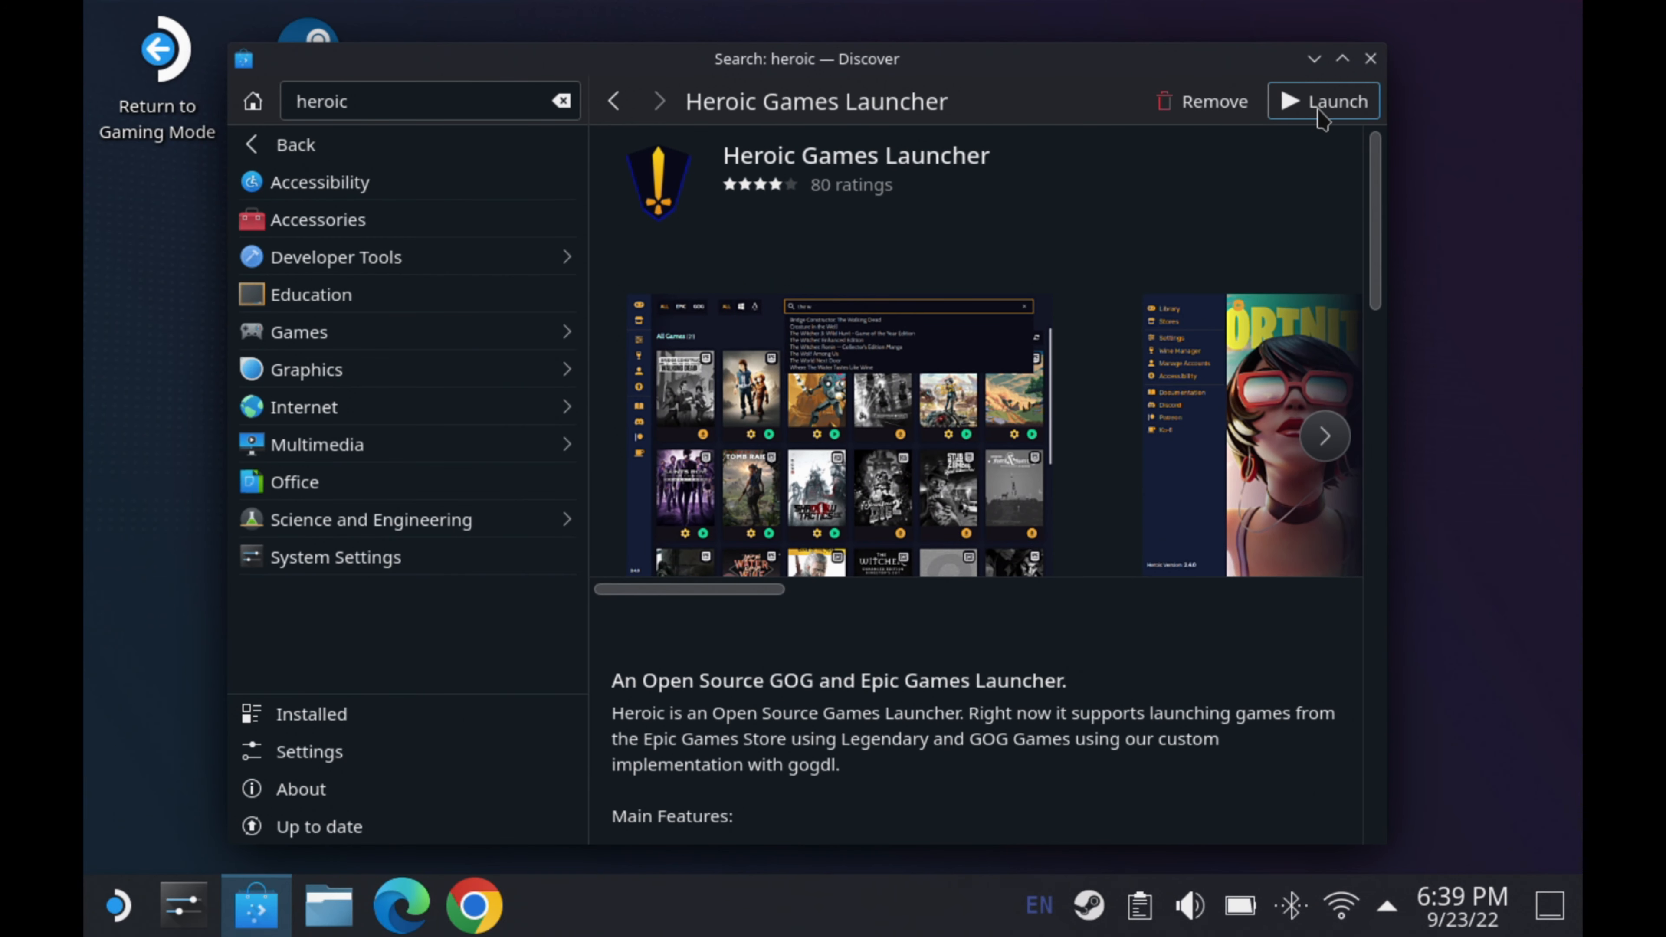
pyautogui.click(1323, 100)
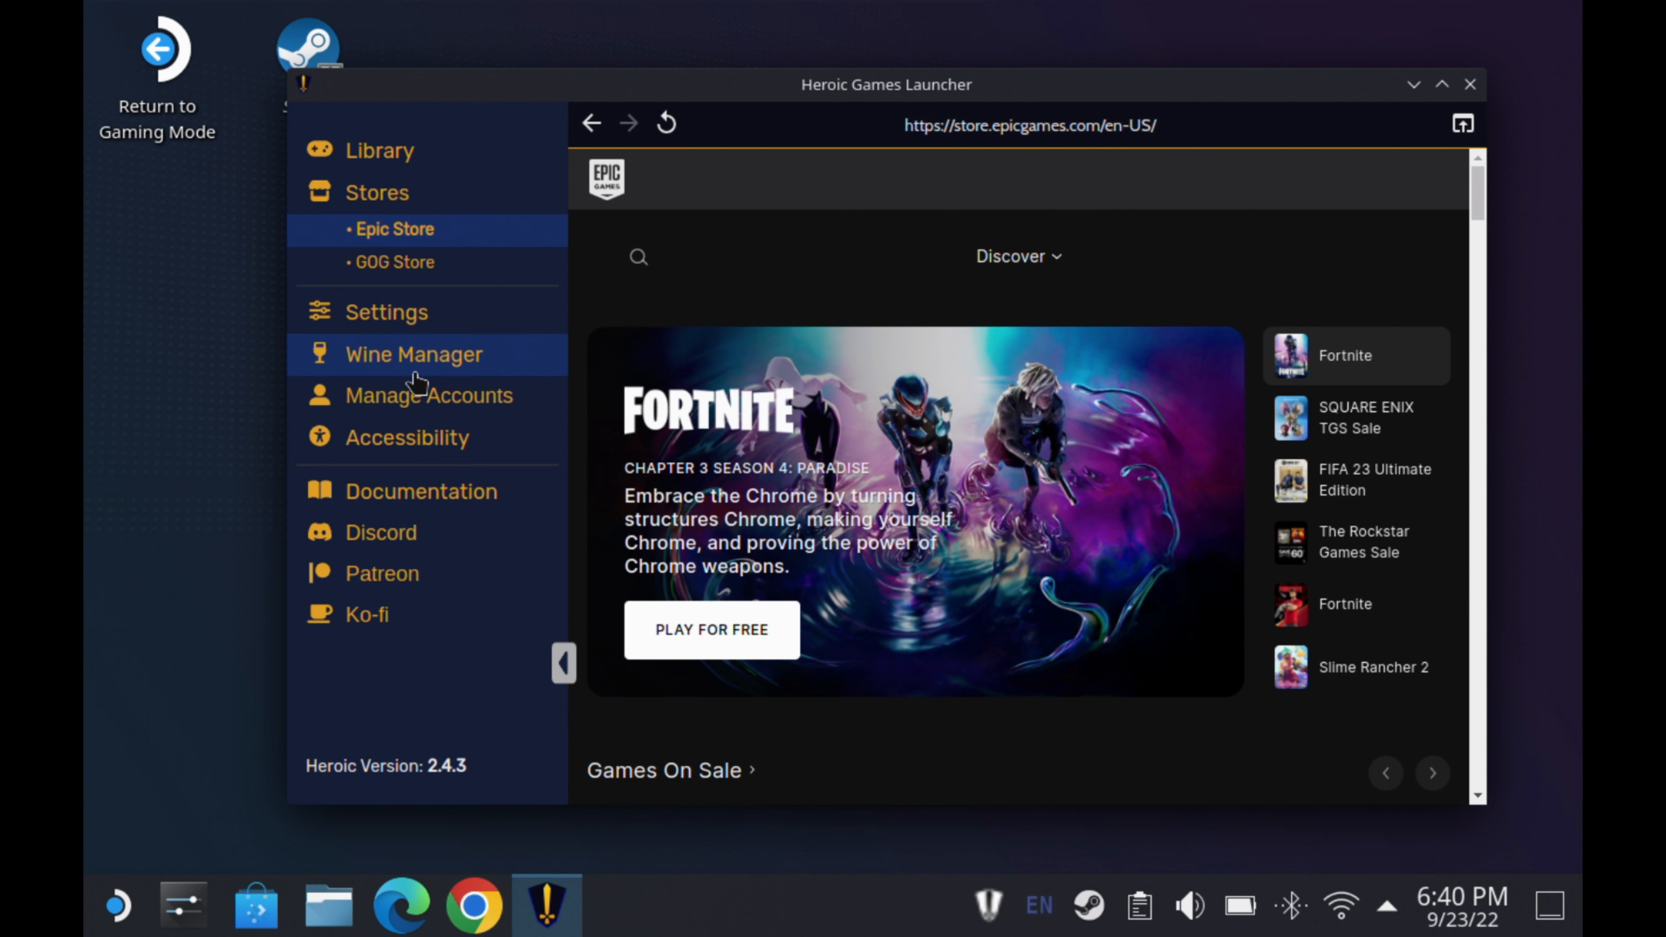
# Open Manage Accounts showing Epic signed in and start the GOG login.
pyautogui.click(429, 394)
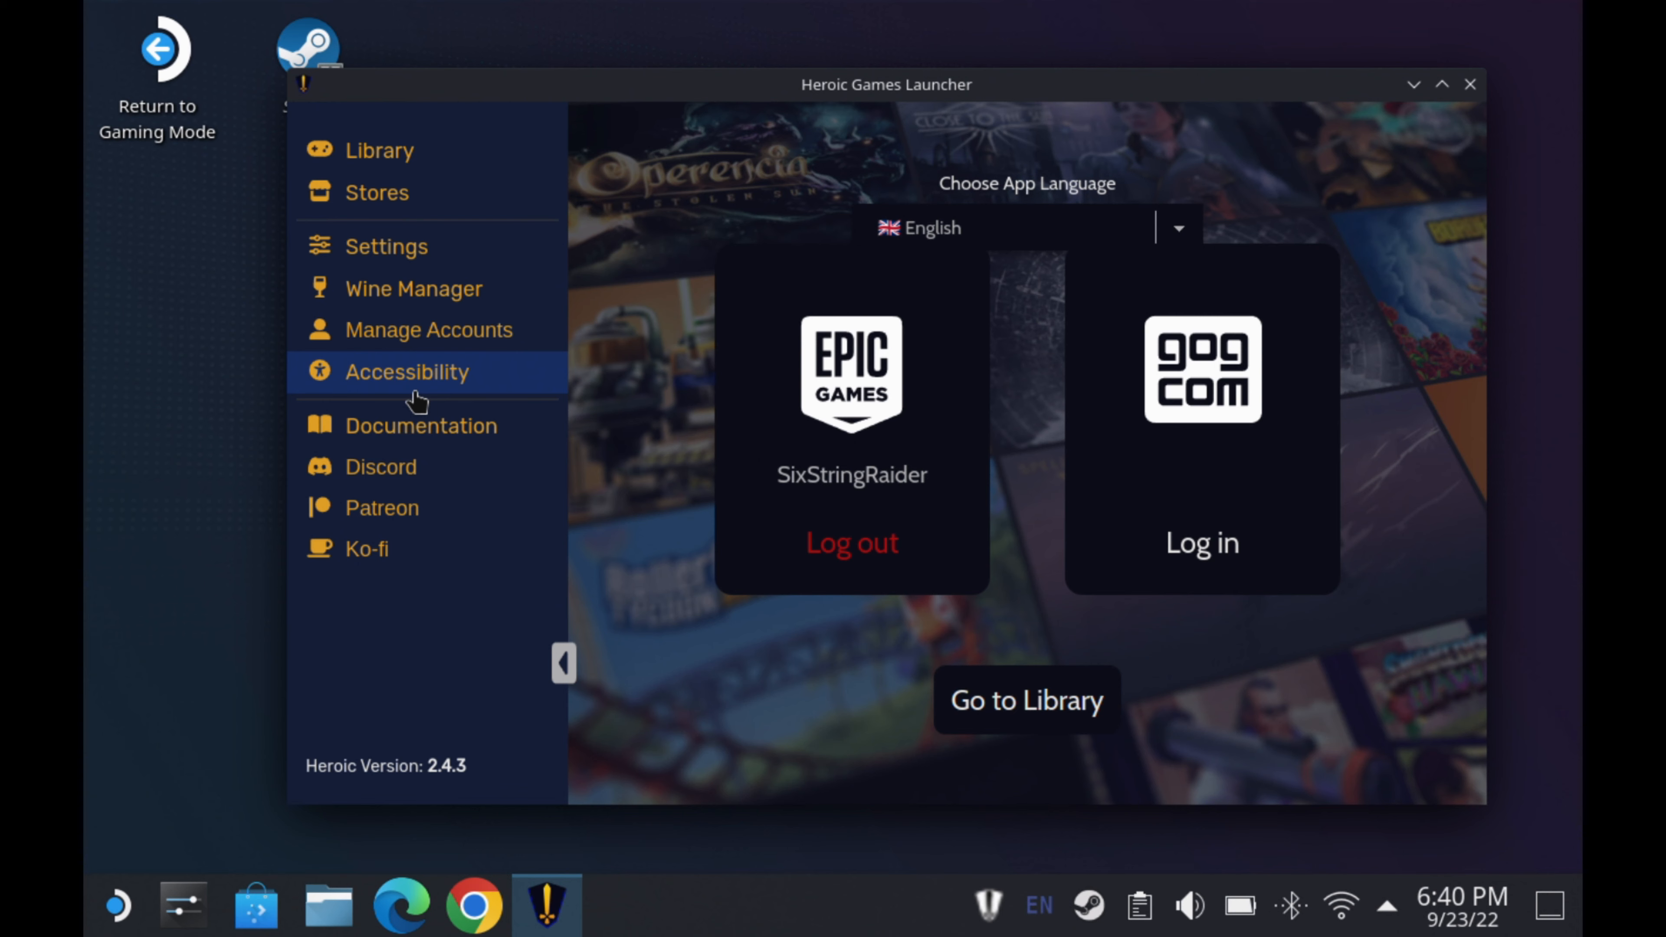
pyautogui.moveTo(852, 529)
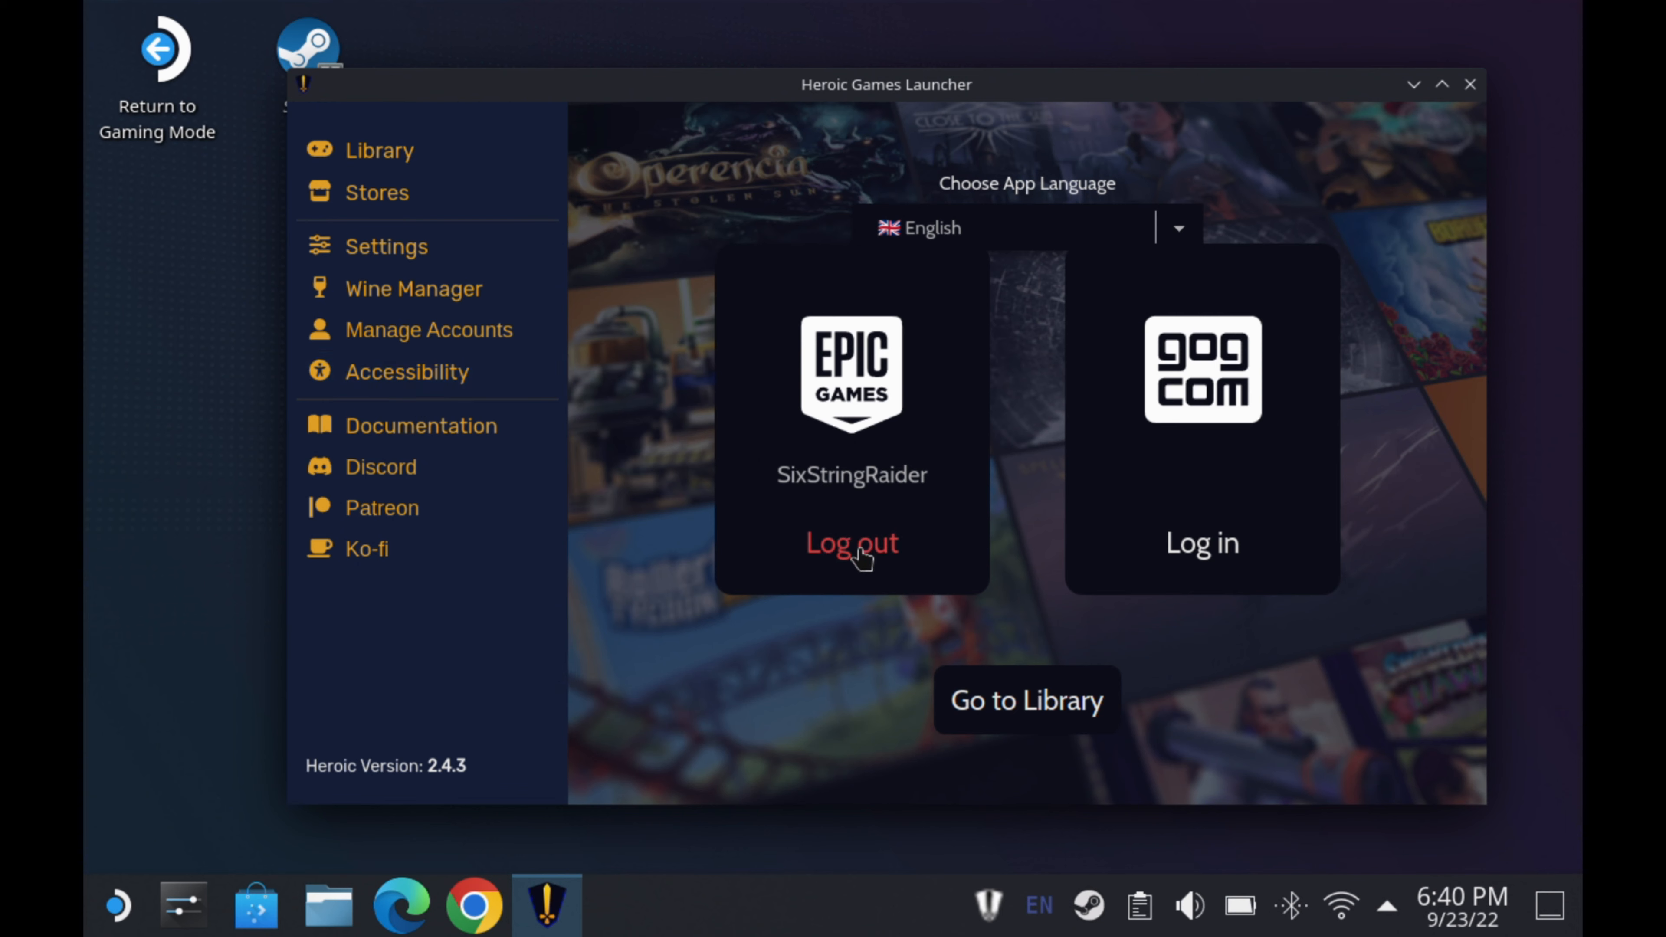
pyautogui.moveTo(1325, 545)
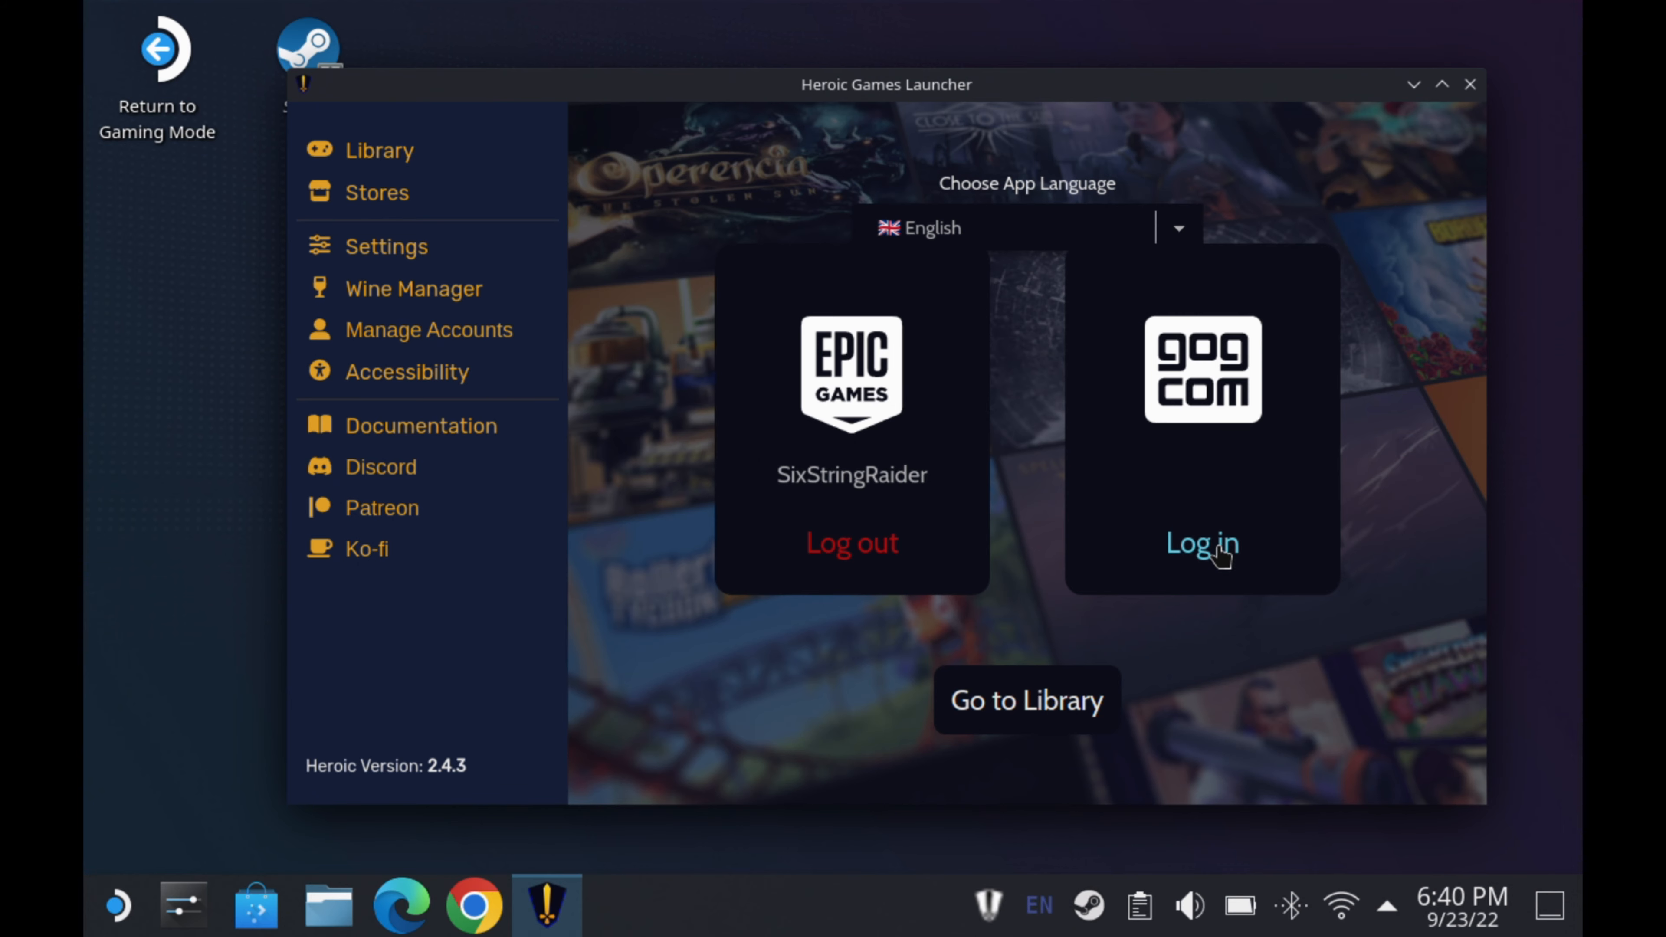
pyautogui.click(1202, 544)
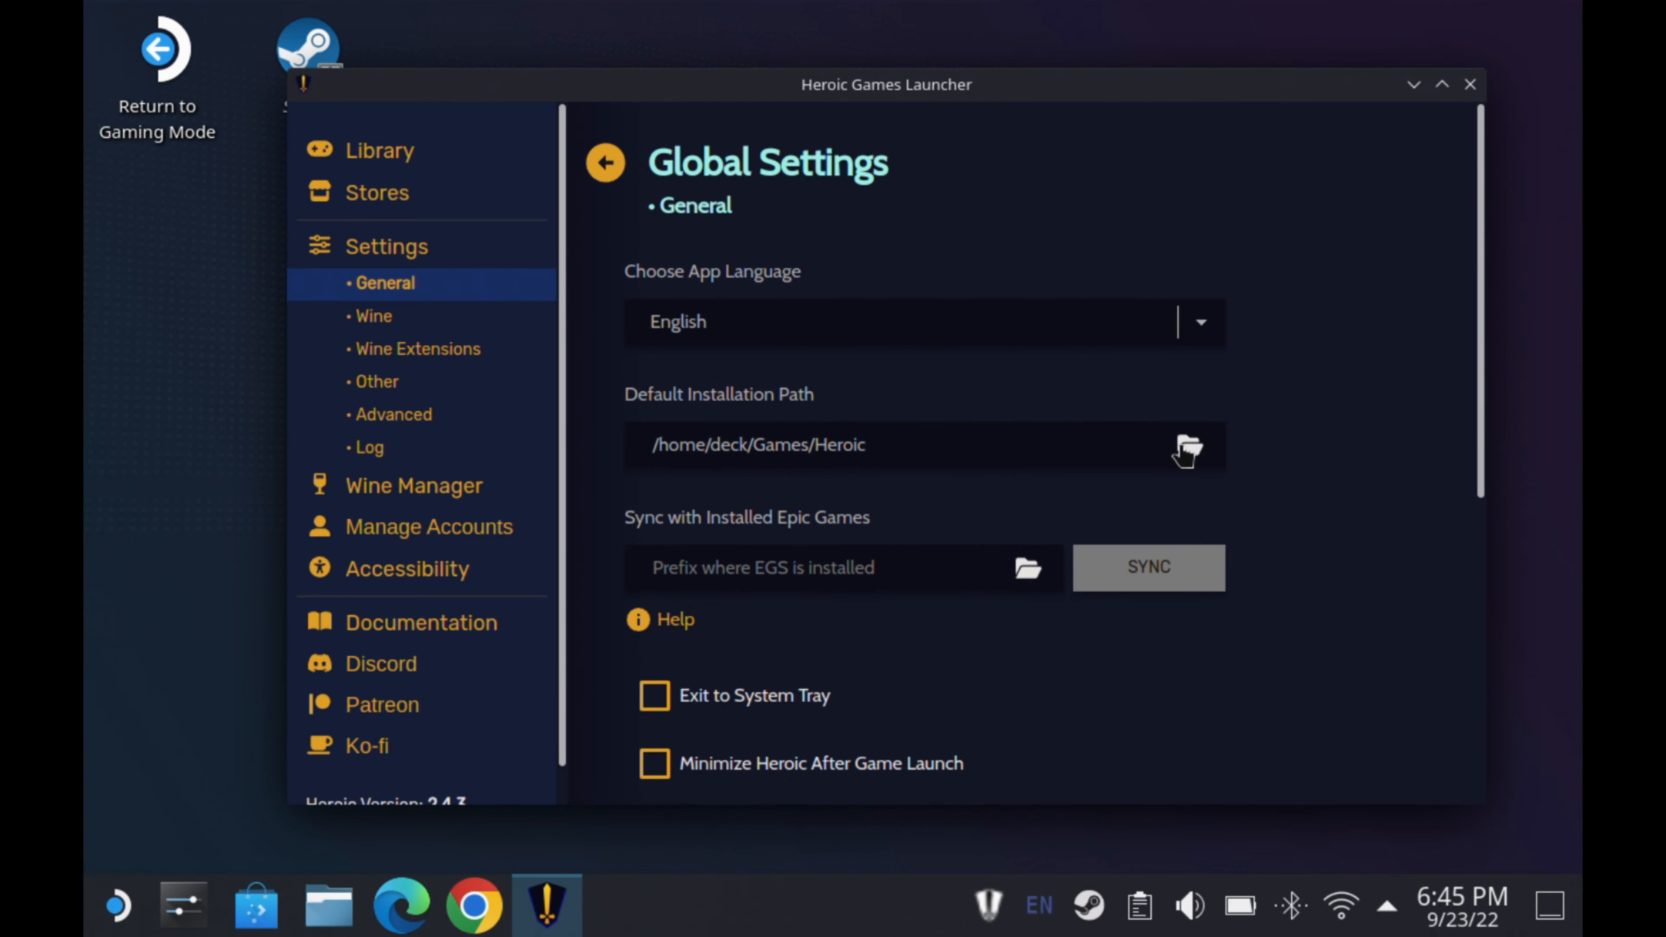
pyautogui.click(1188, 445)
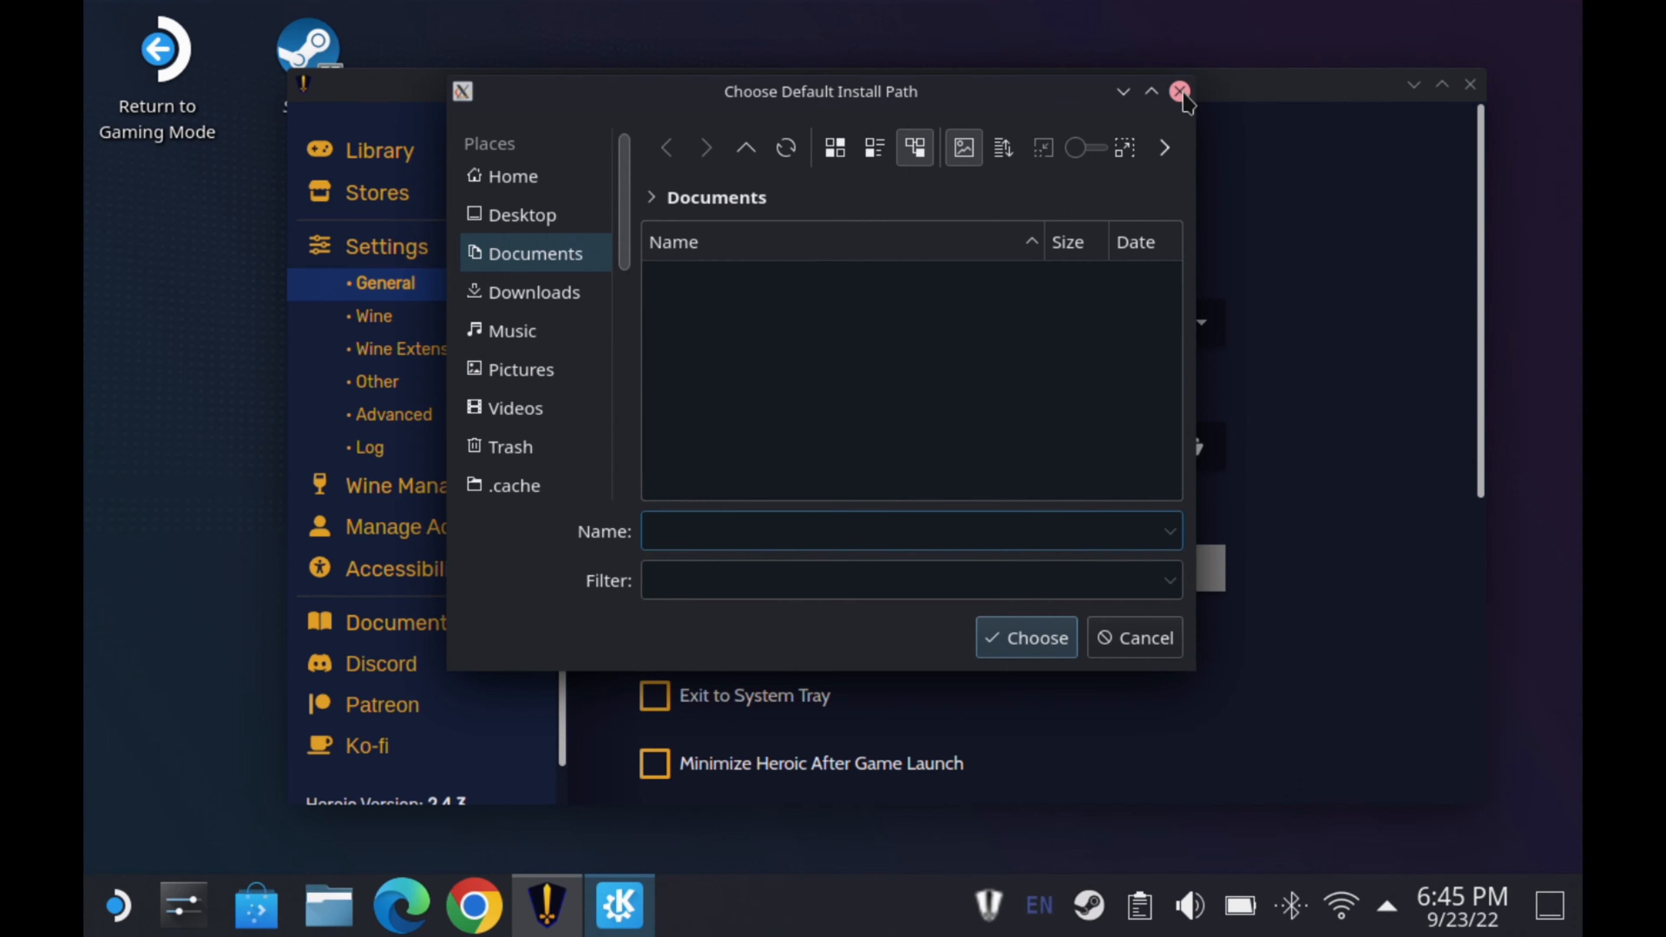
pyautogui.click(1179, 91)
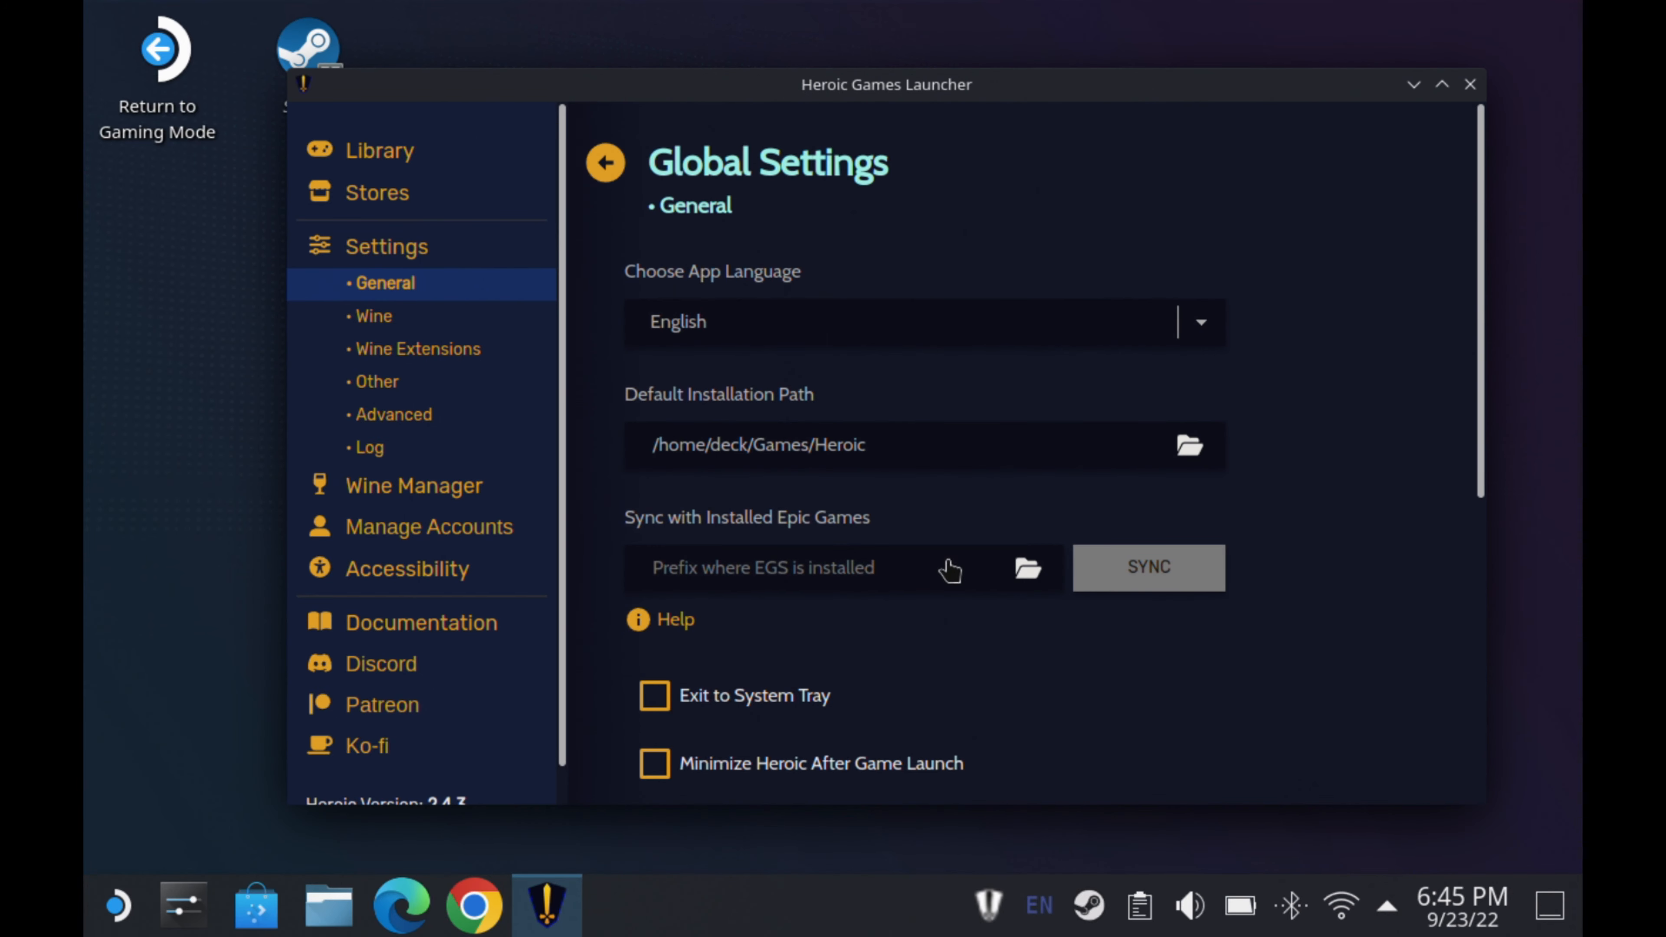
pyautogui.moveTo(944, 709)
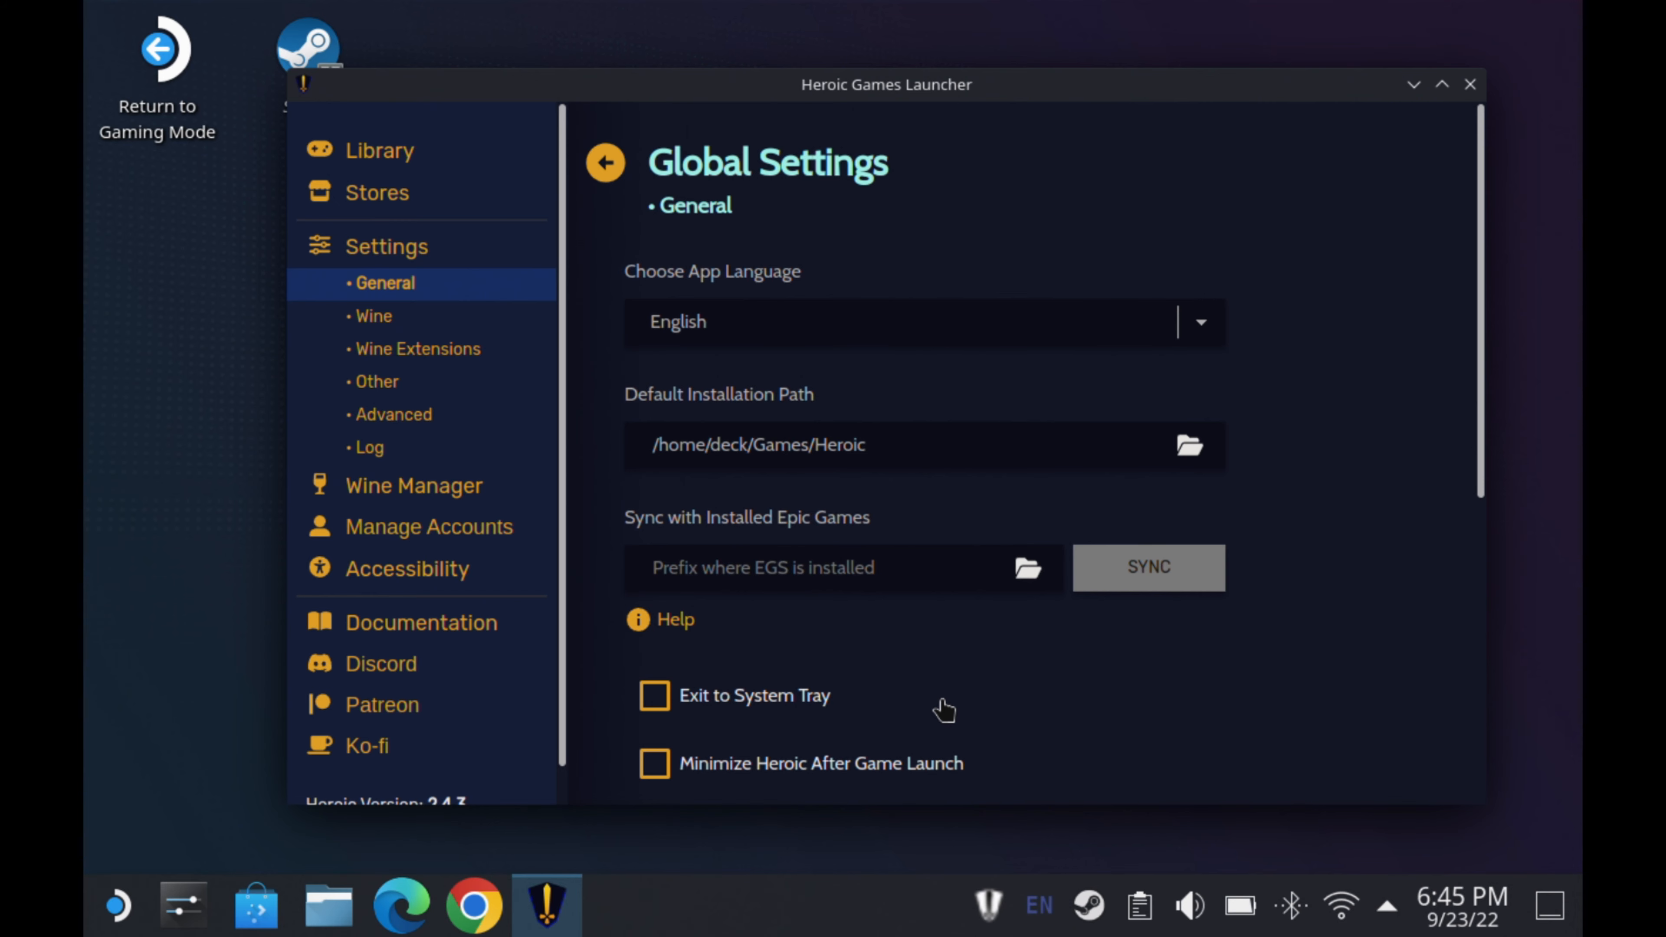
pyautogui.moveTo(1415, 503)
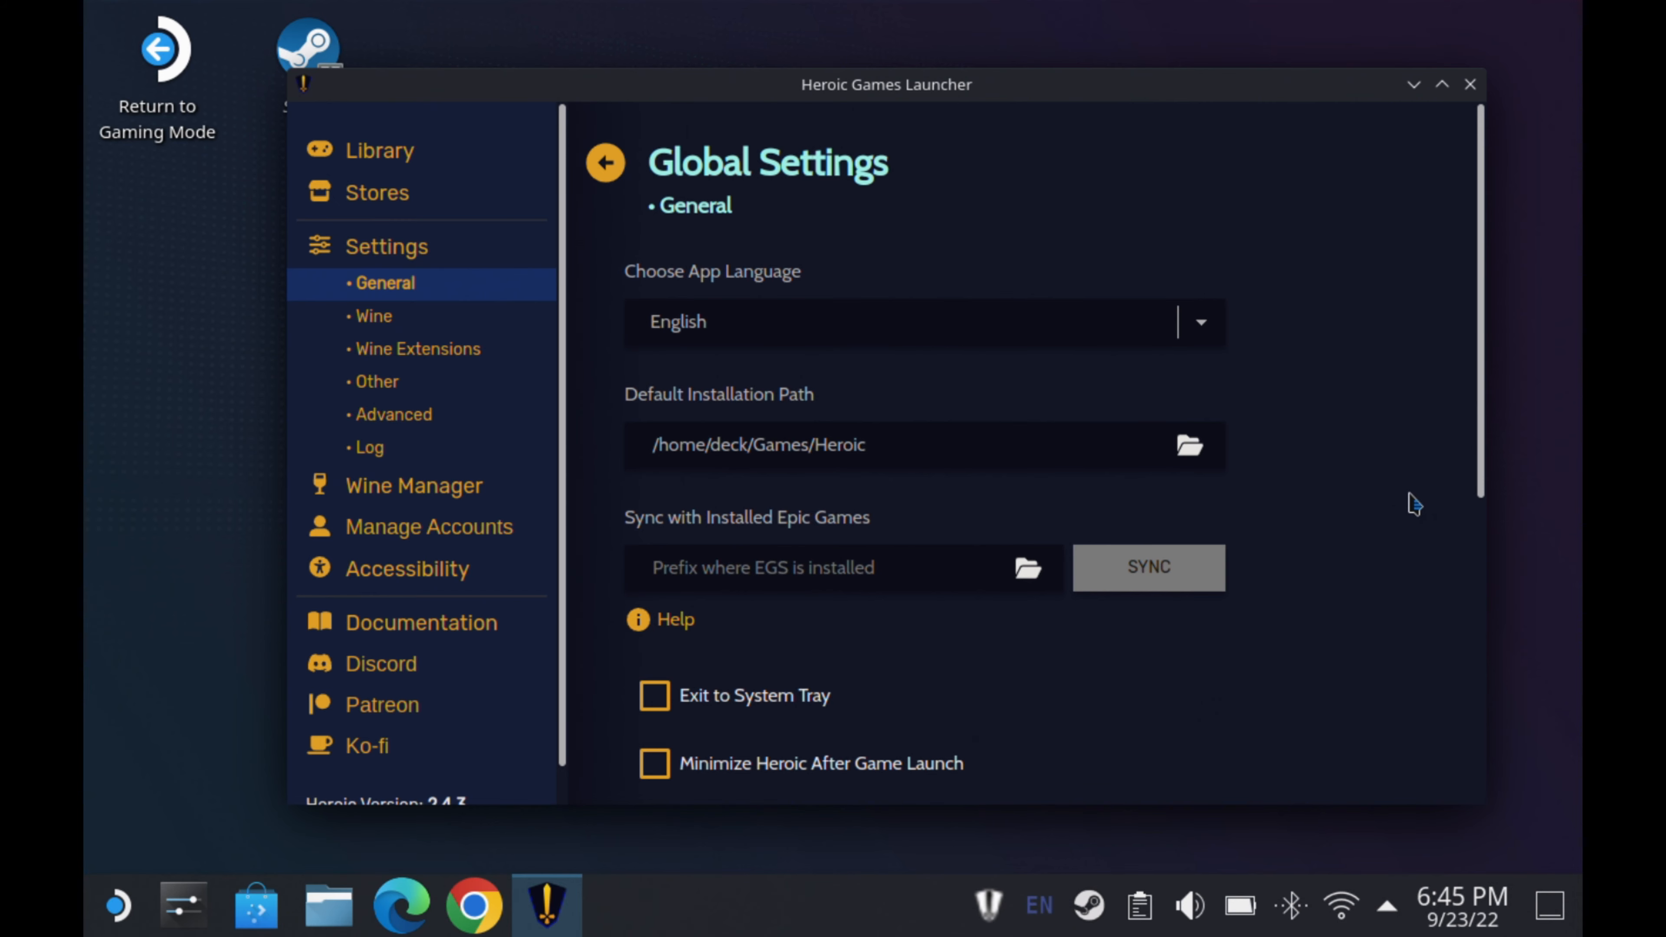
pyautogui.scroll(-3)
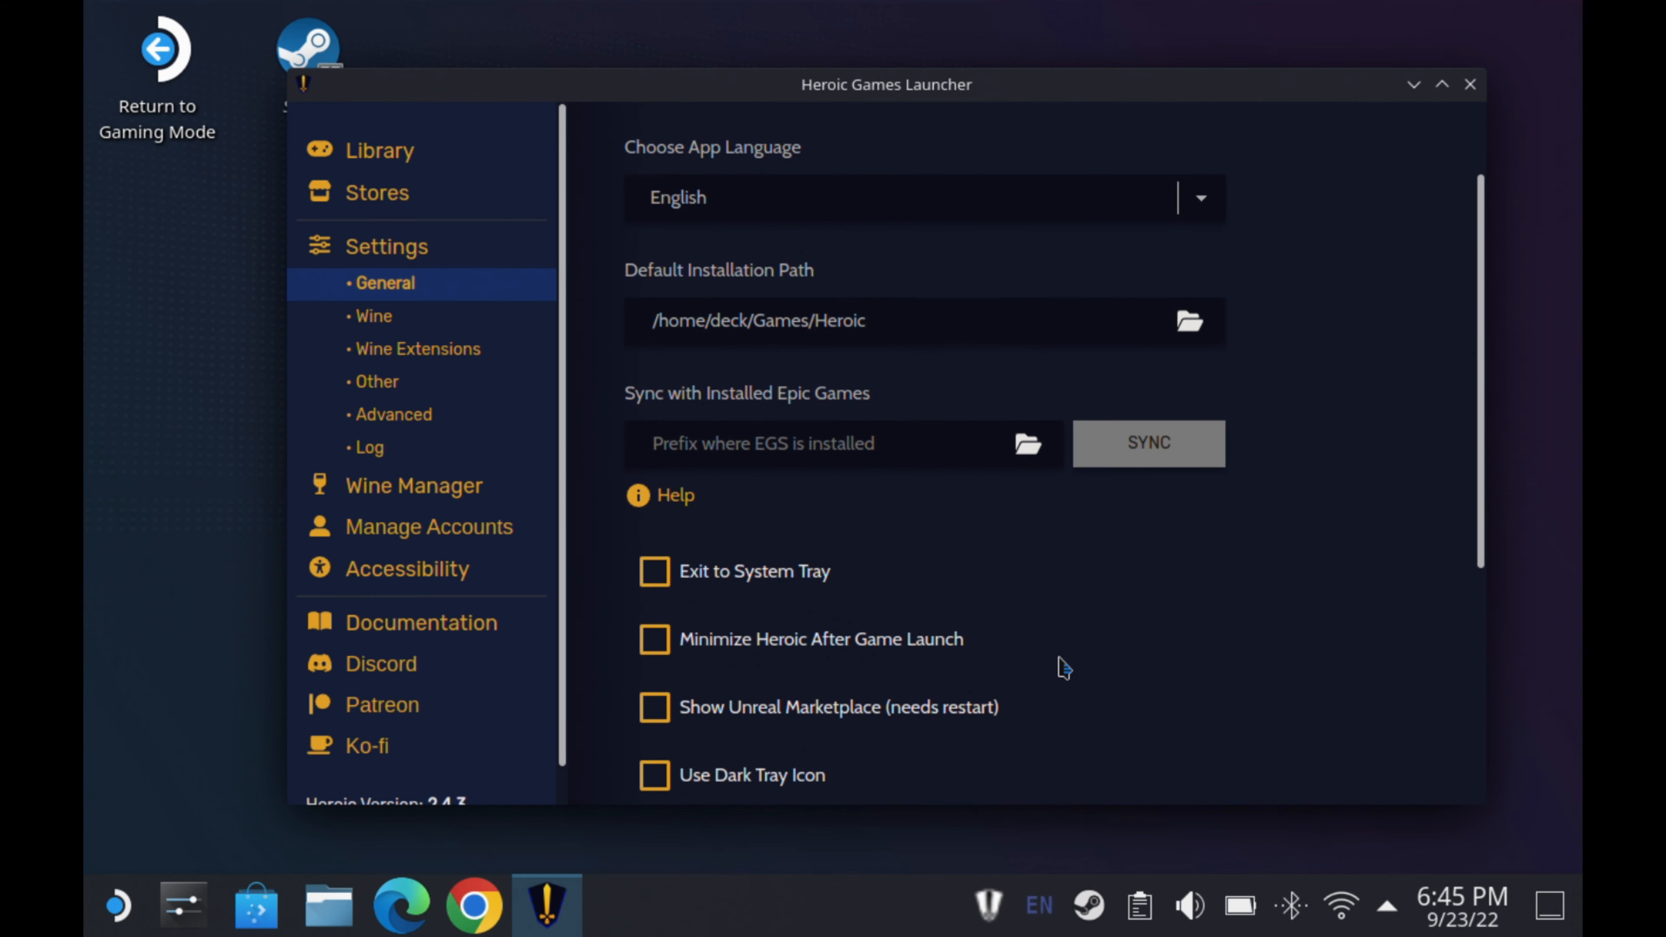
pyautogui.scroll(-3)
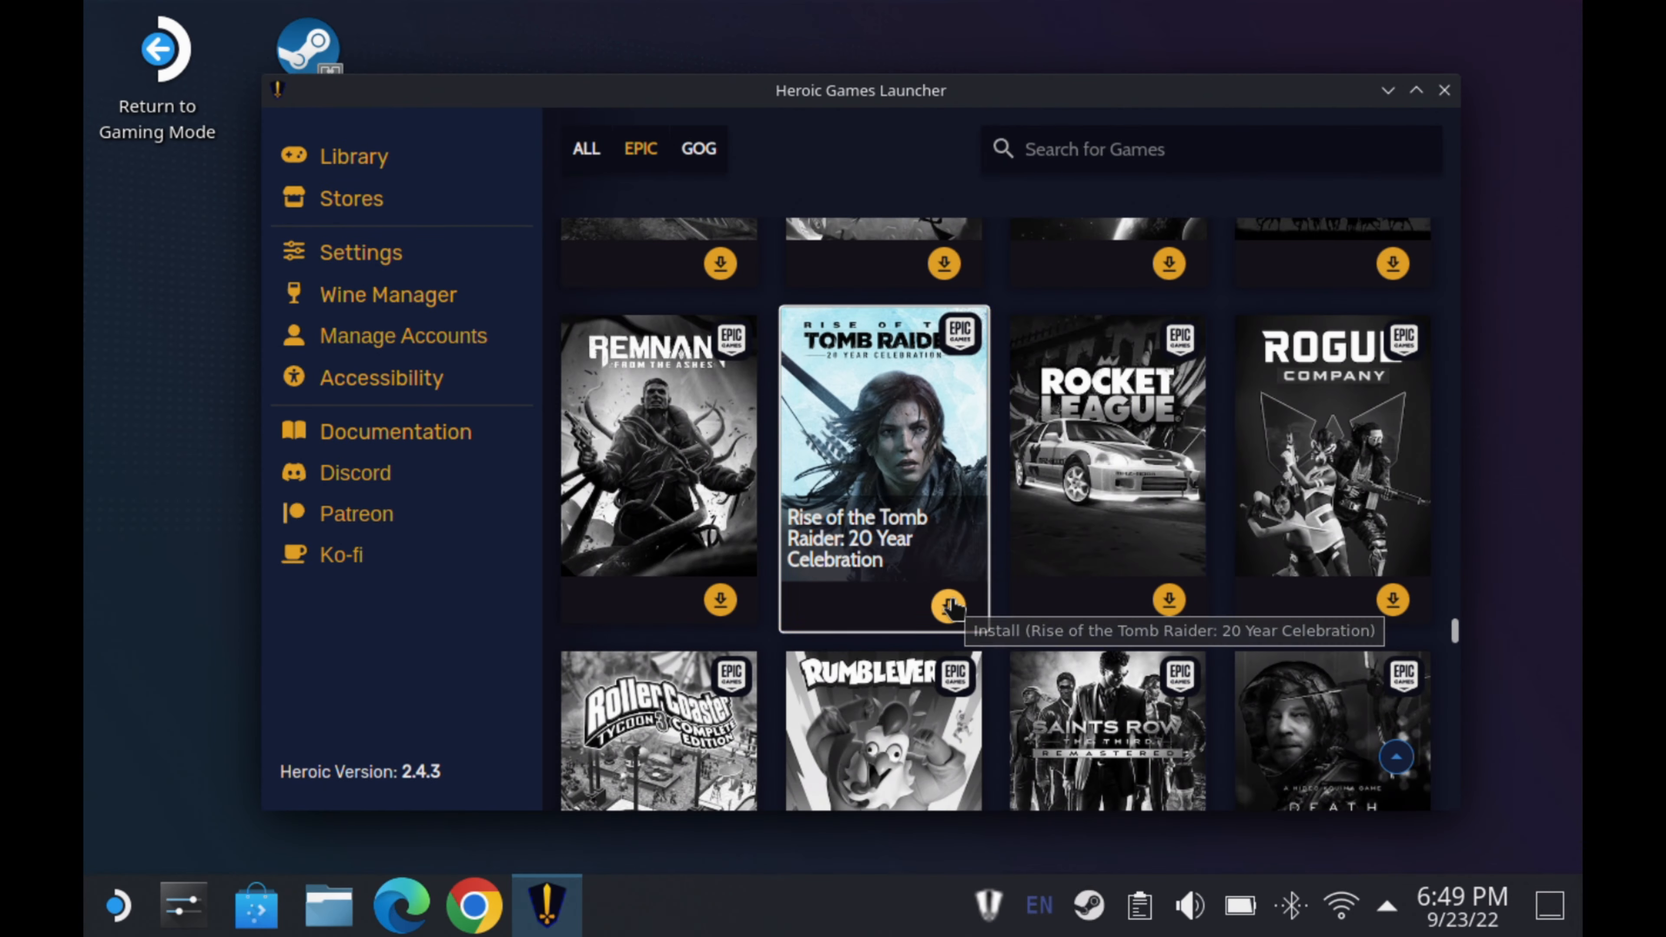
# Install Rise of the Tomb Raider: 20 Year Celebration with Wine version Proton - GE-Proton7-35.
pyautogui.click(942, 600)
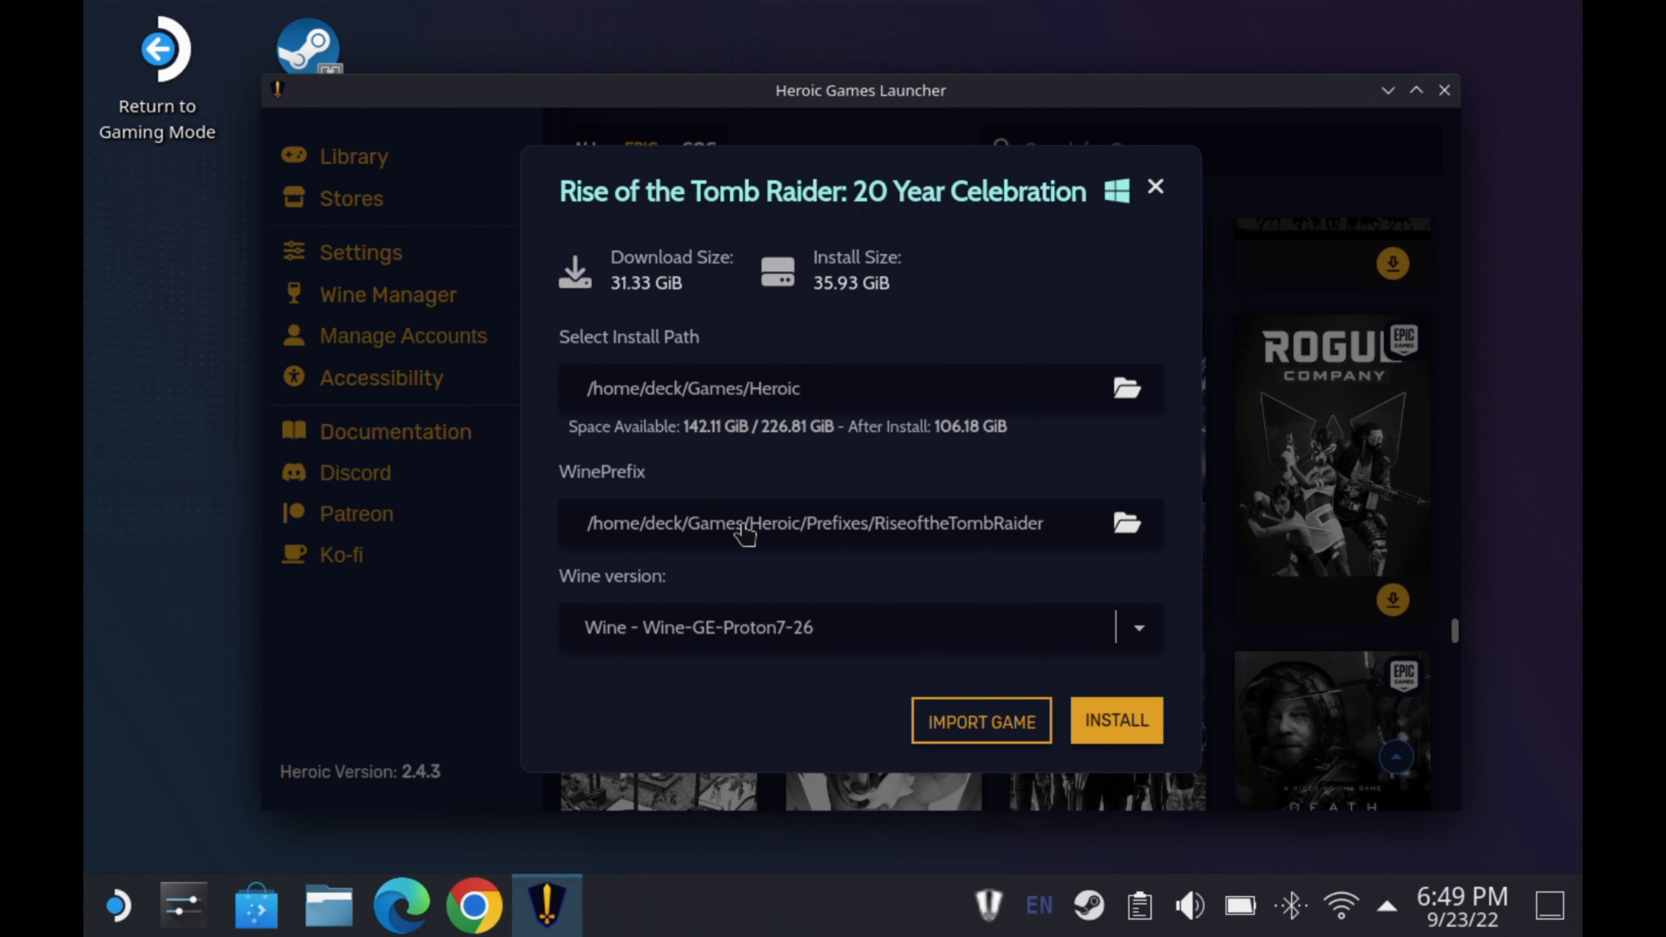
pyautogui.moveTo(819, 640)
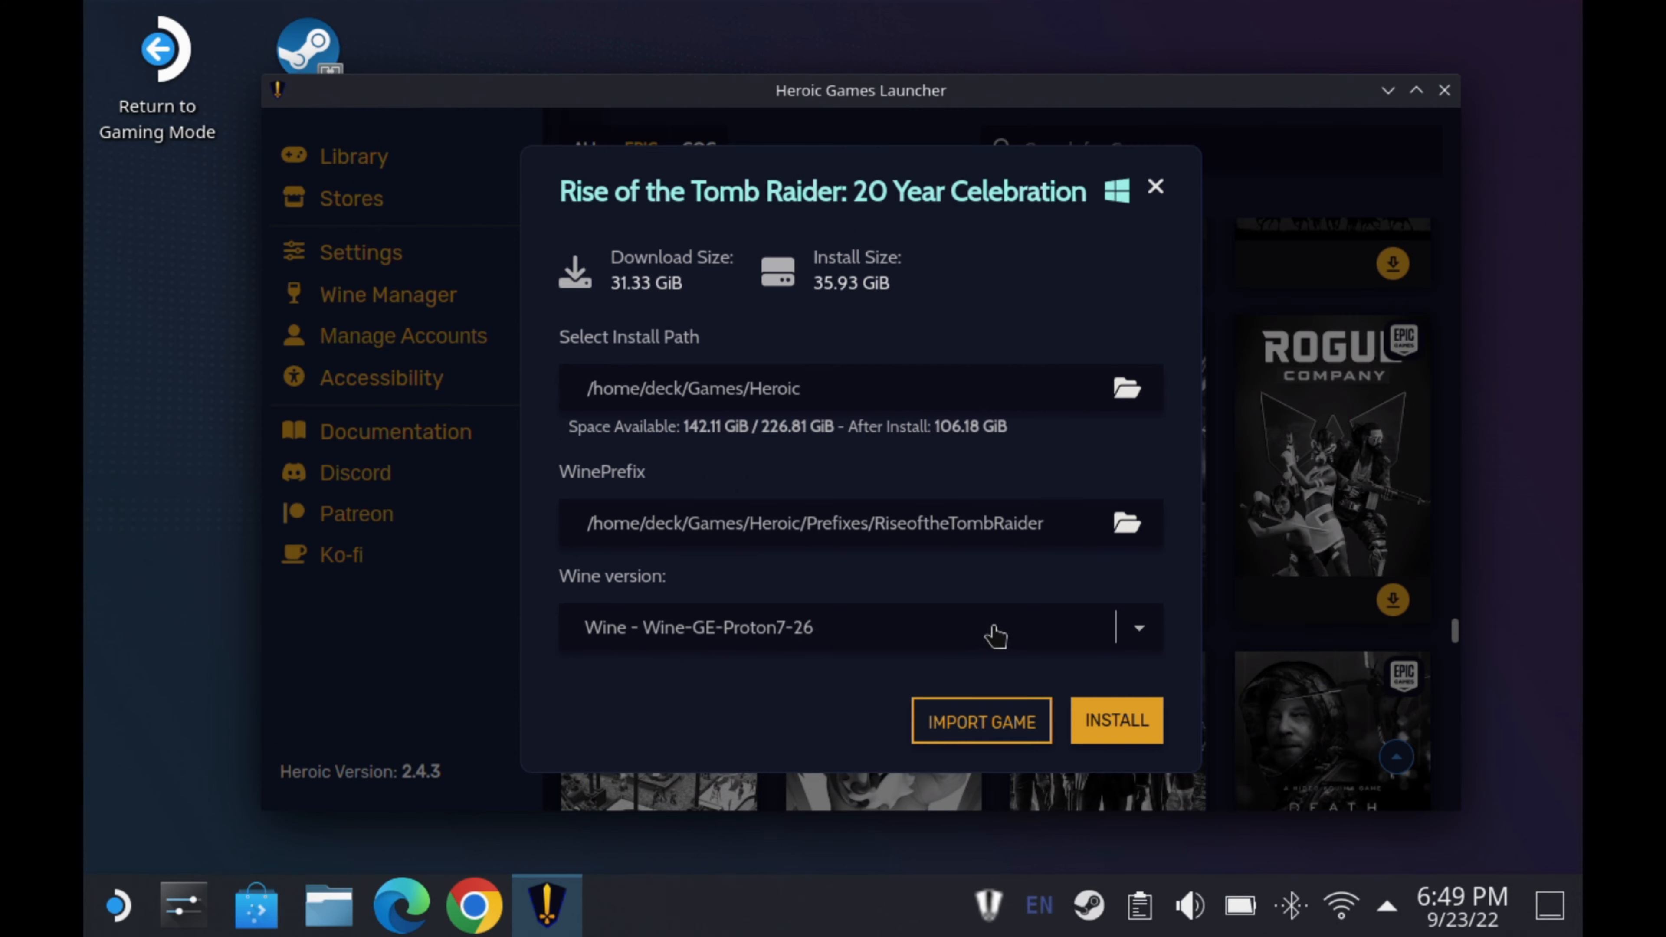
pyautogui.click(1137, 627)
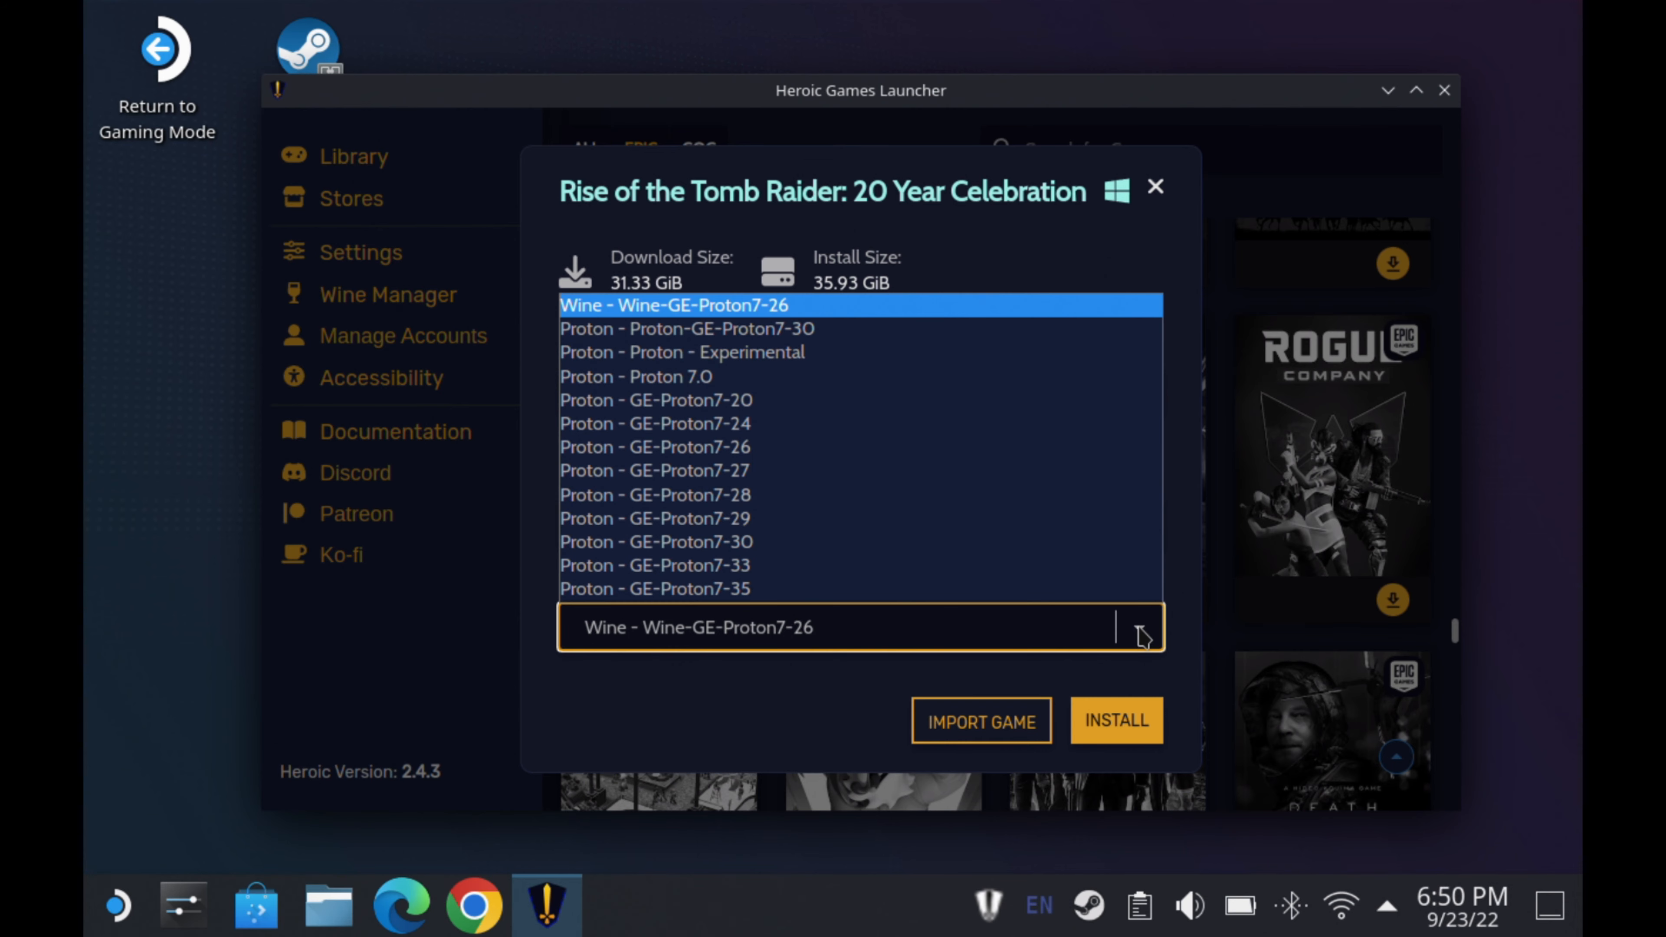
pyautogui.click(654, 588)
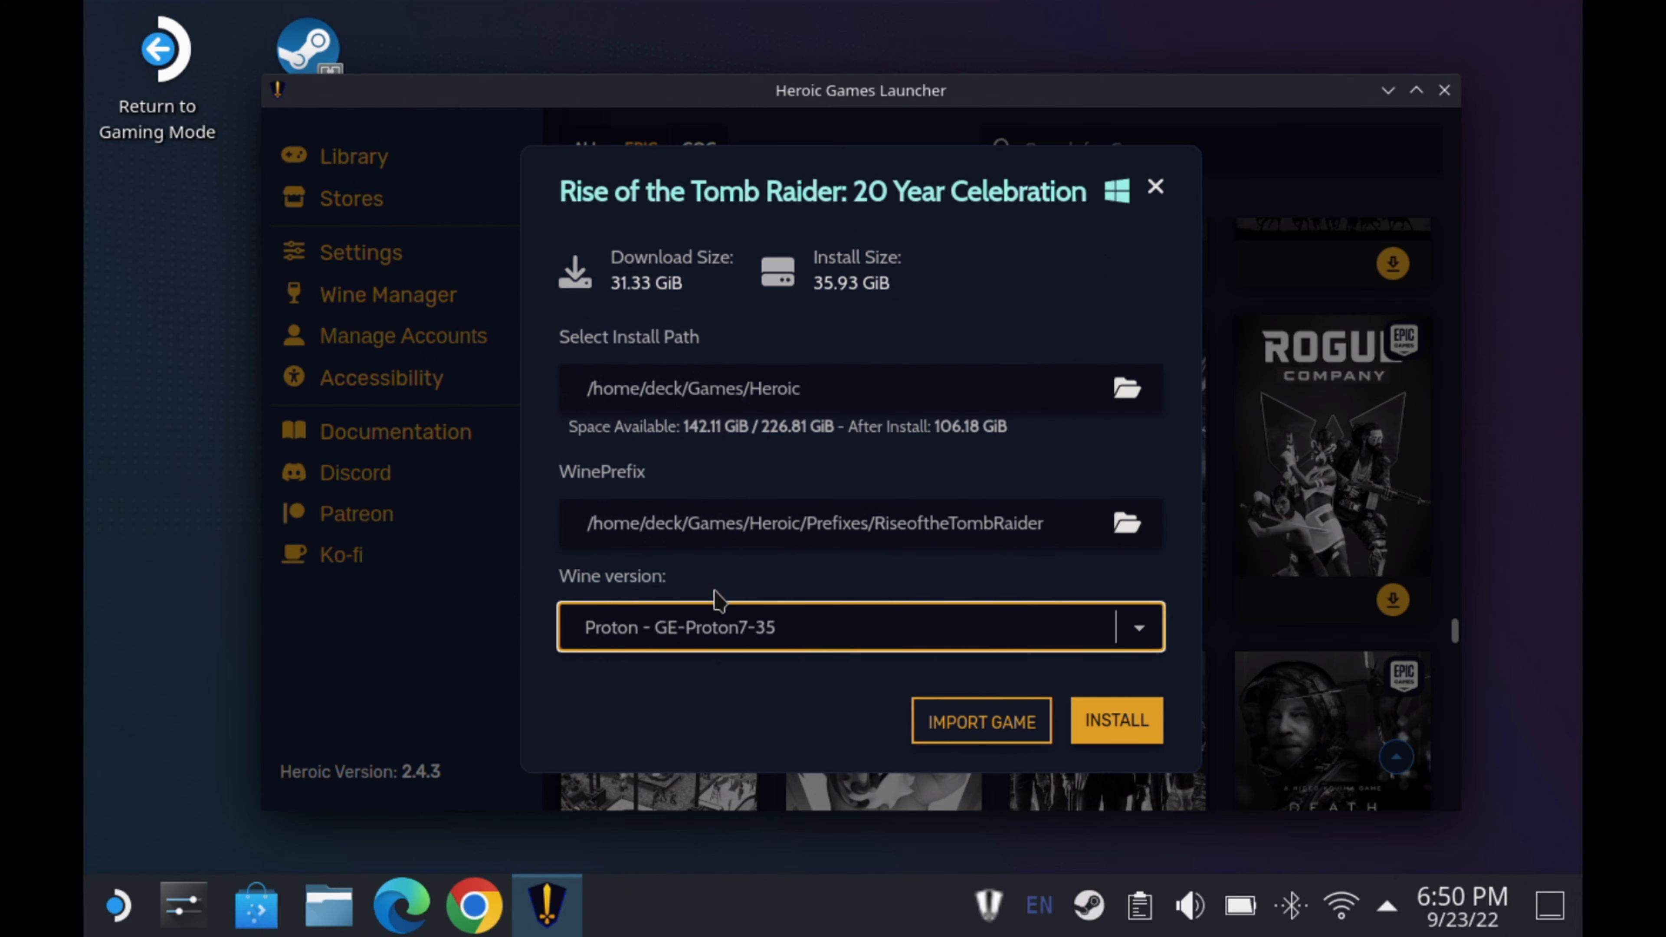
pyautogui.moveTo(733, 656)
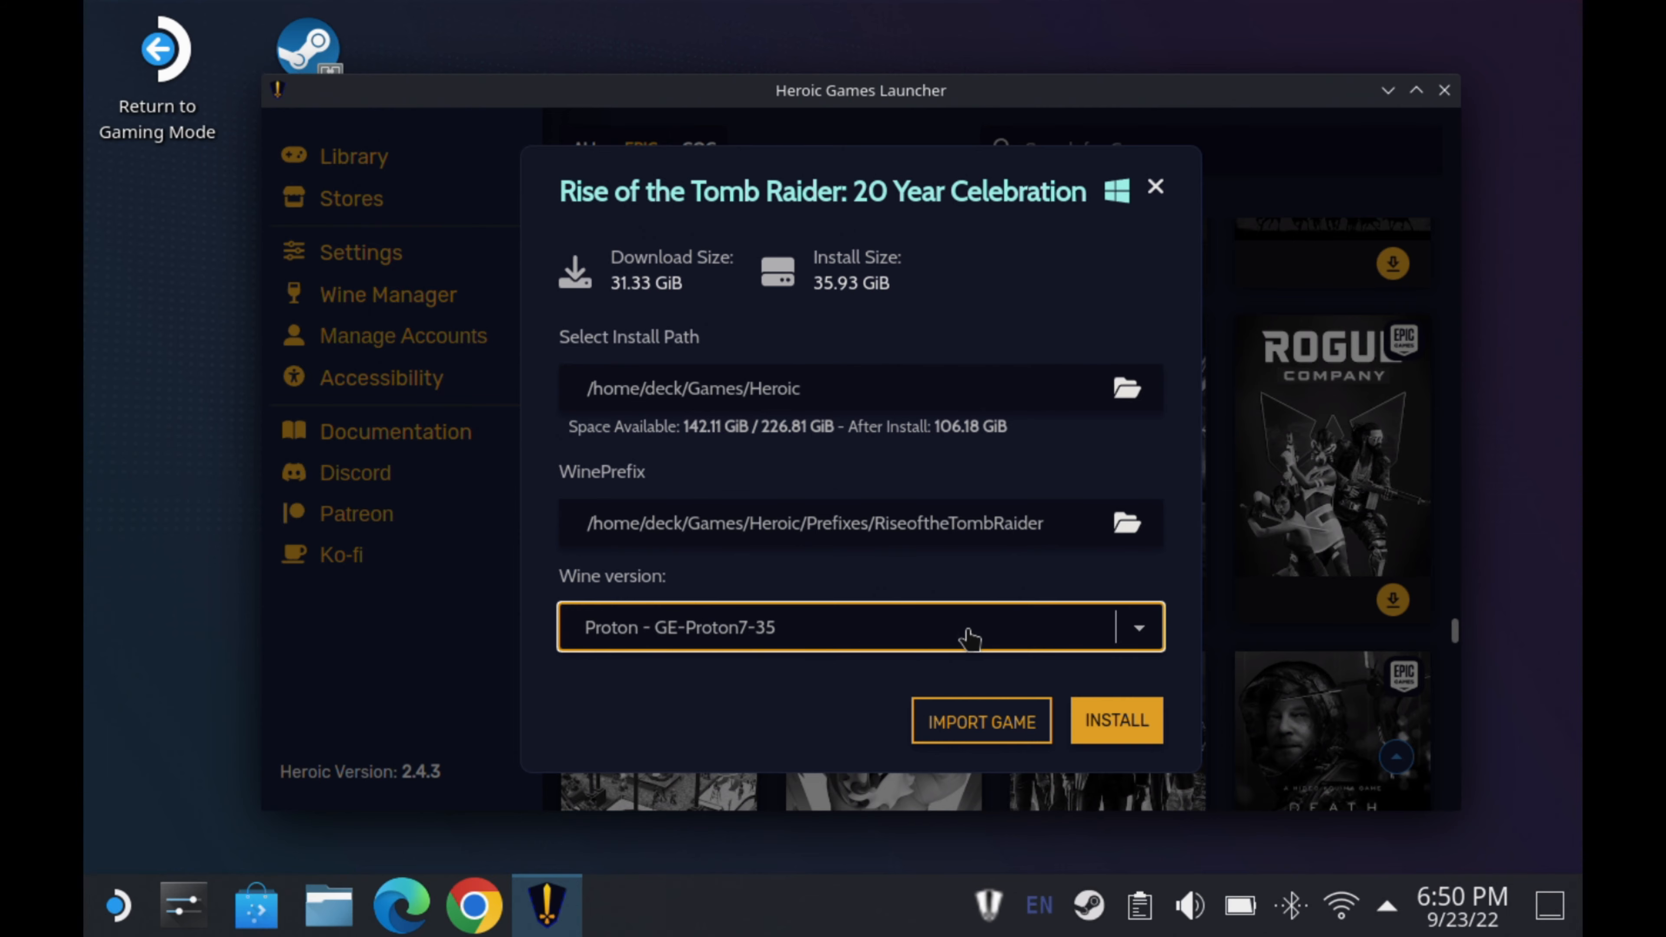
pyautogui.click(1154, 188)
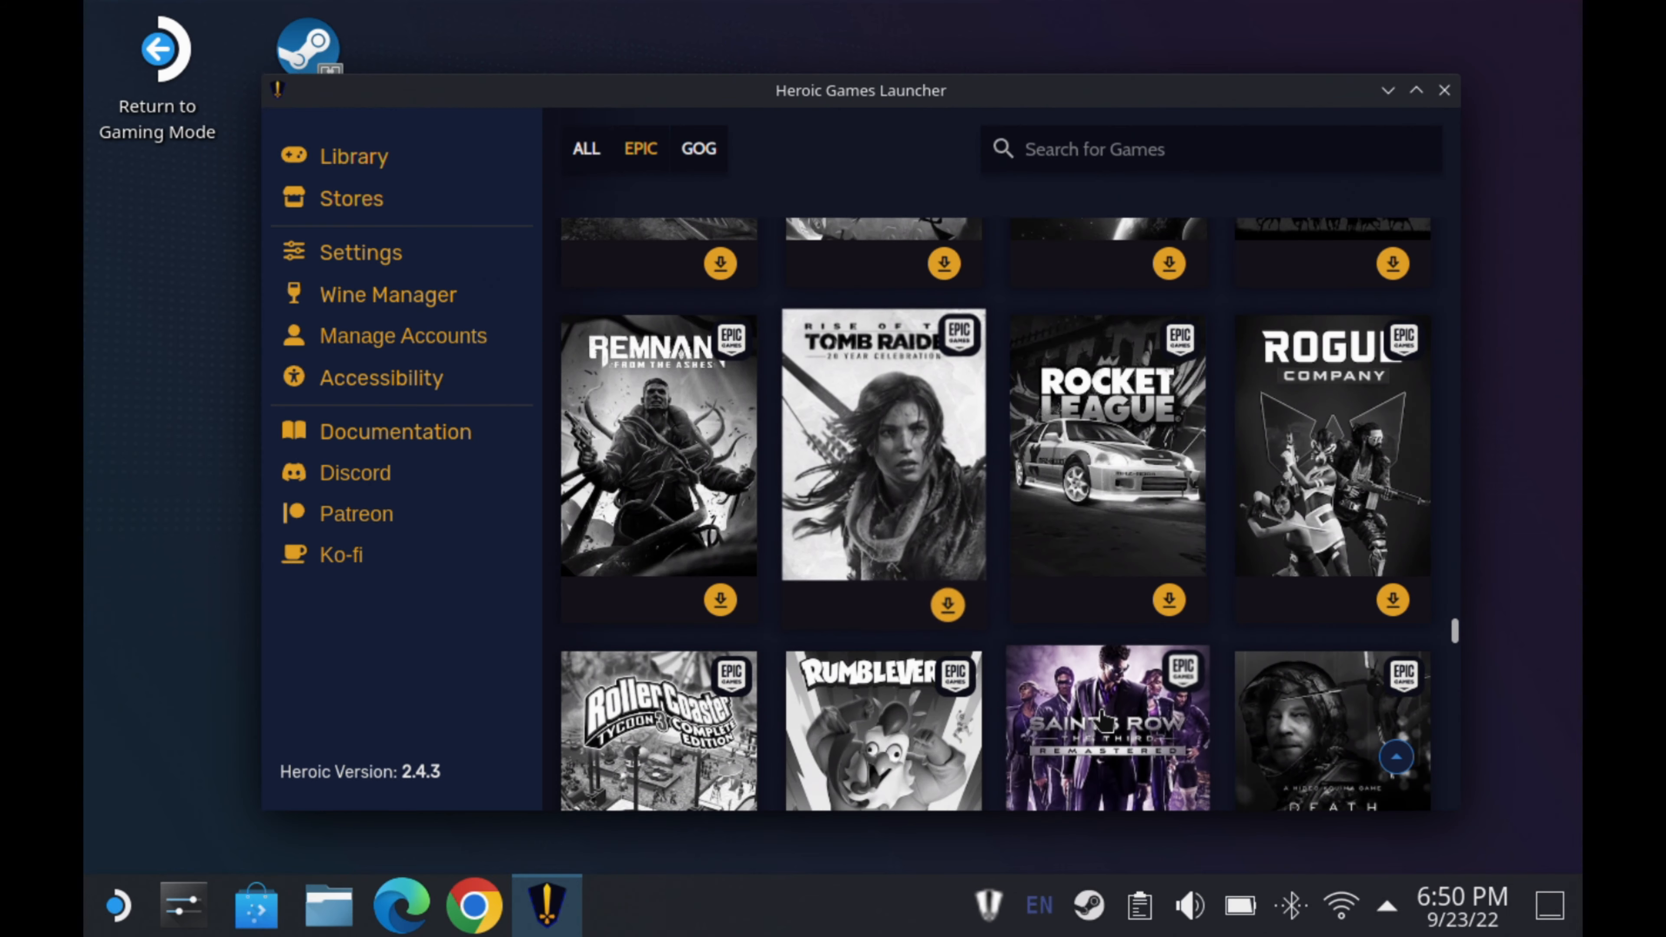
# Check the game's Info page install path /home/deck/Games/Heroic/RiseoftheTombRaider, then return to Library.
pyautogui.click(945, 598)
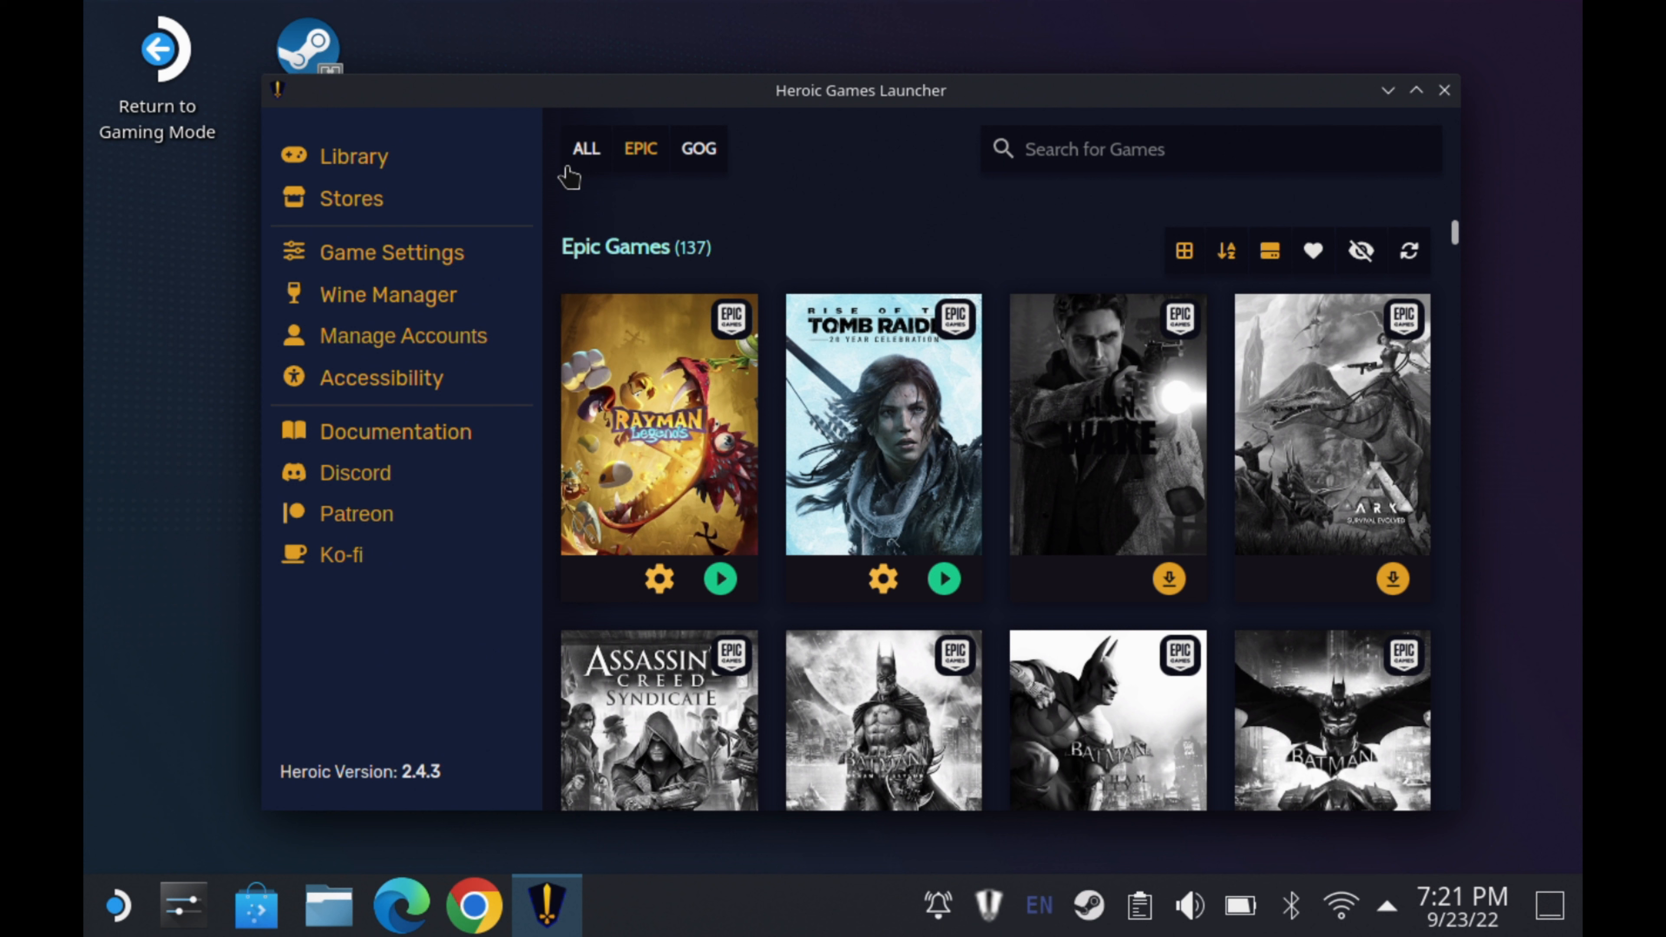
pyautogui.click(882, 425)
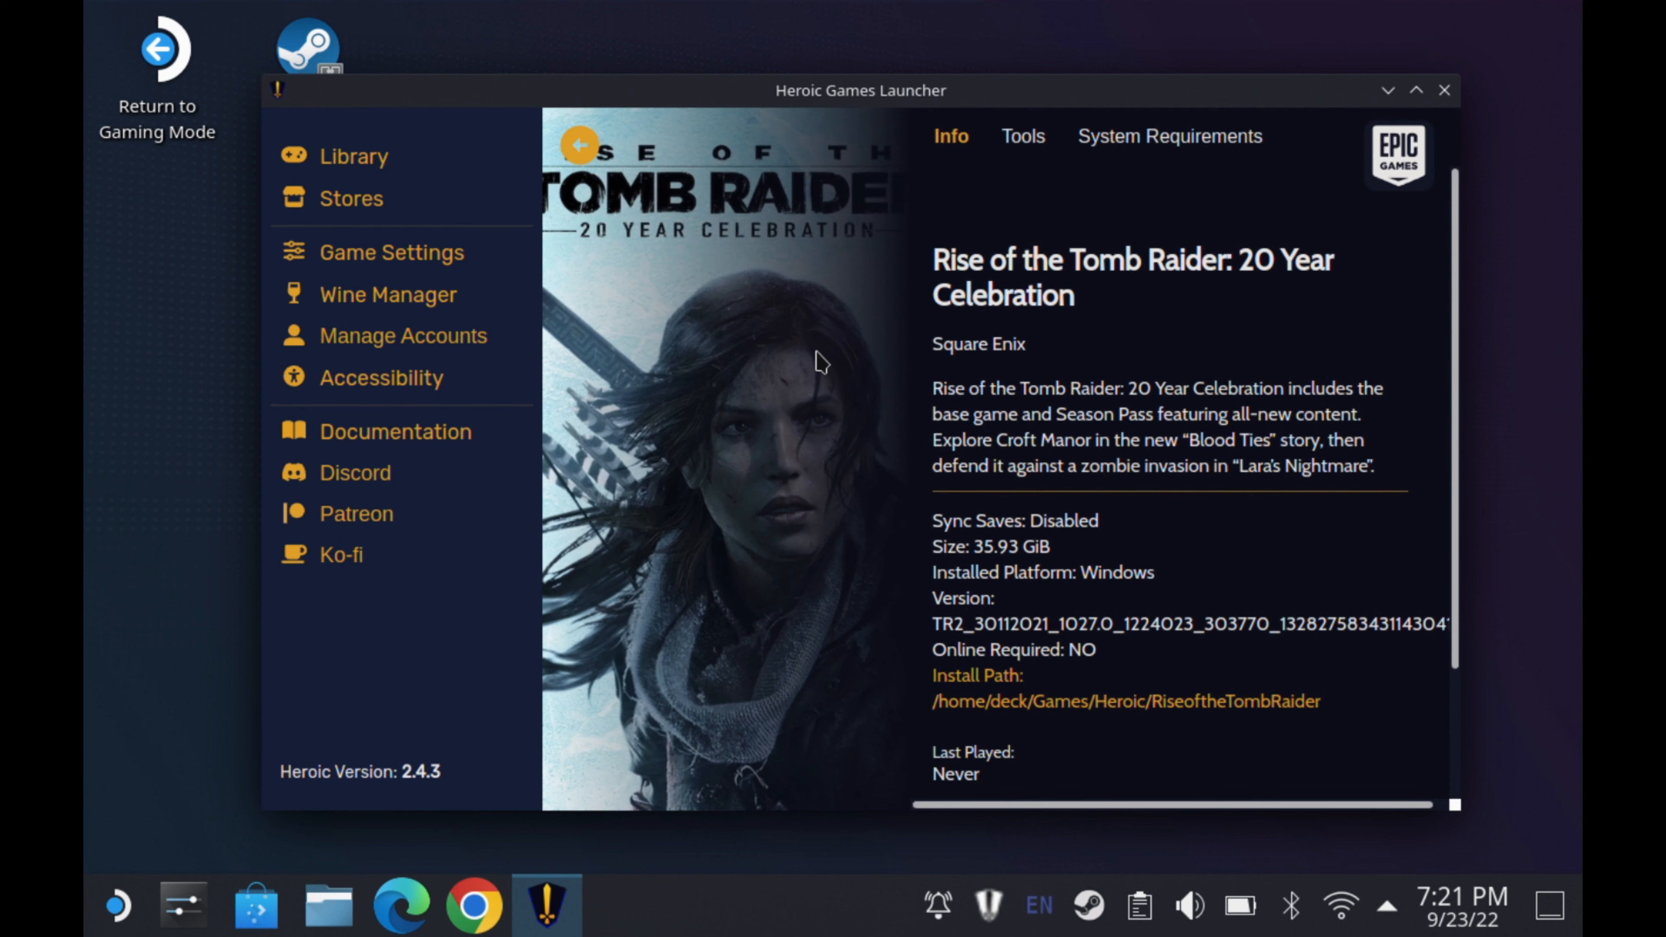
pyautogui.moveTo(1243, 612)
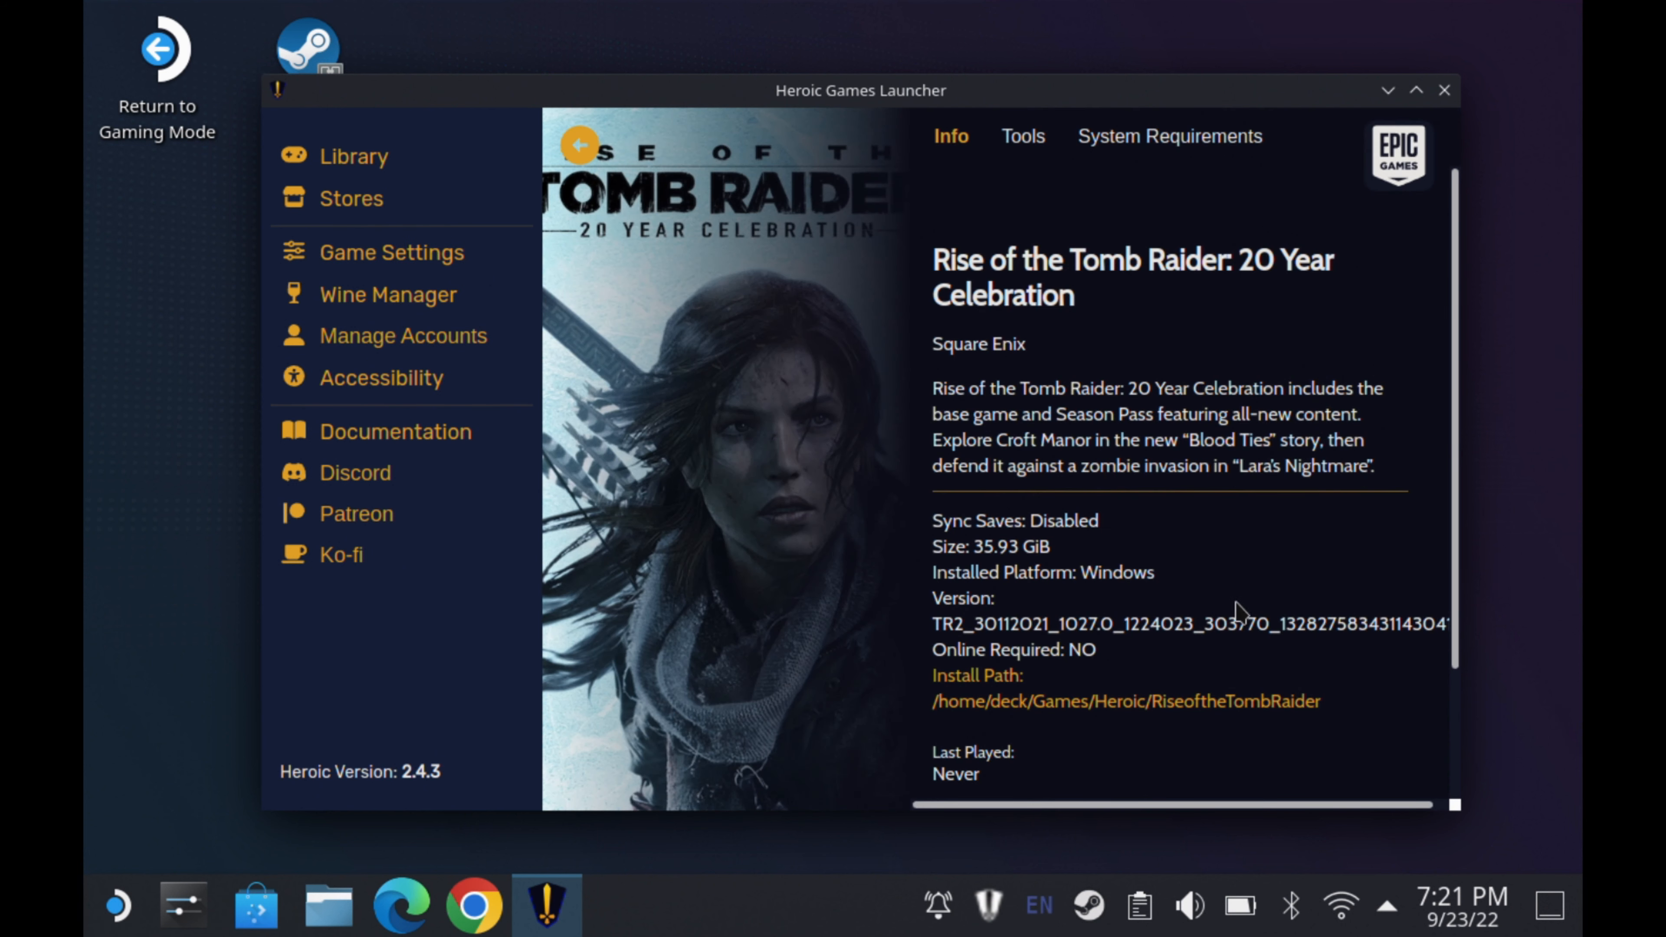
pyautogui.moveTo(1140, 649)
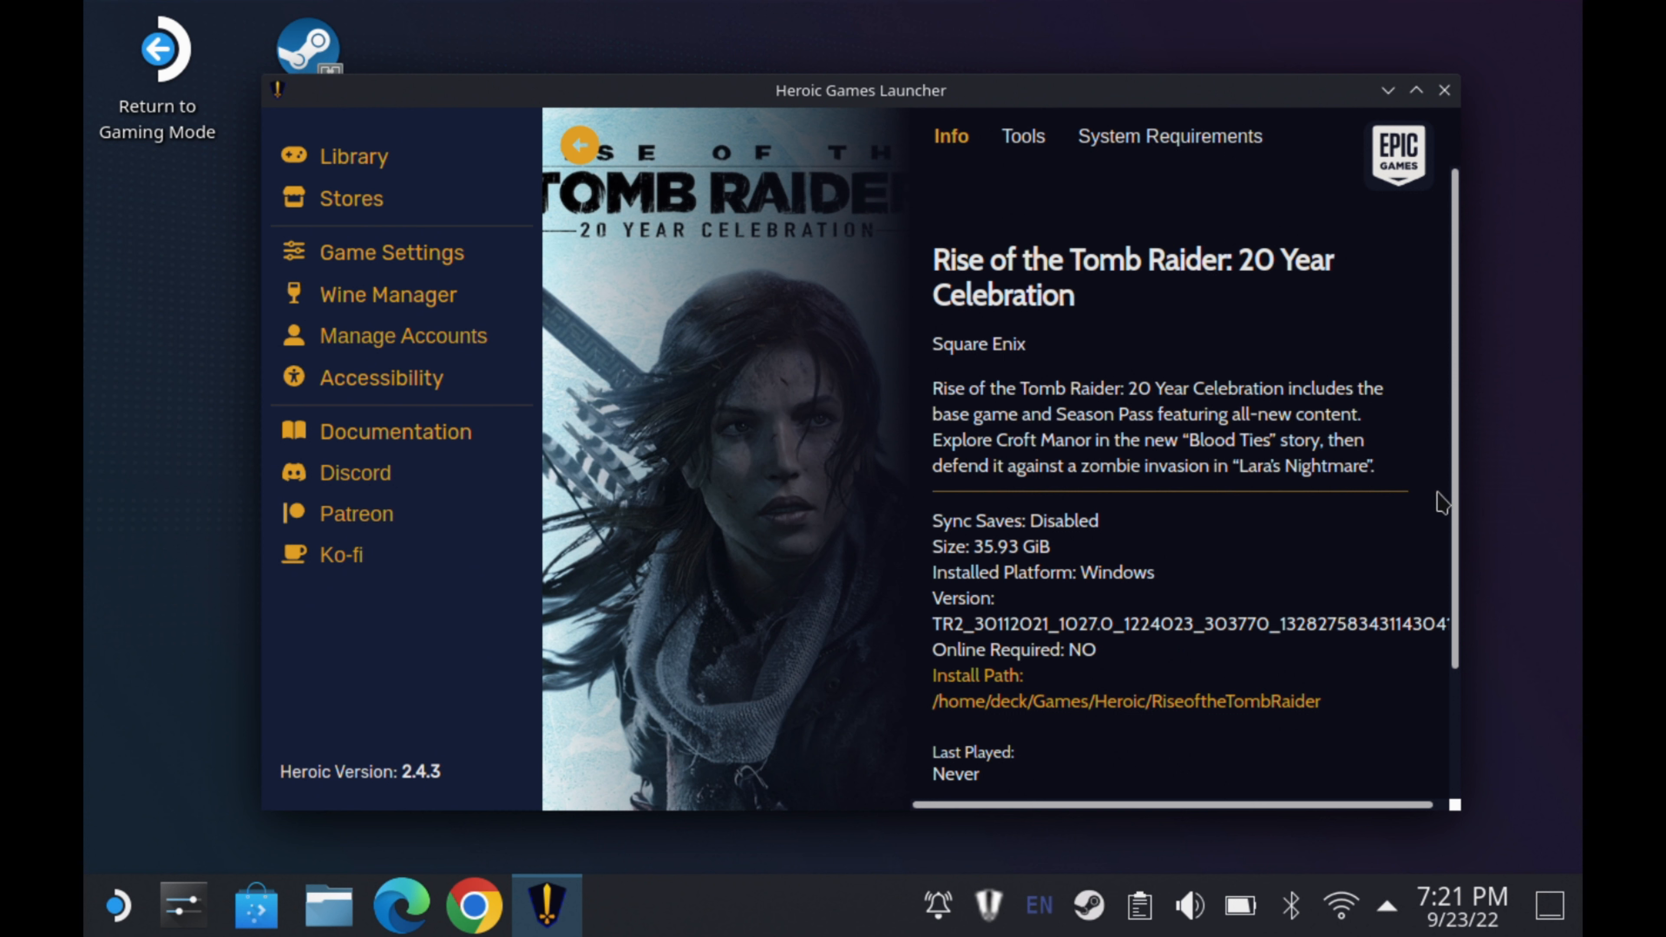
pyautogui.scroll(-3)
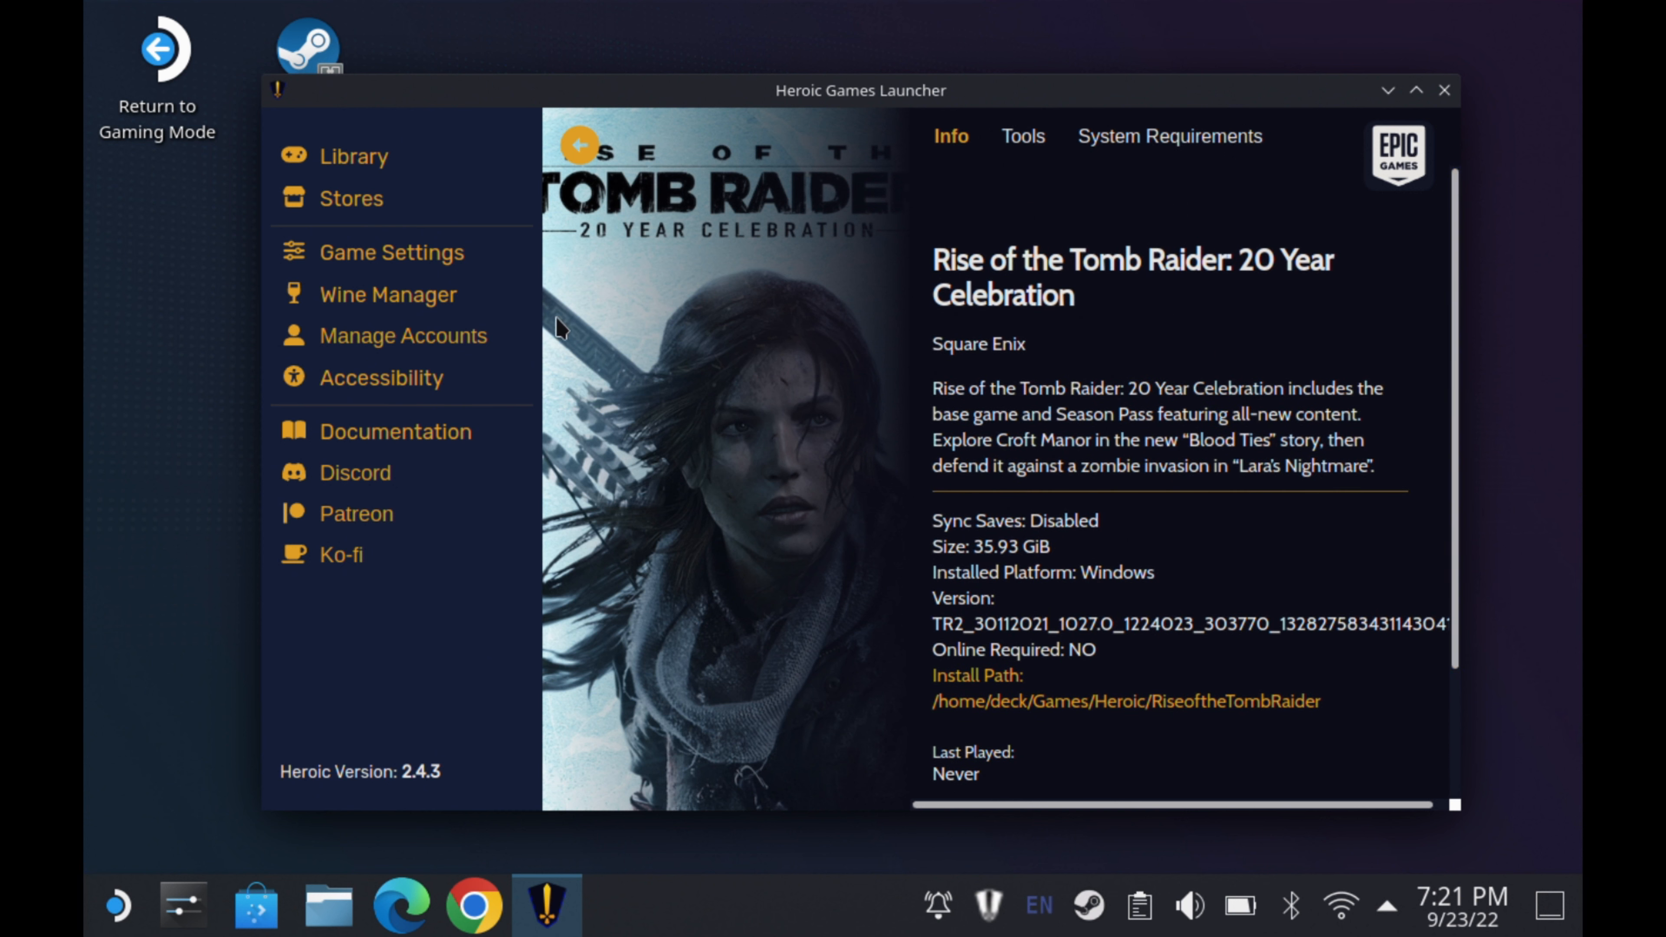
pyautogui.click(353, 157)
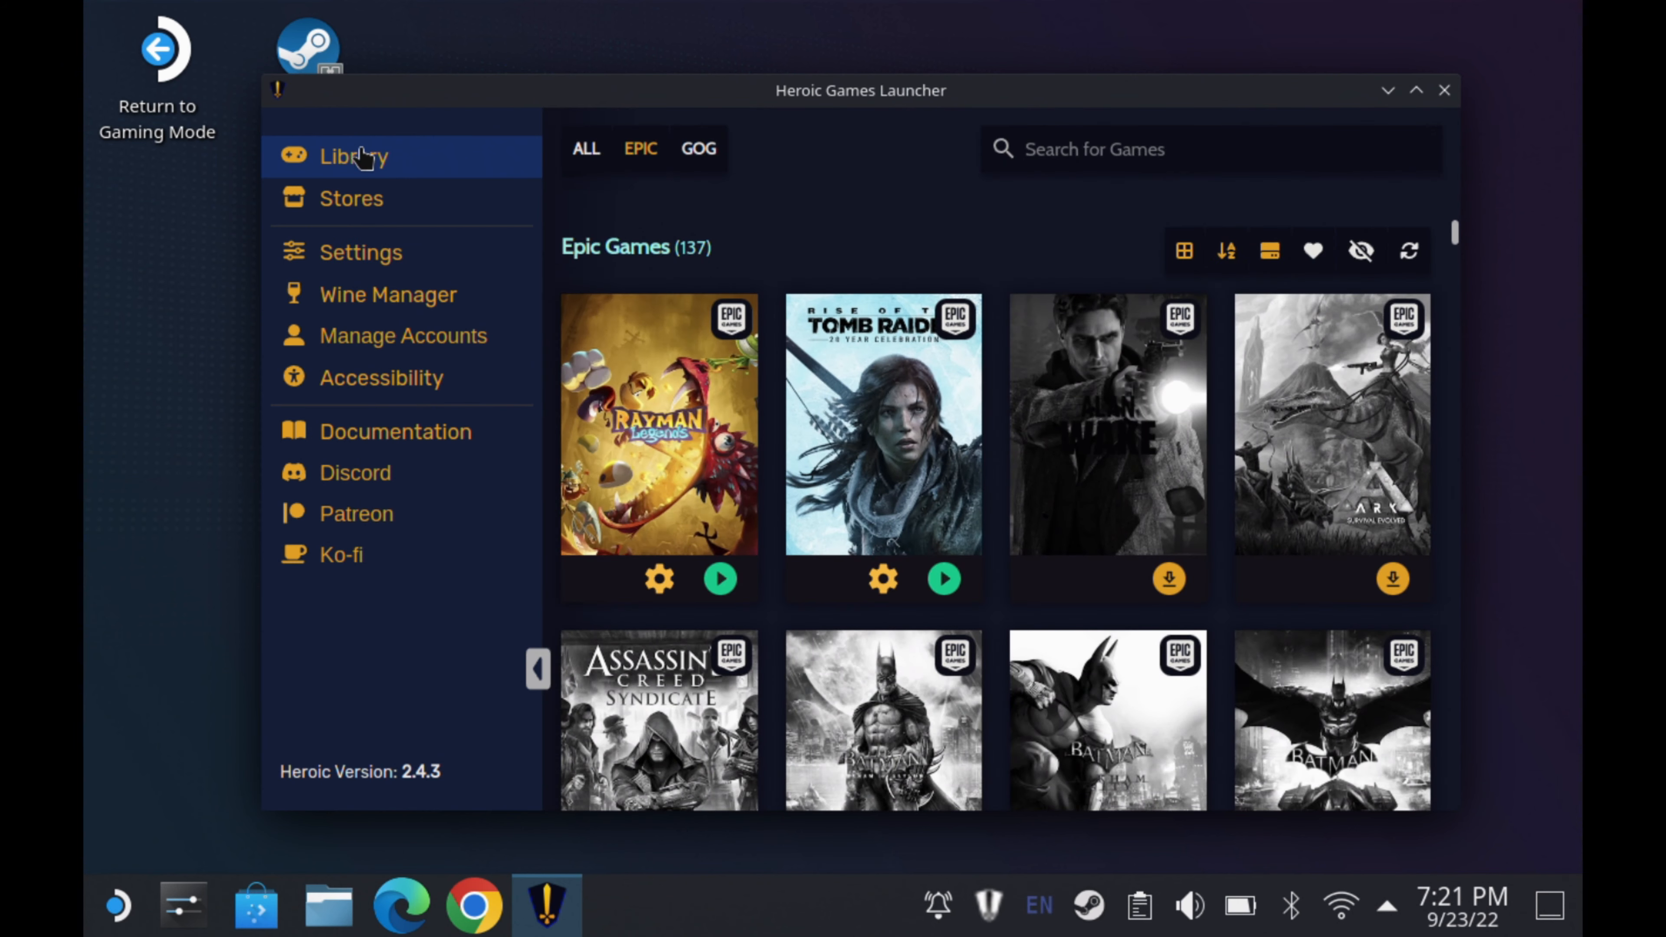
pyautogui.moveTo(1517, 320)
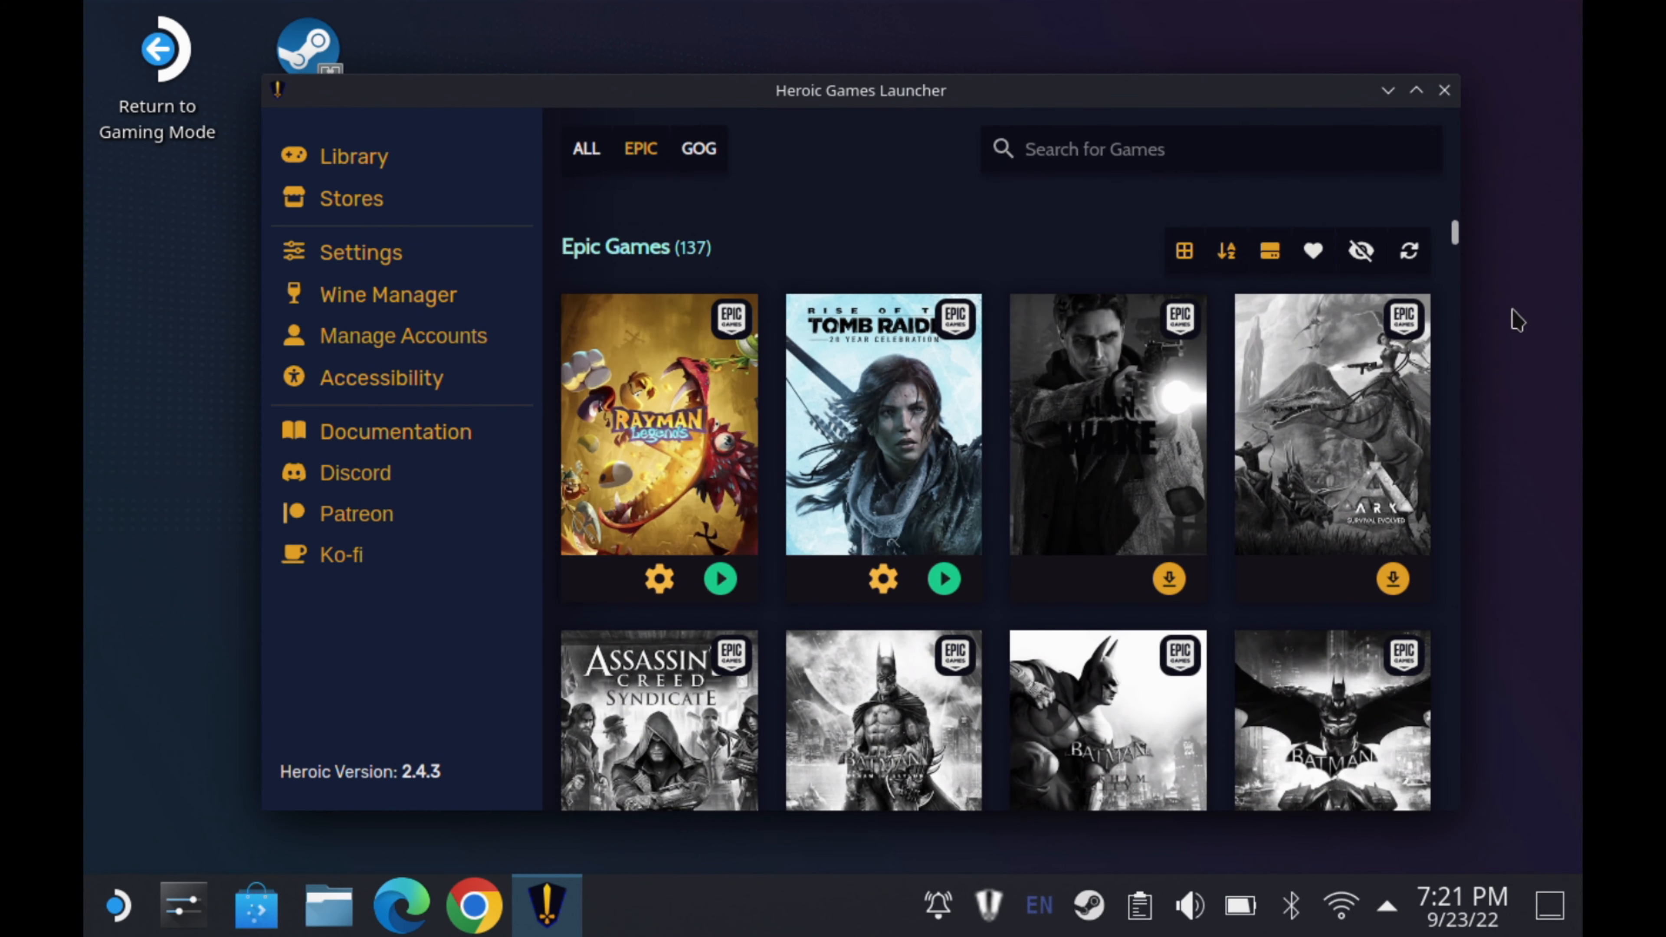
pyautogui.moveTo(1444, 89)
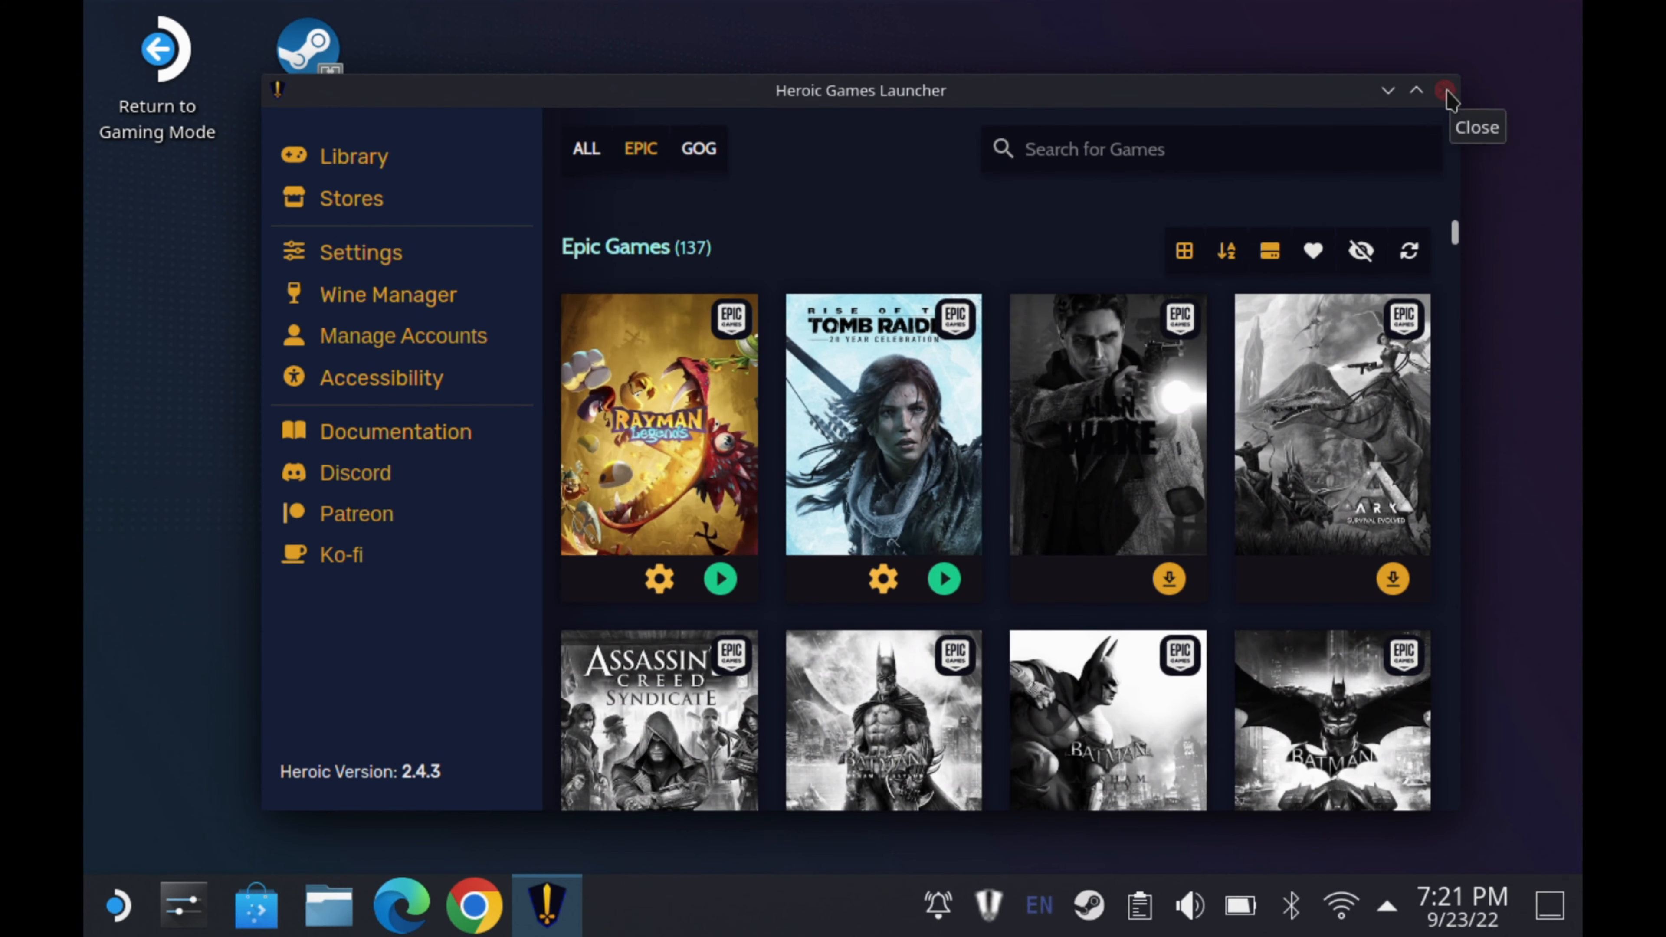
# Close Heroic, then from the Steam tray open the Library and its Add a Game choices.
pyautogui.click(1445, 90)
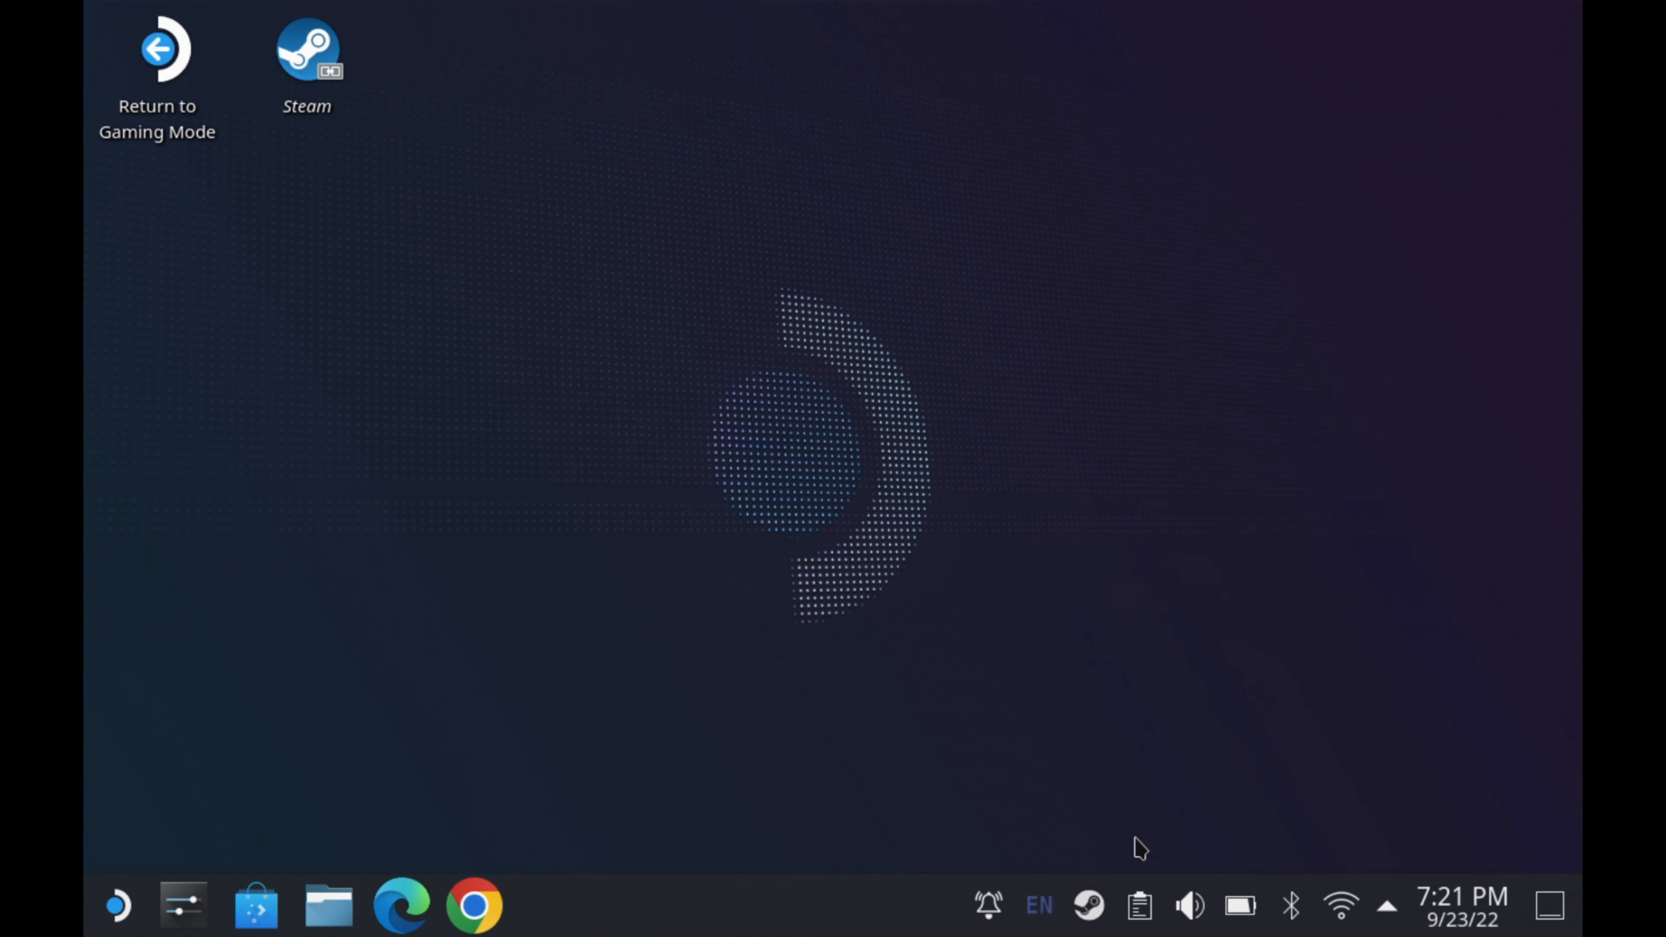
pyautogui.click(1089, 905)
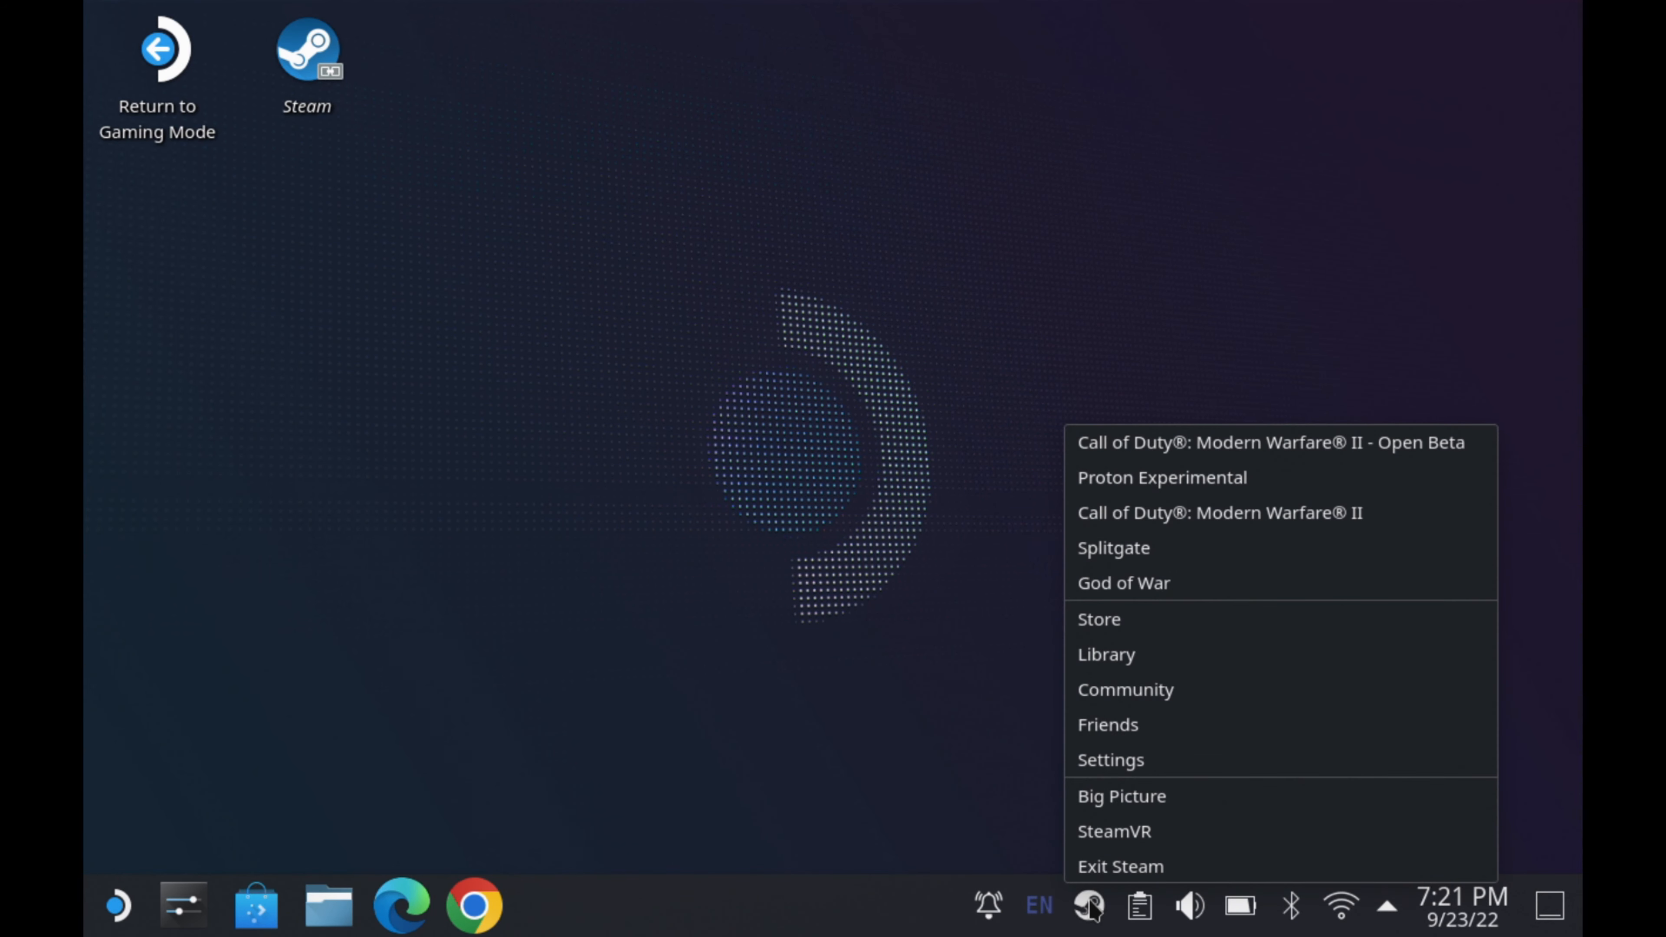
pyautogui.moveTo(1121, 653)
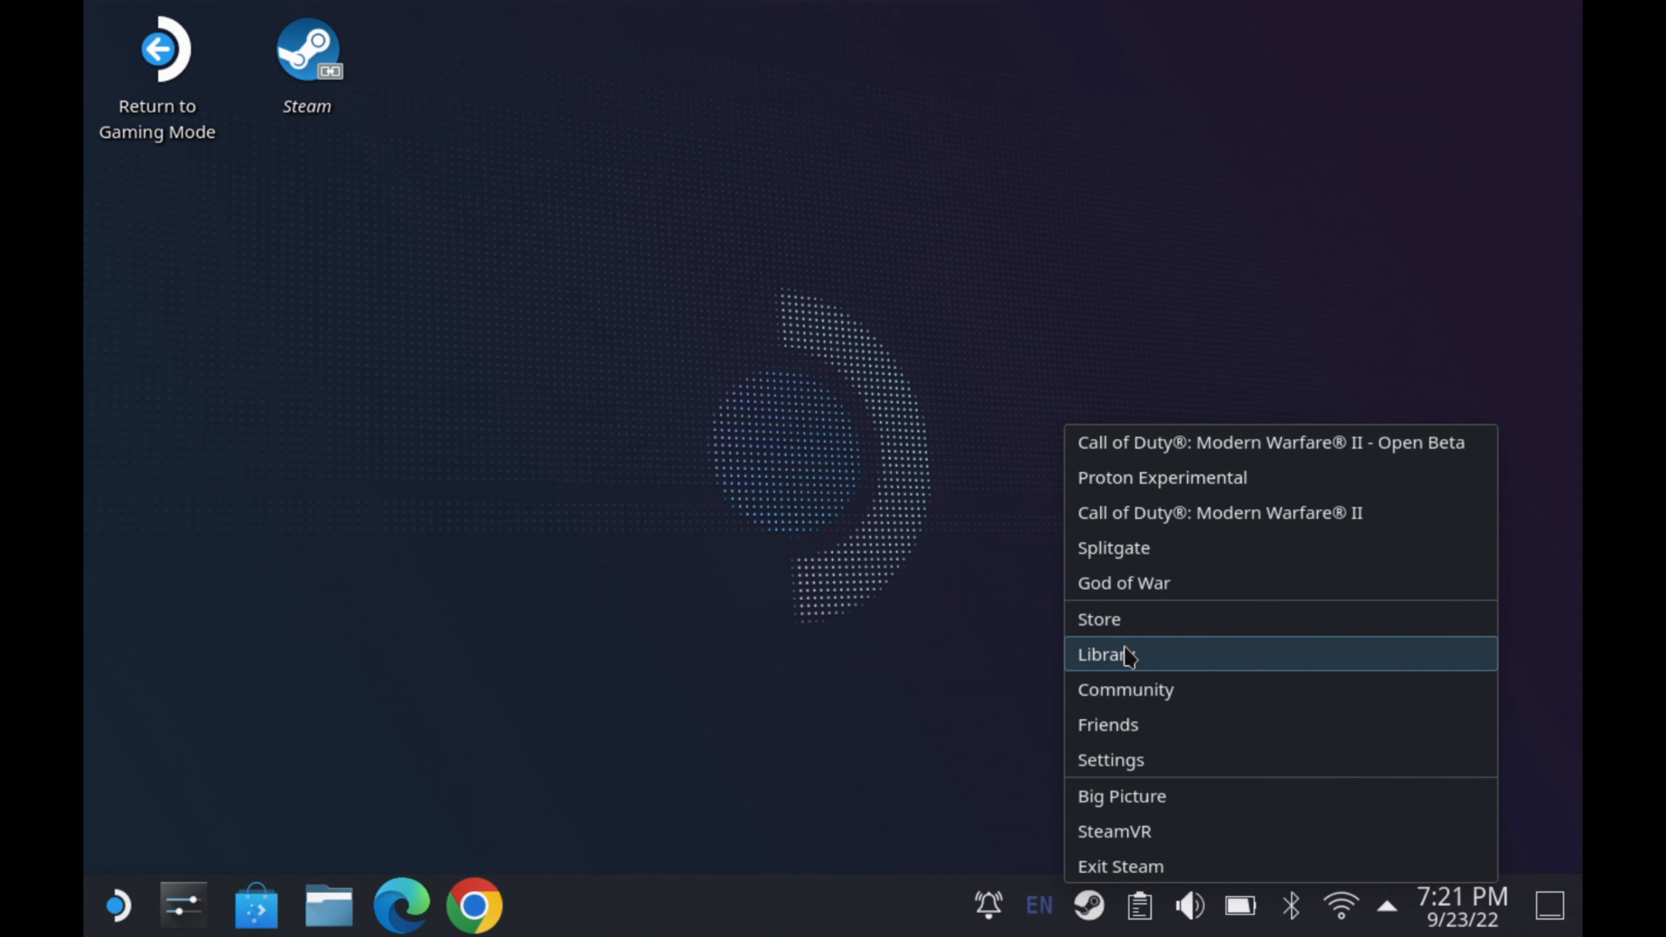
pyautogui.click(1104, 653)
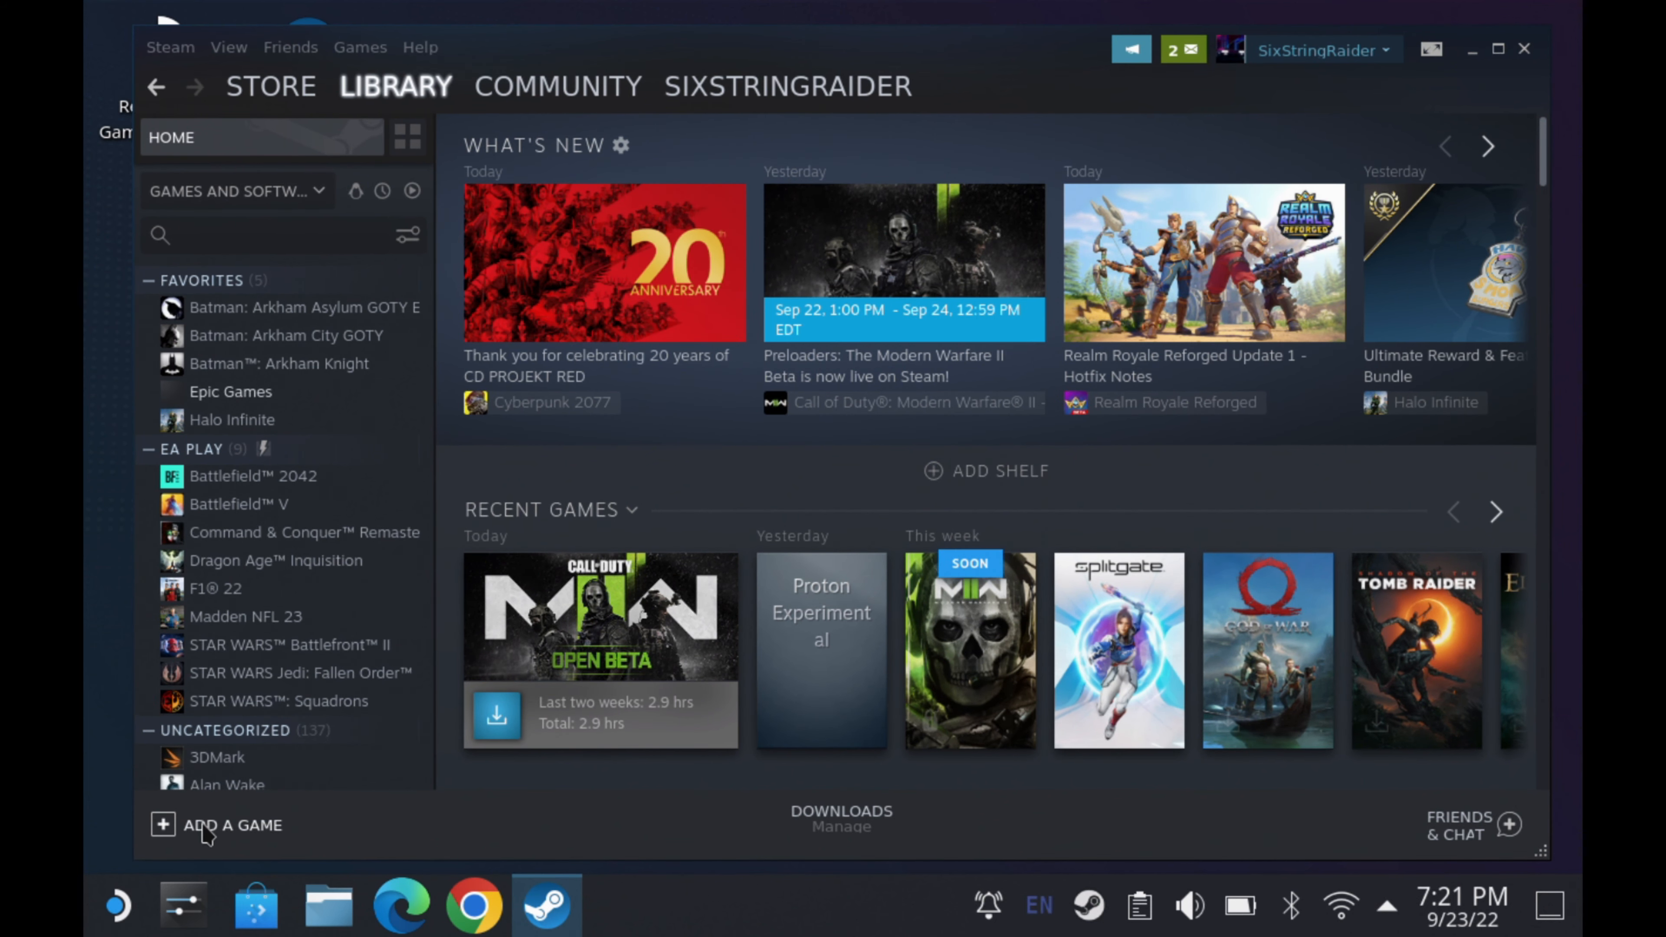
pyautogui.click(217, 824)
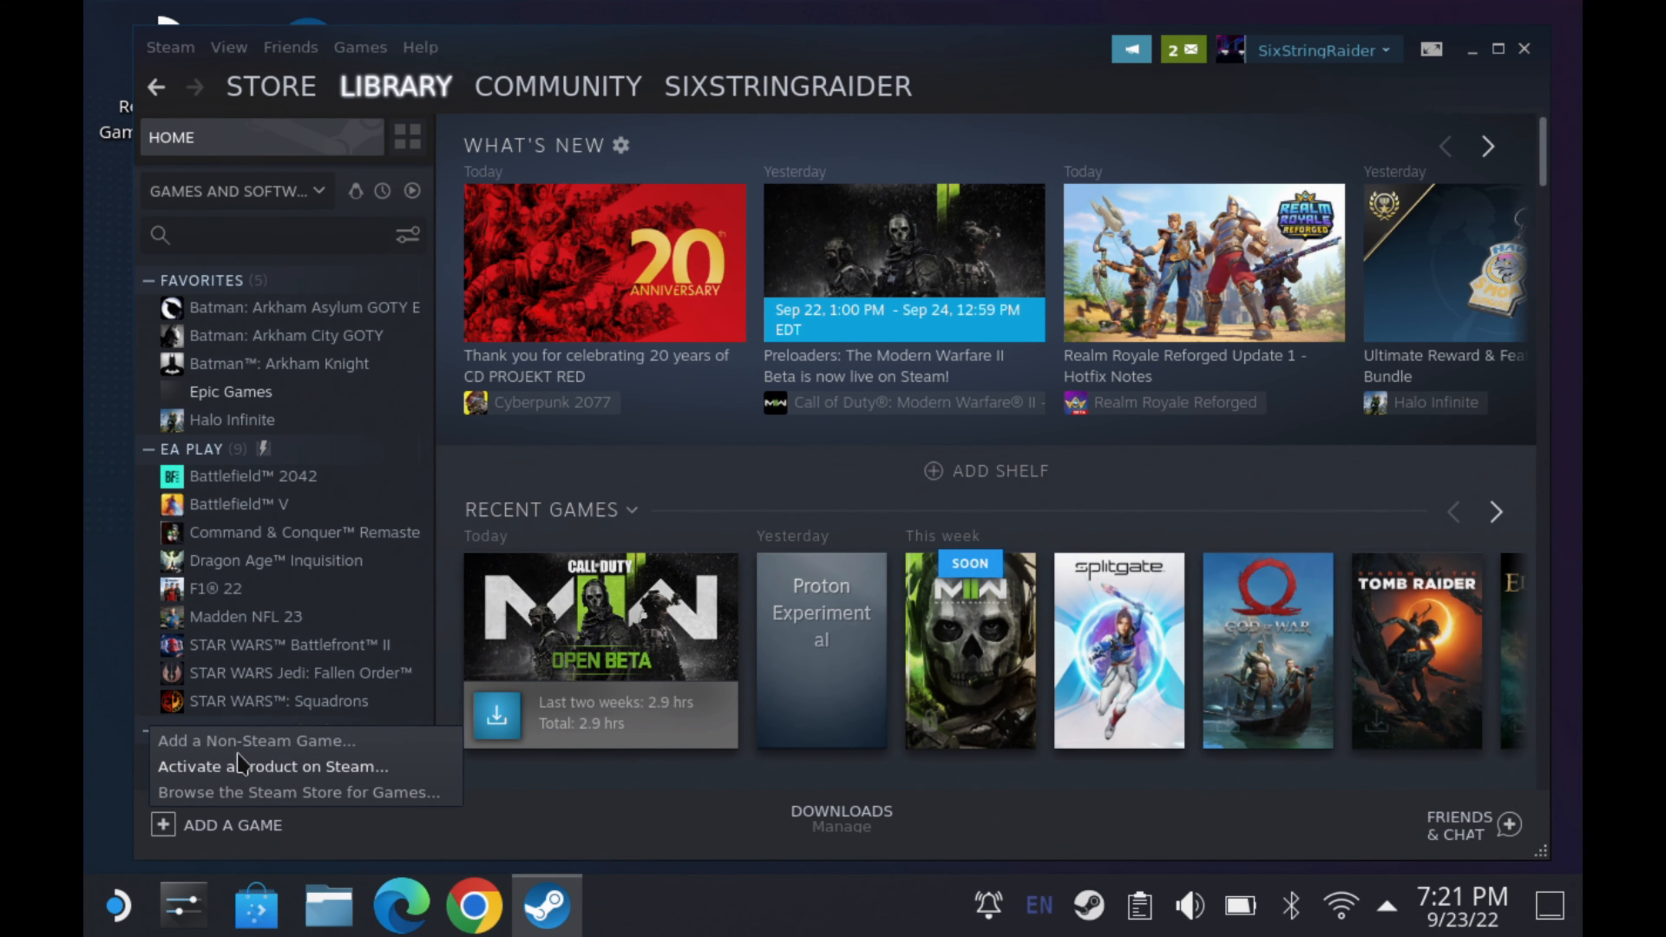
# Add Heroic Games Launcher to the library as a non-Steam game.
pyautogui.click(251, 740)
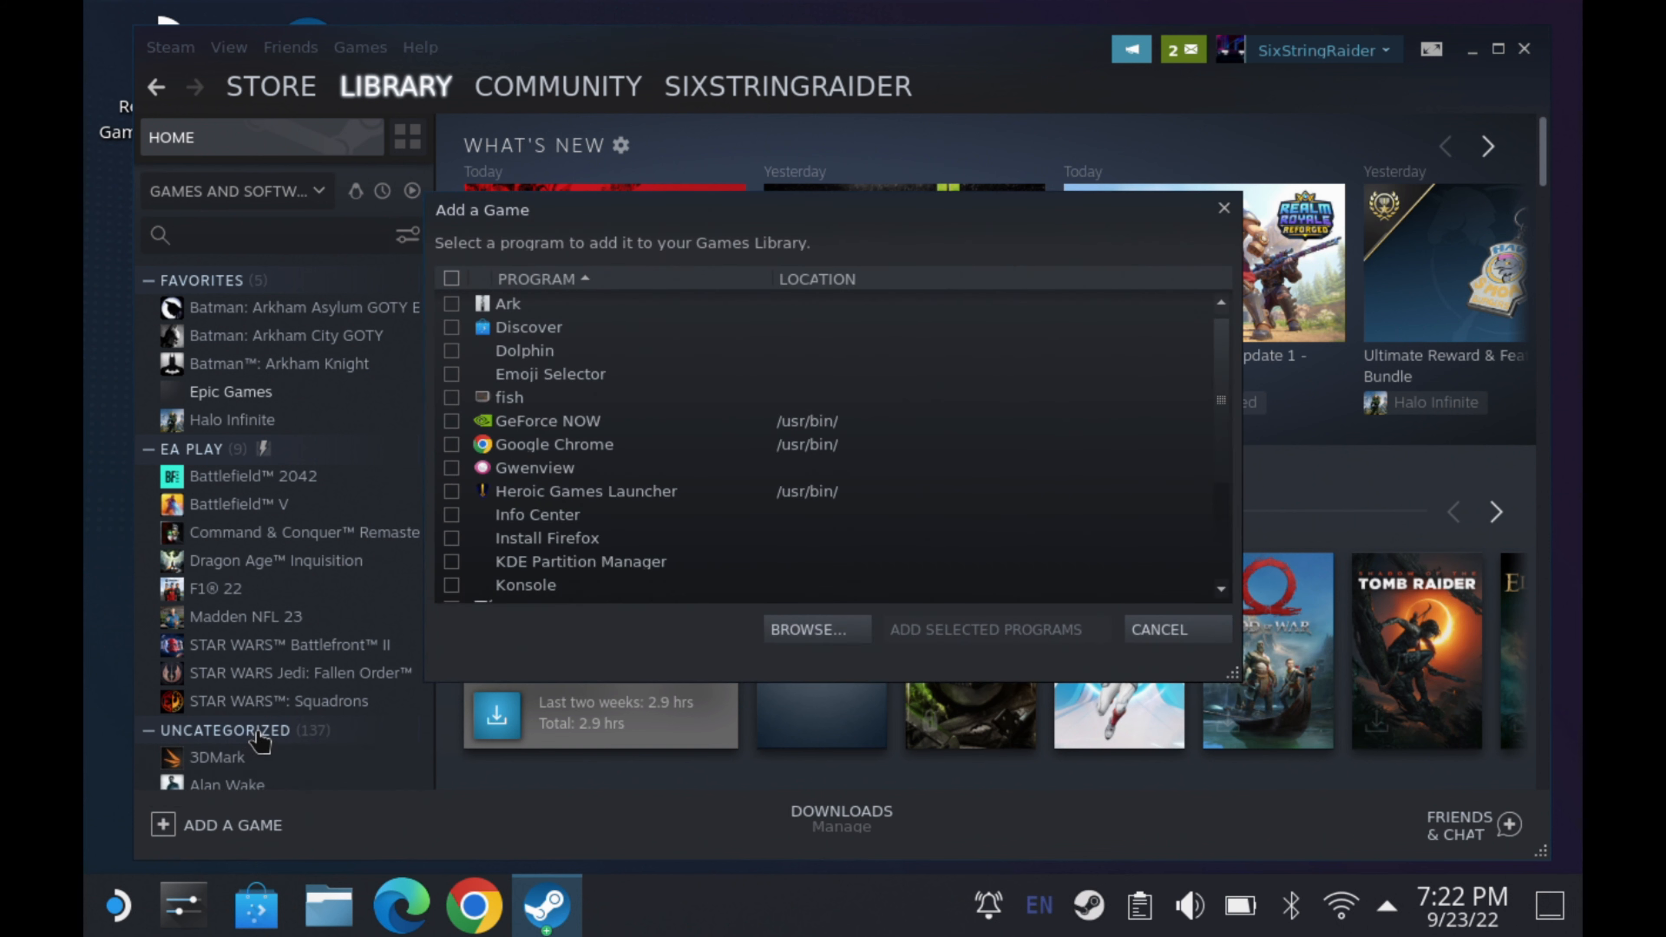
pyautogui.moveTo(701, 505)
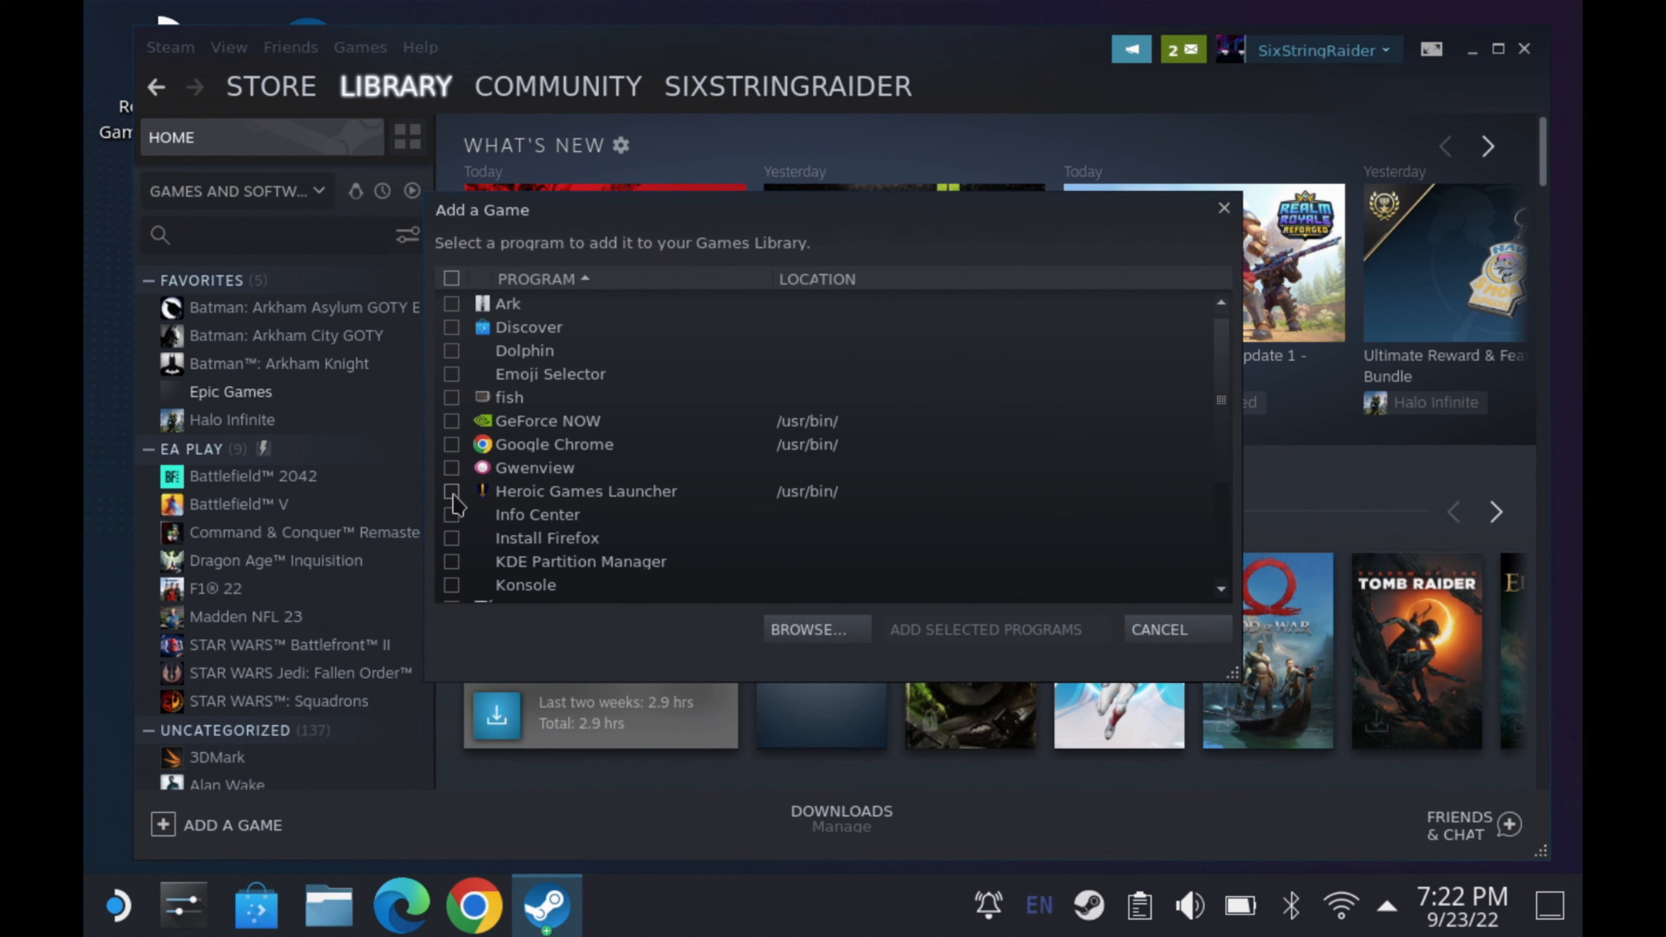
pyautogui.click(451, 491)
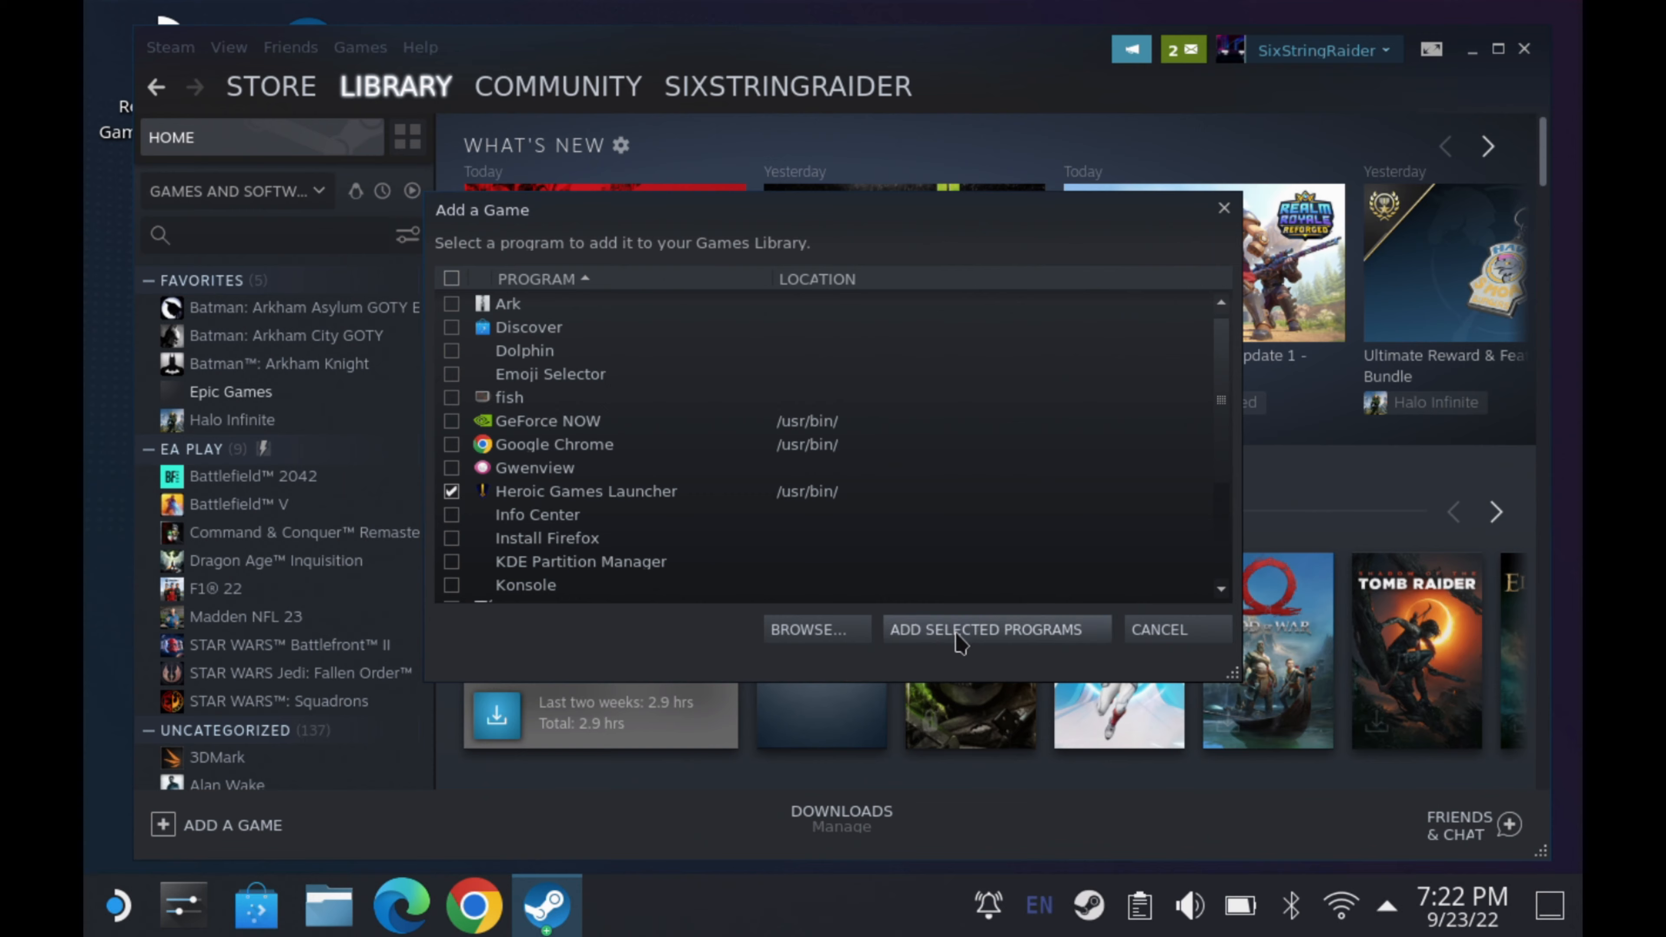
pyautogui.click(993, 629)
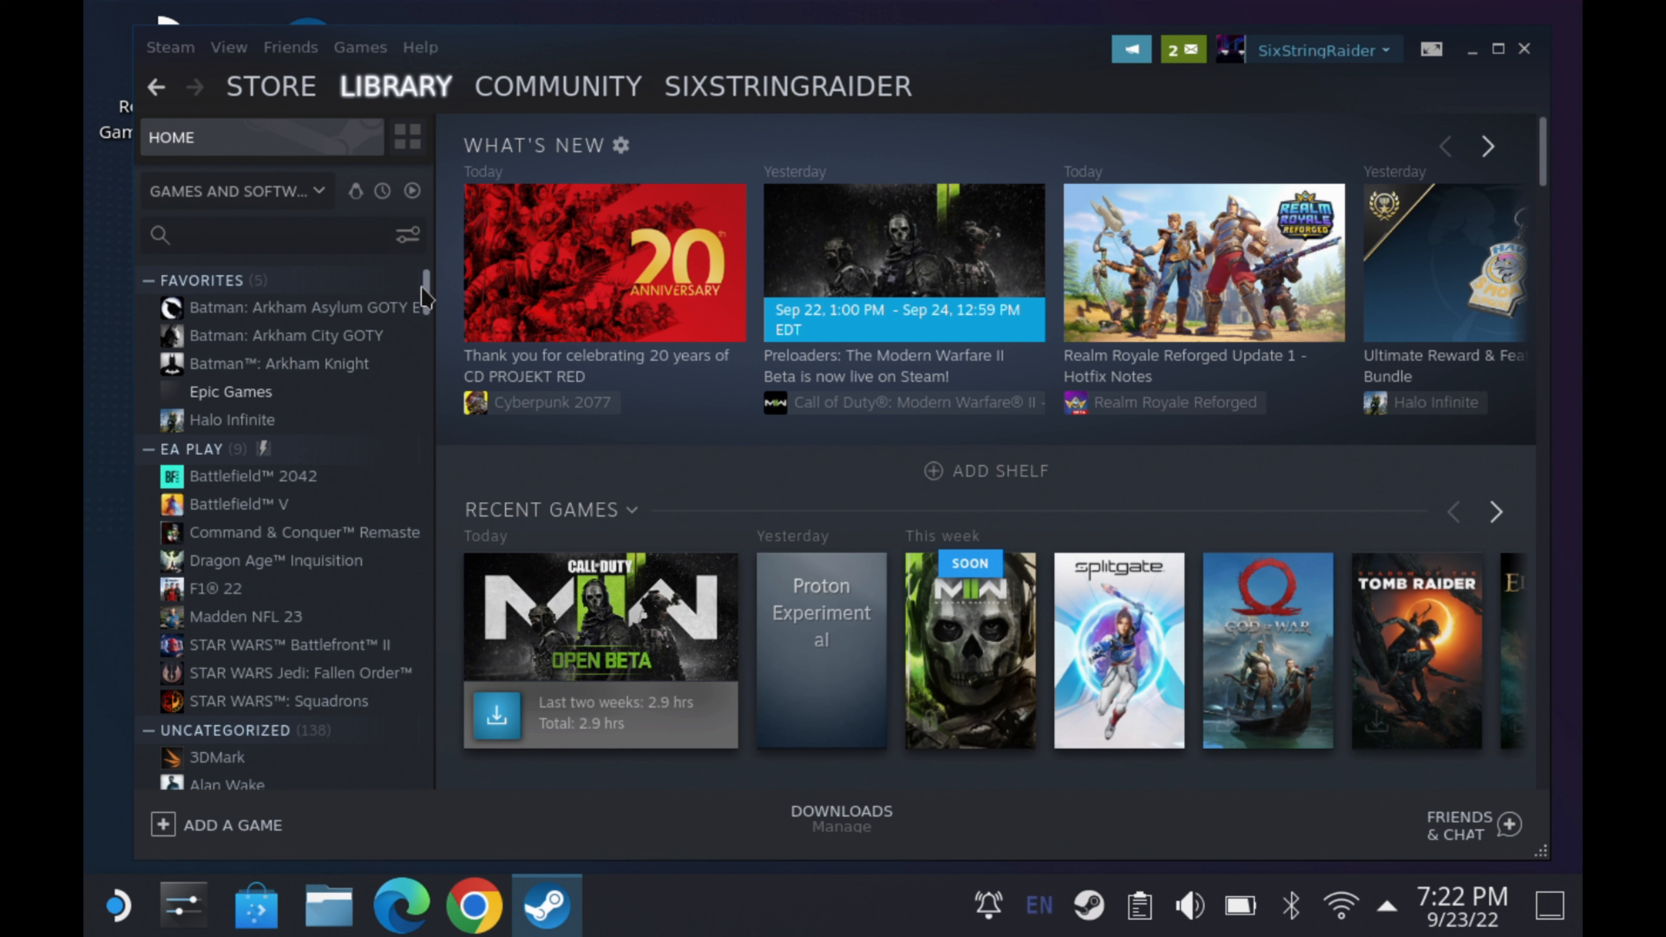
# Locate Heroic Games Launcher in the library list and show its game page.
pyautogui.scroll(-3)
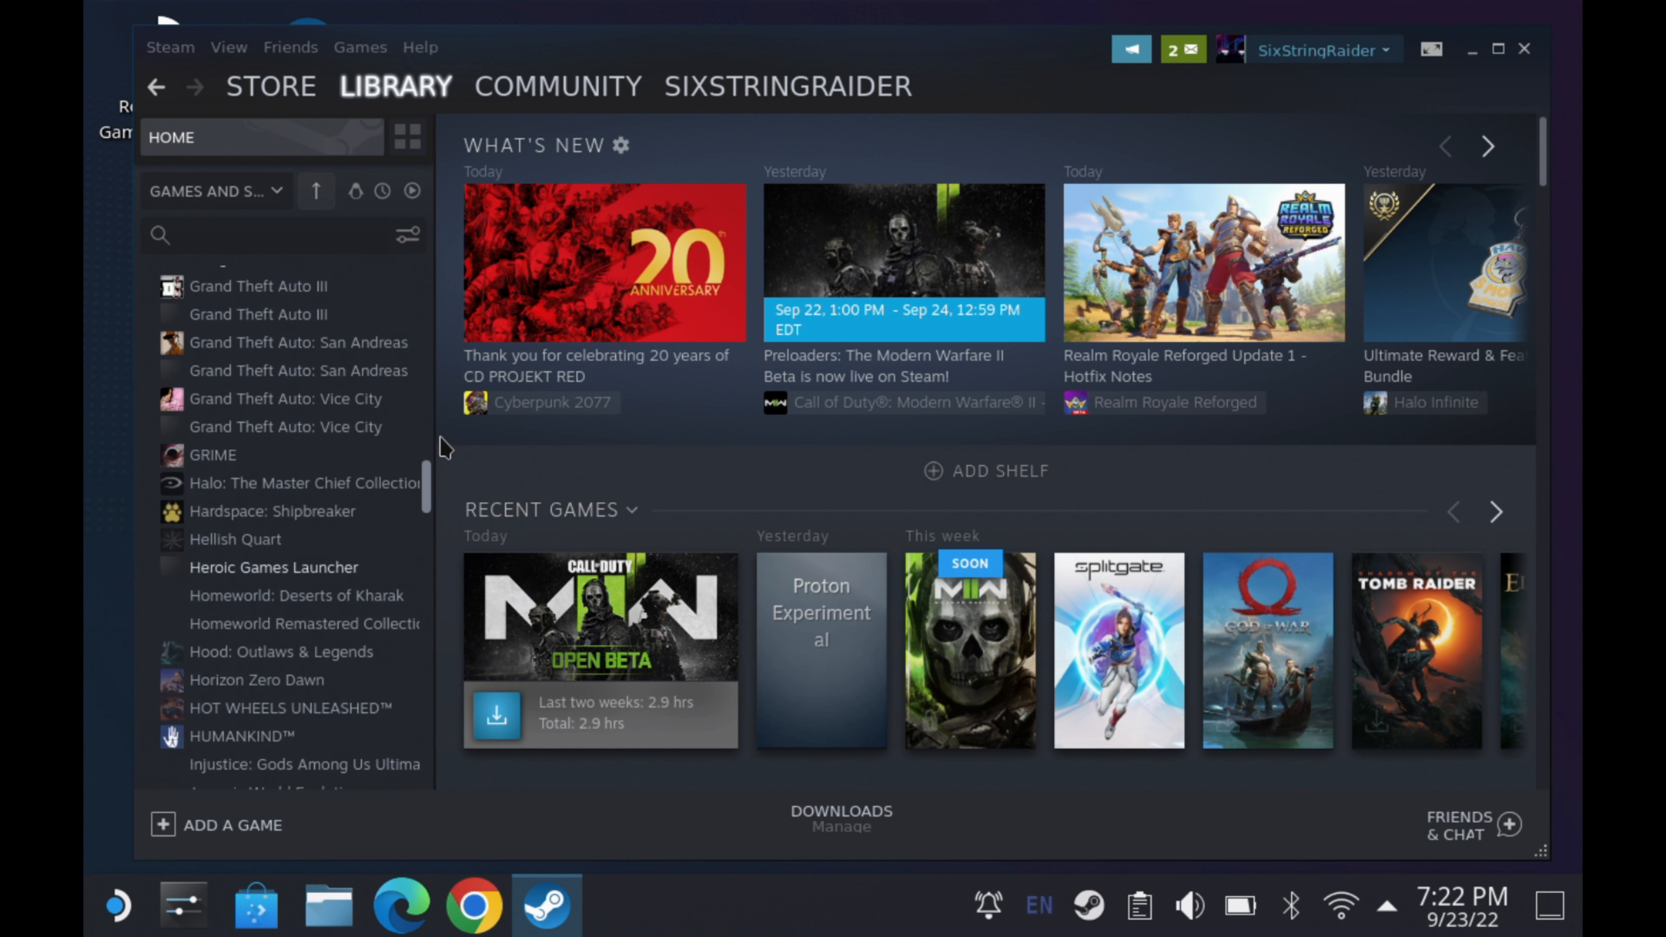
pyautogui.scroll(-3)
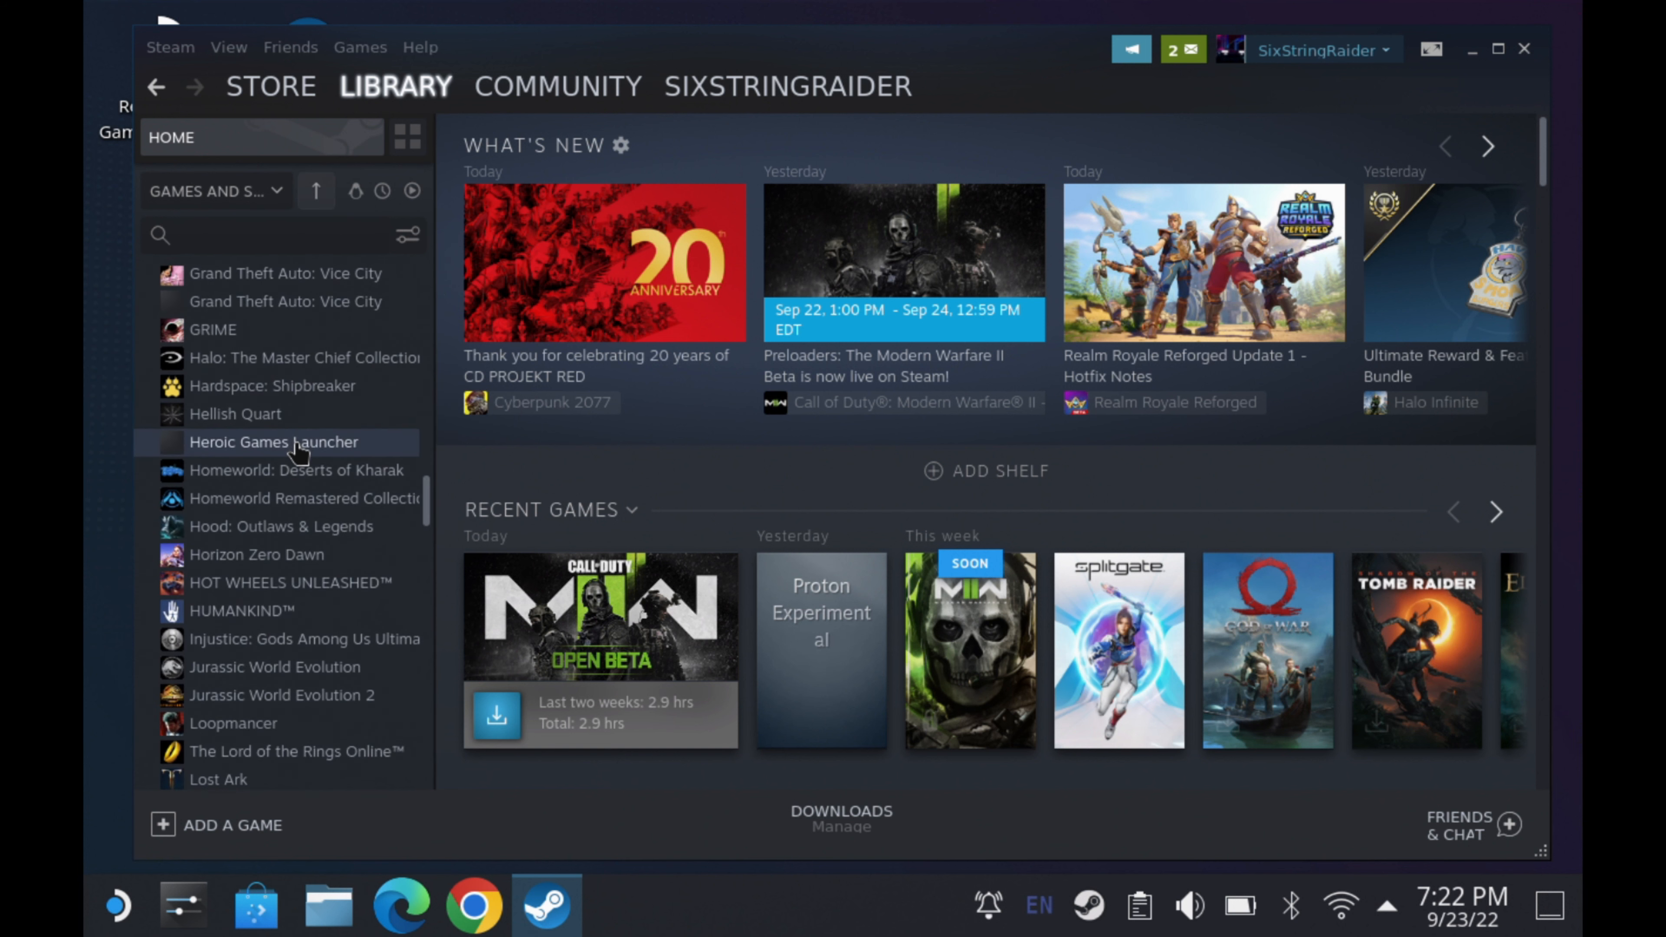
pyautogui.click(273, 442)
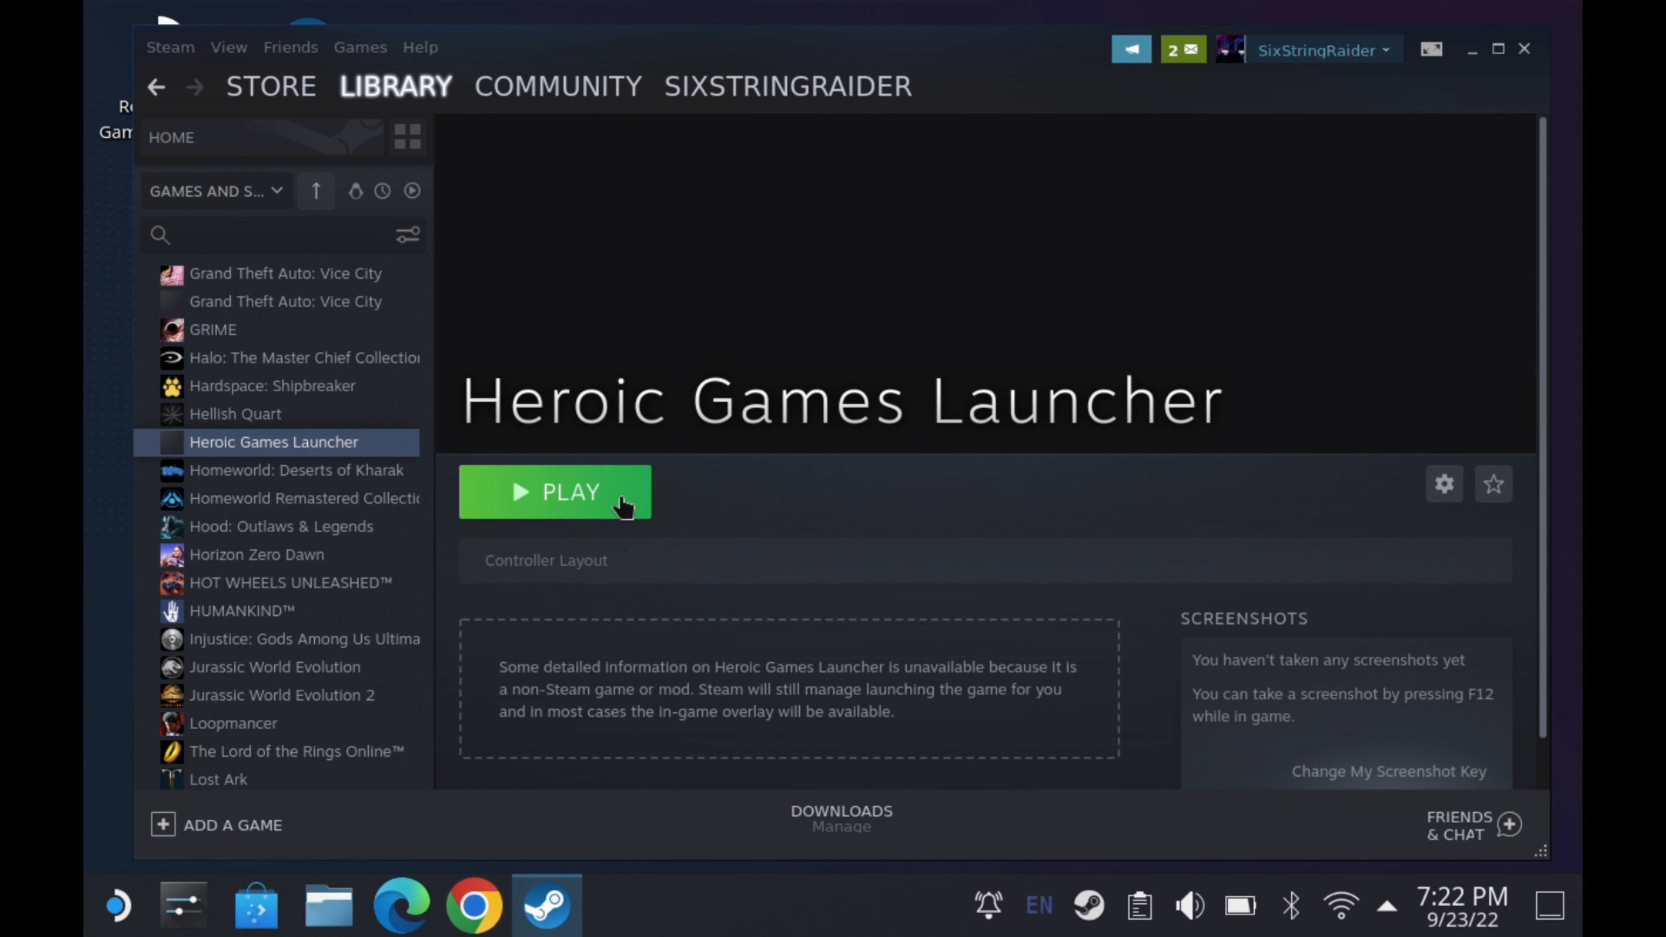
pyautogui.moveTo(1127, 583)
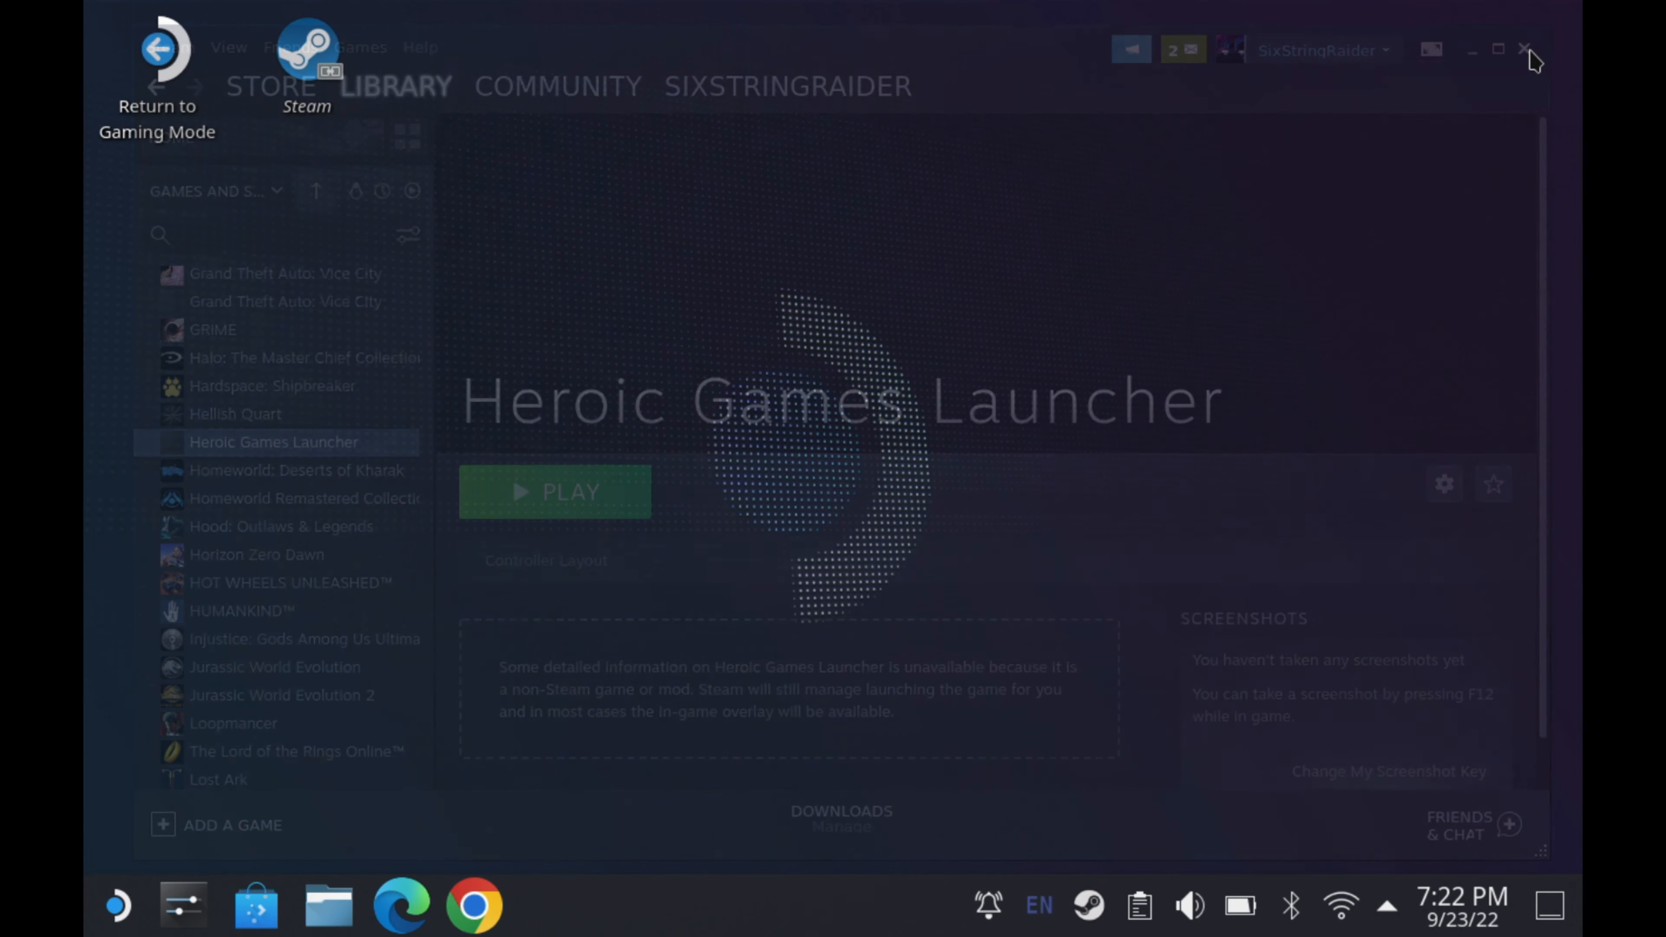
# Return to Game Mode and go to the Library from the STEAM menu.
pyautogui.click(1524, 51)
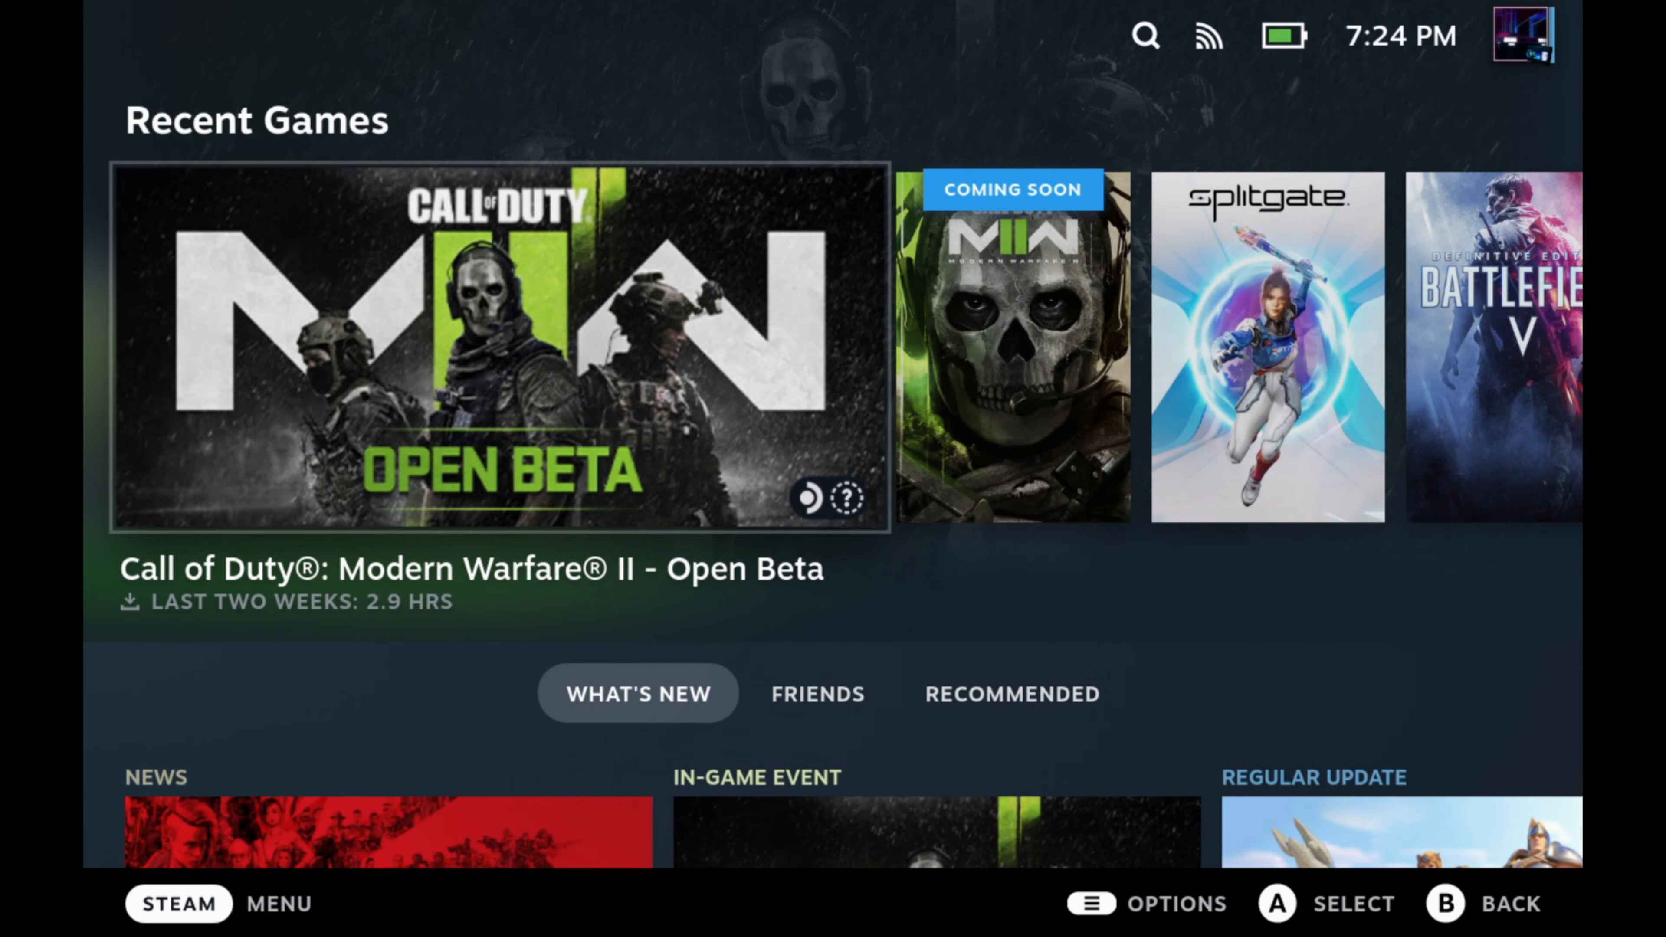
pyautogui.click(177, 905)
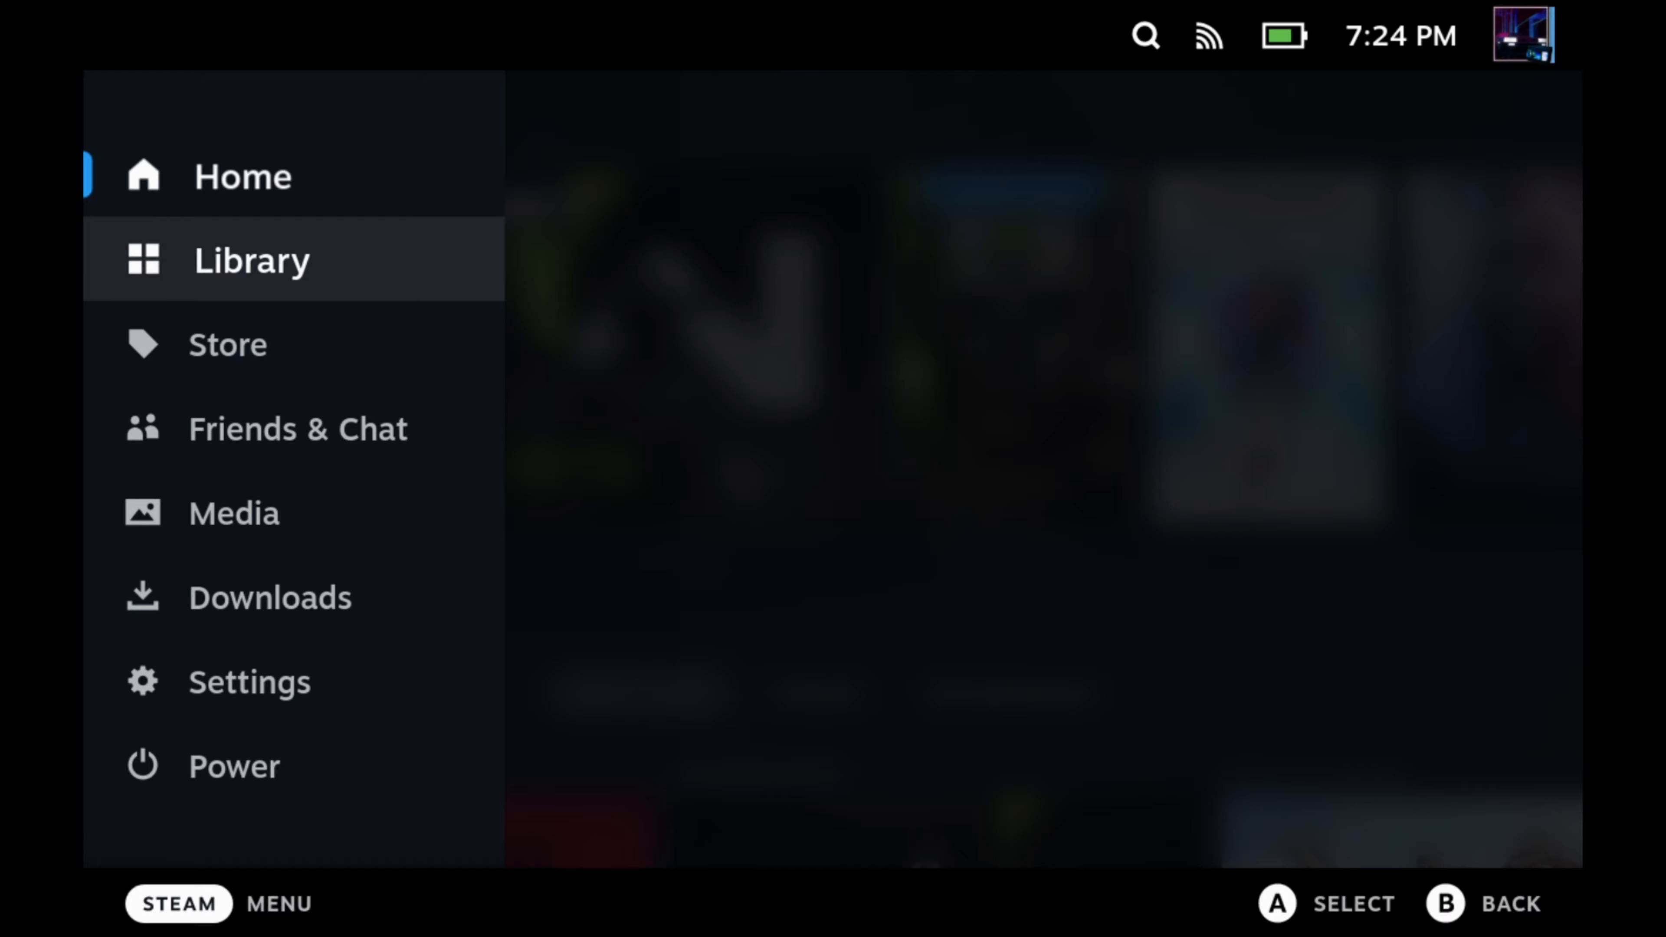
pyautogui.click(252, 259)
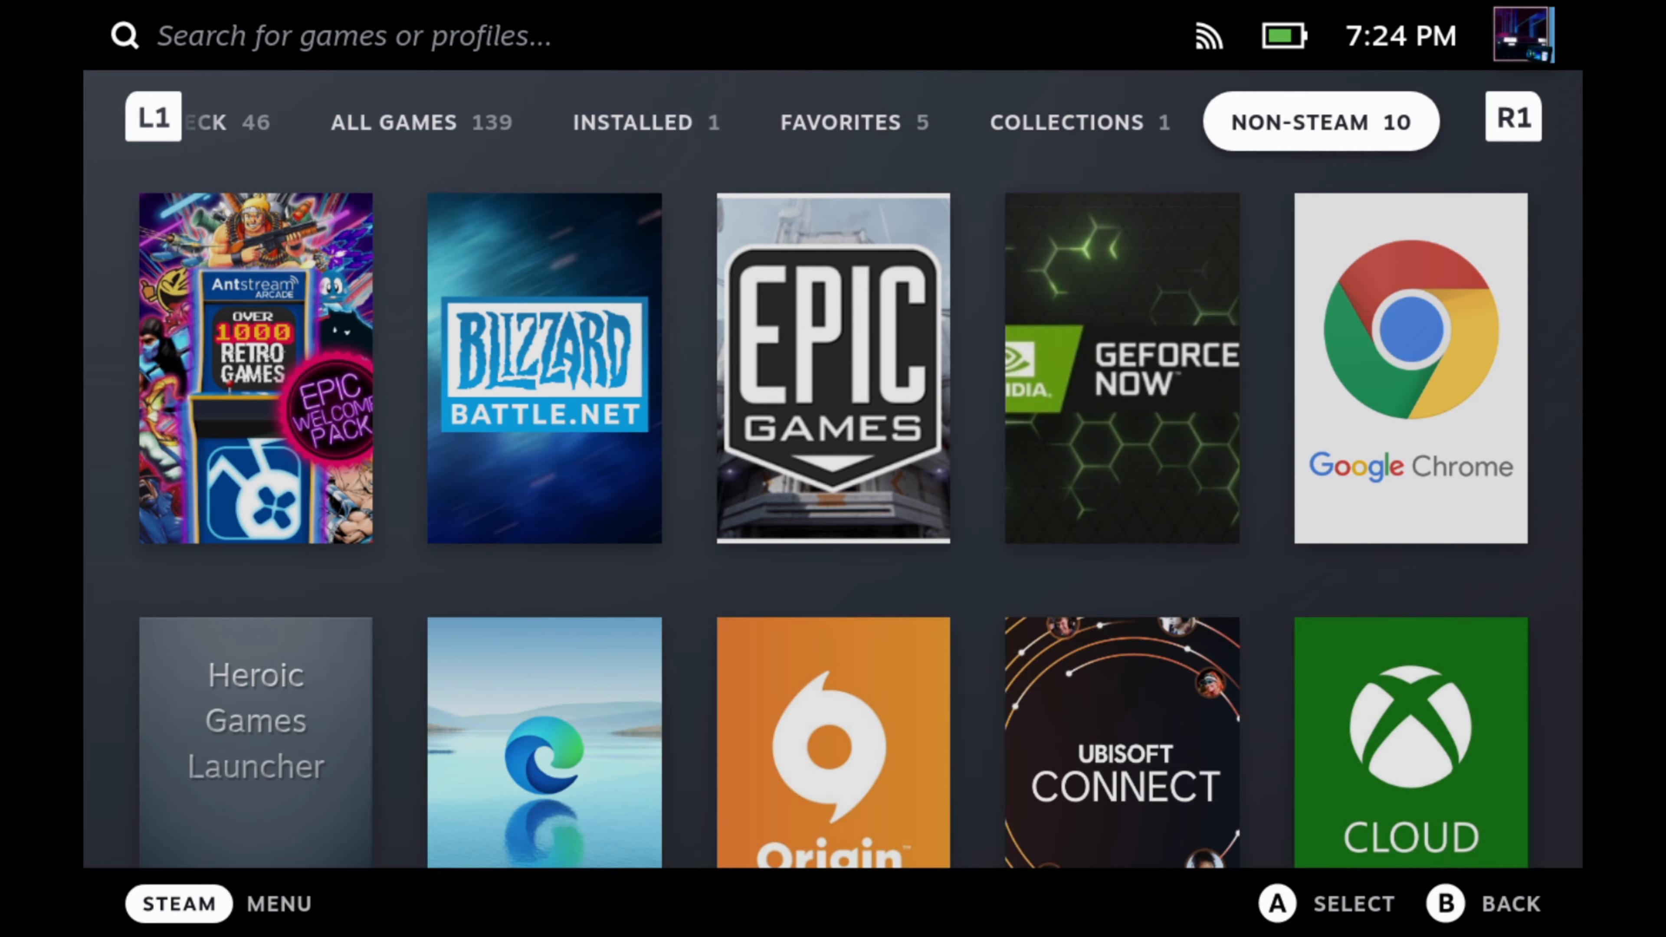
pyautogui.scroll(-3)
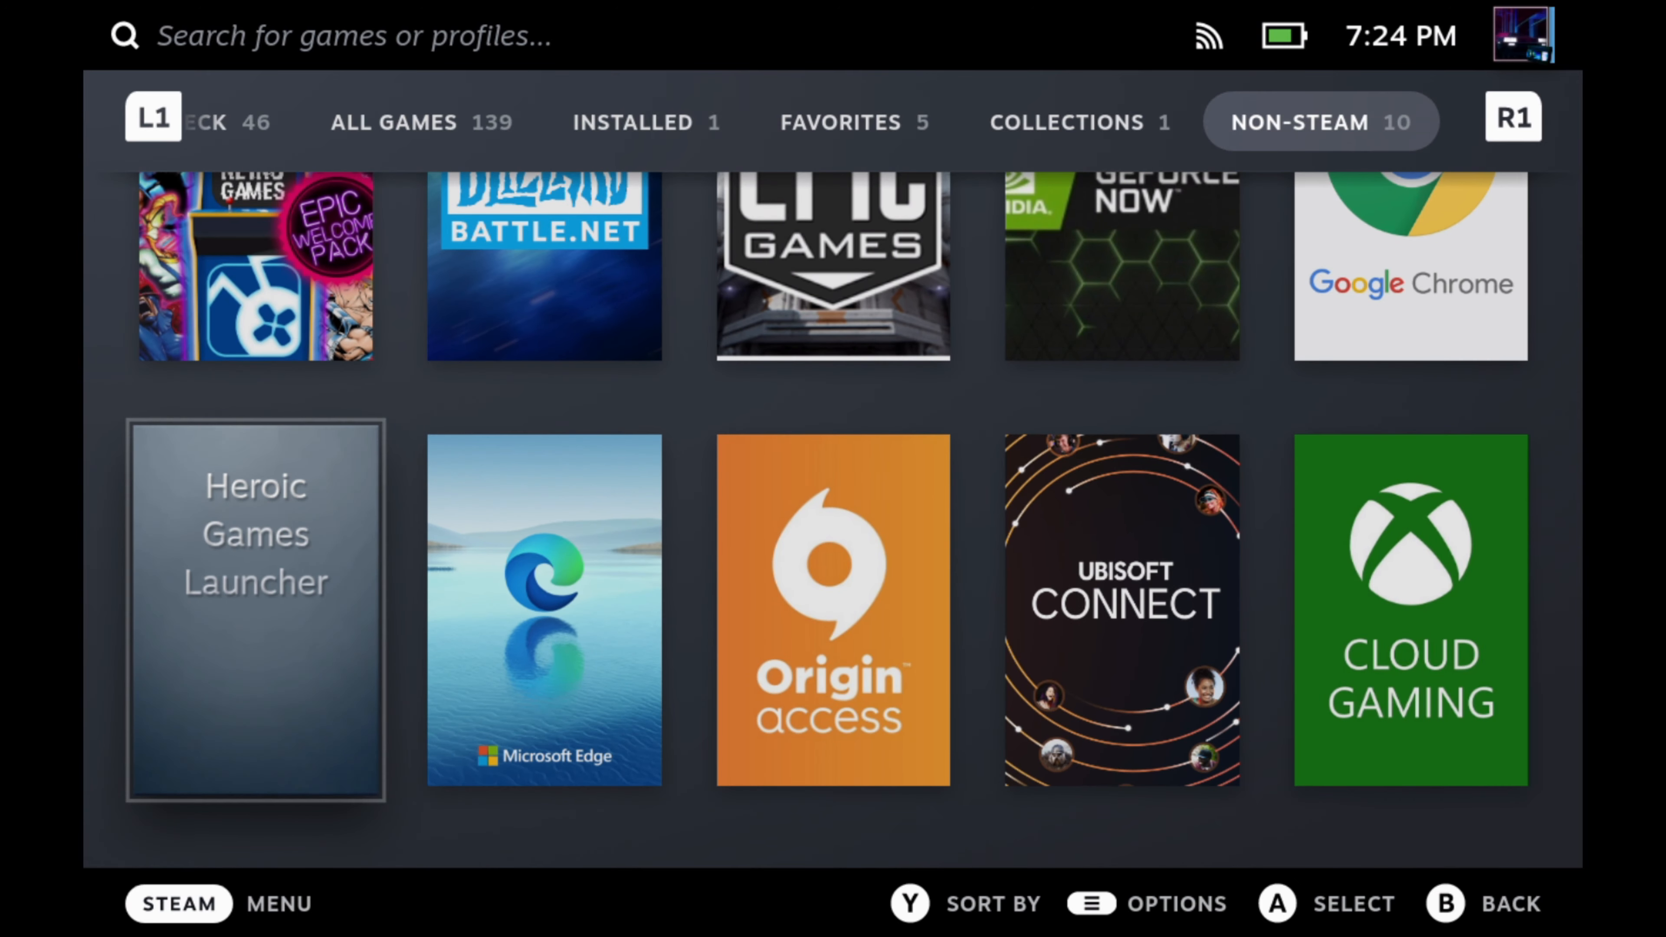
# Select Heroic Games Launcher under Non-Steam games and bring up its options.
pyautogui.click(256, 609)
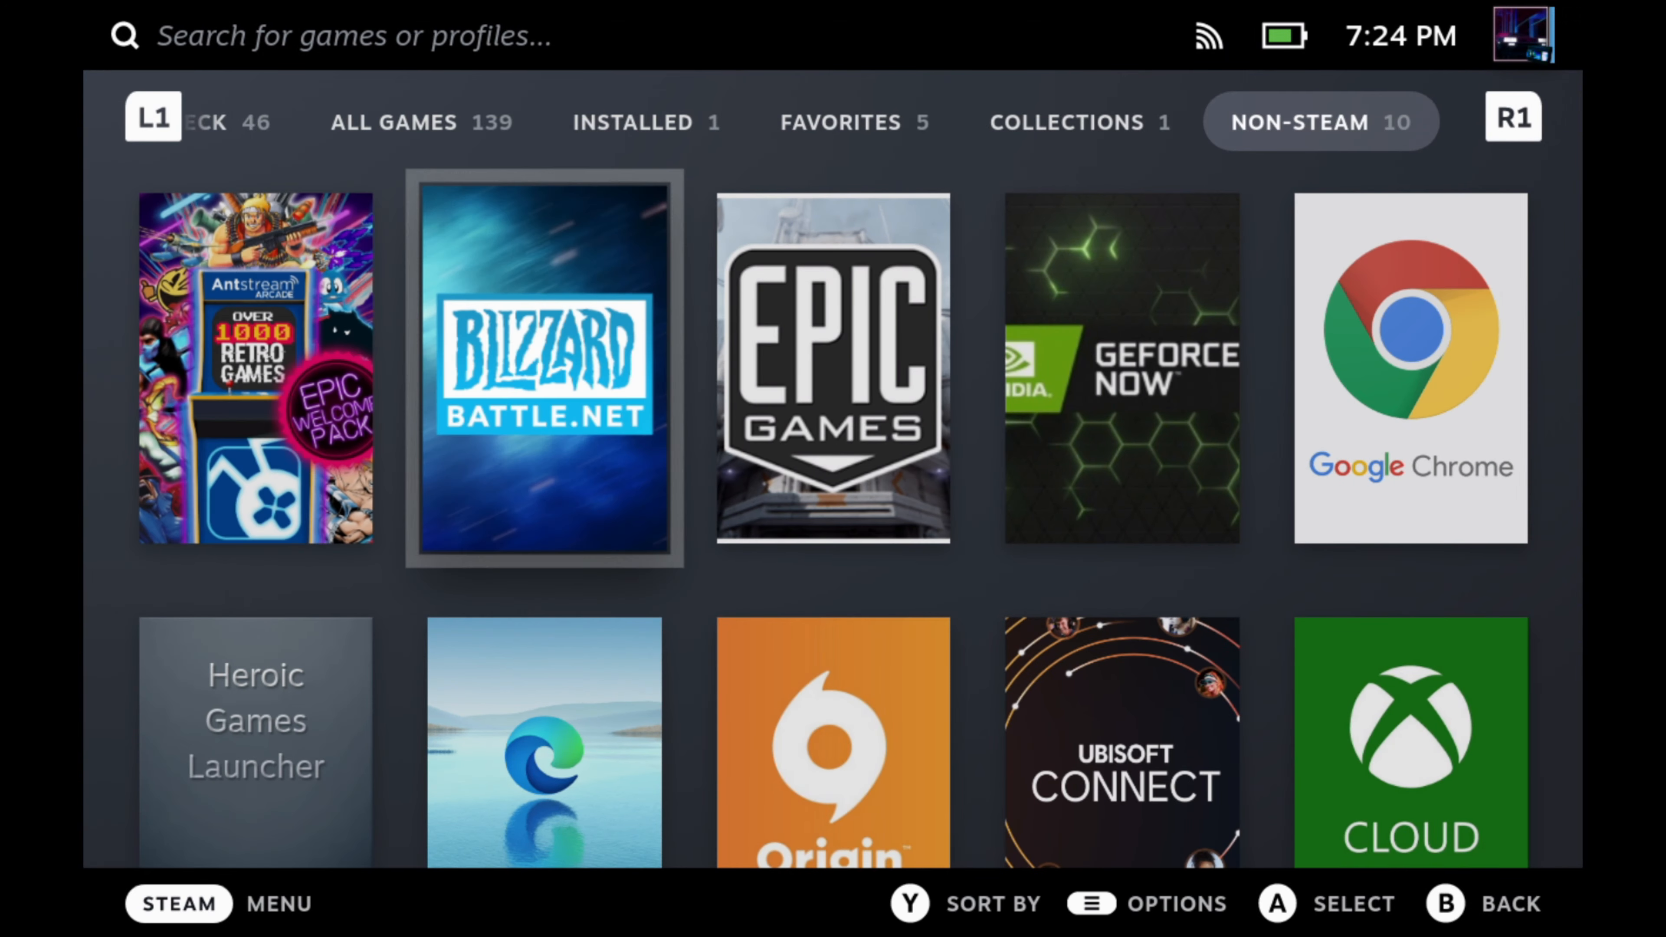
pyautogui.scroll(-3)
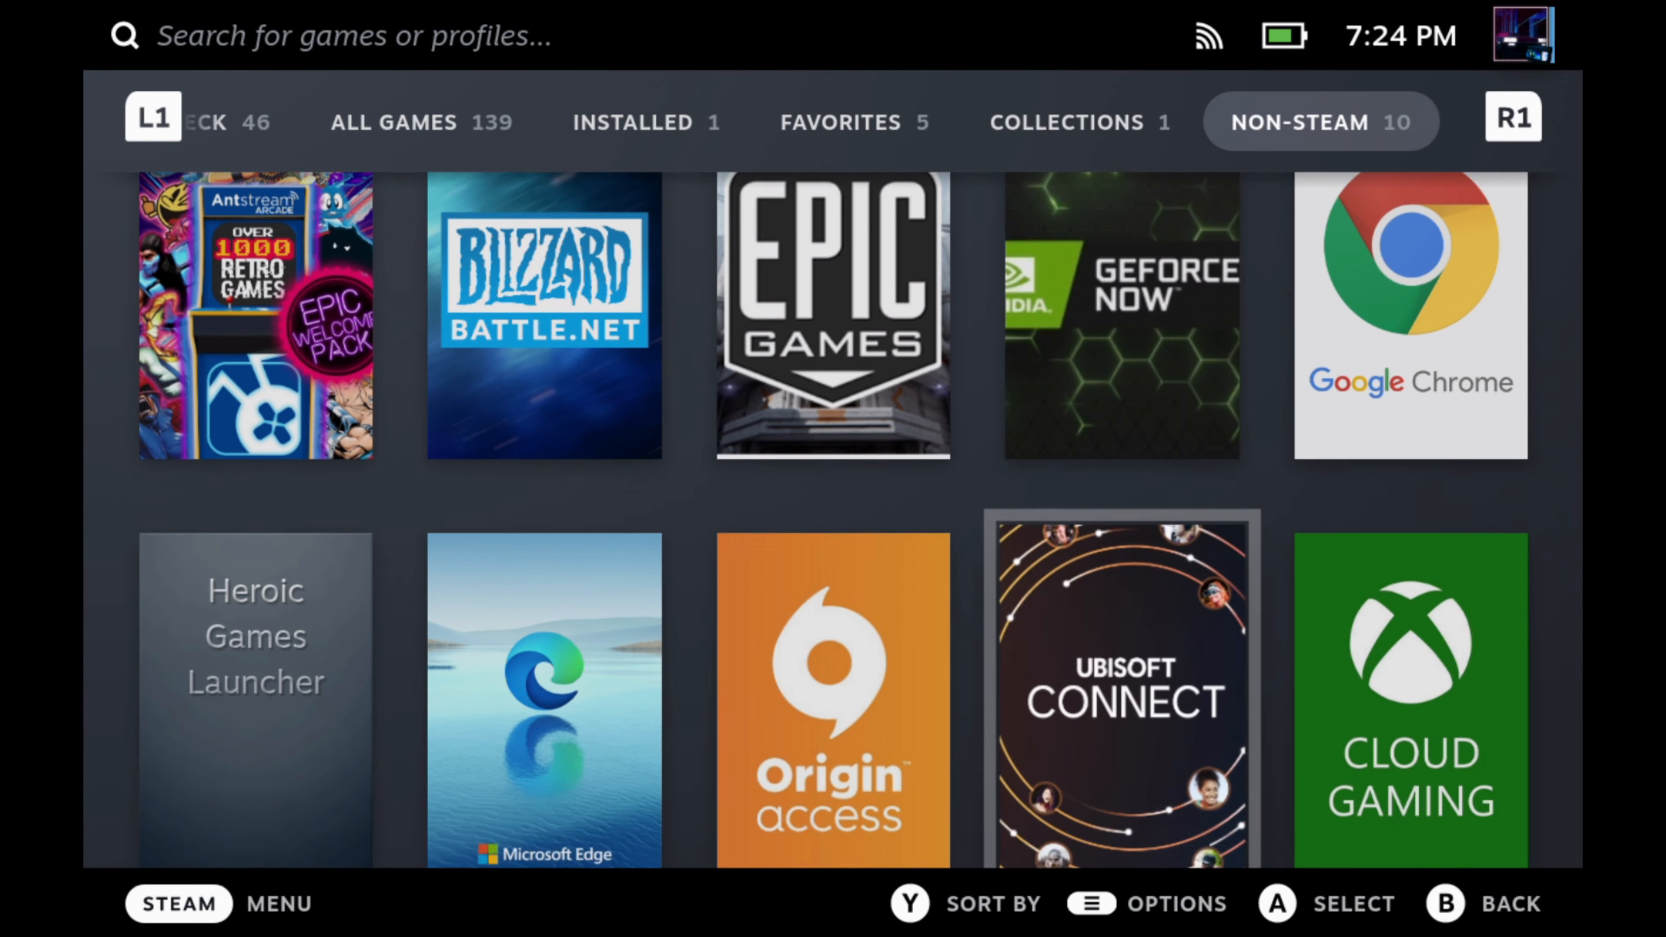
pyautogui.click(833, 697)
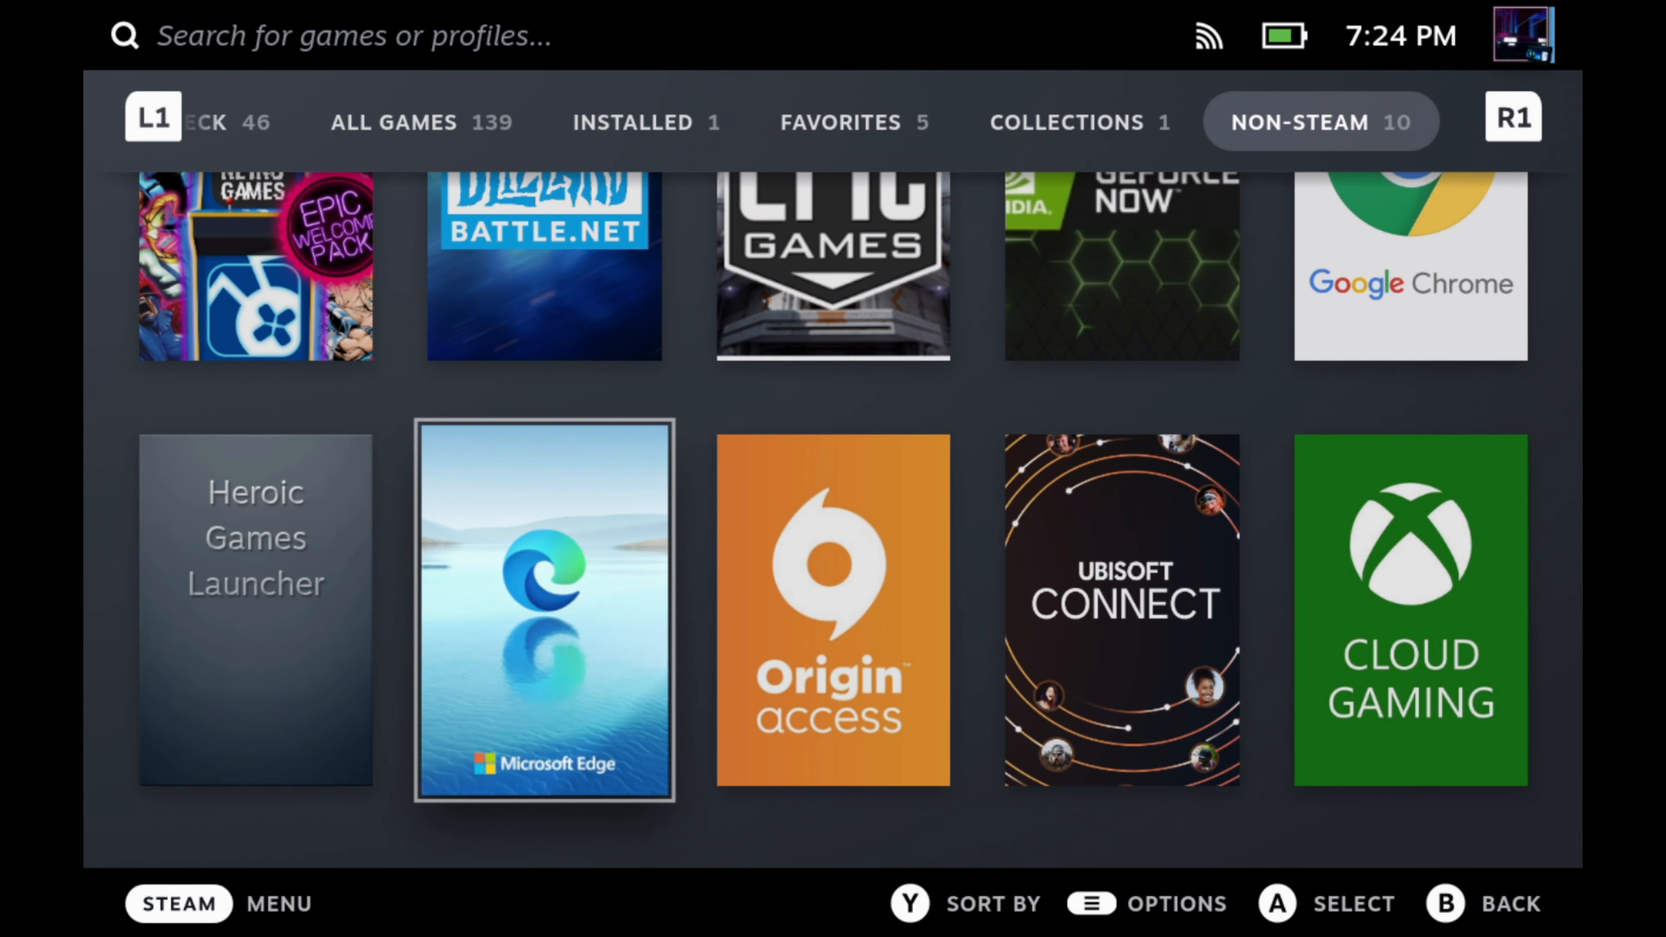
pyautogui.click(256, 611)
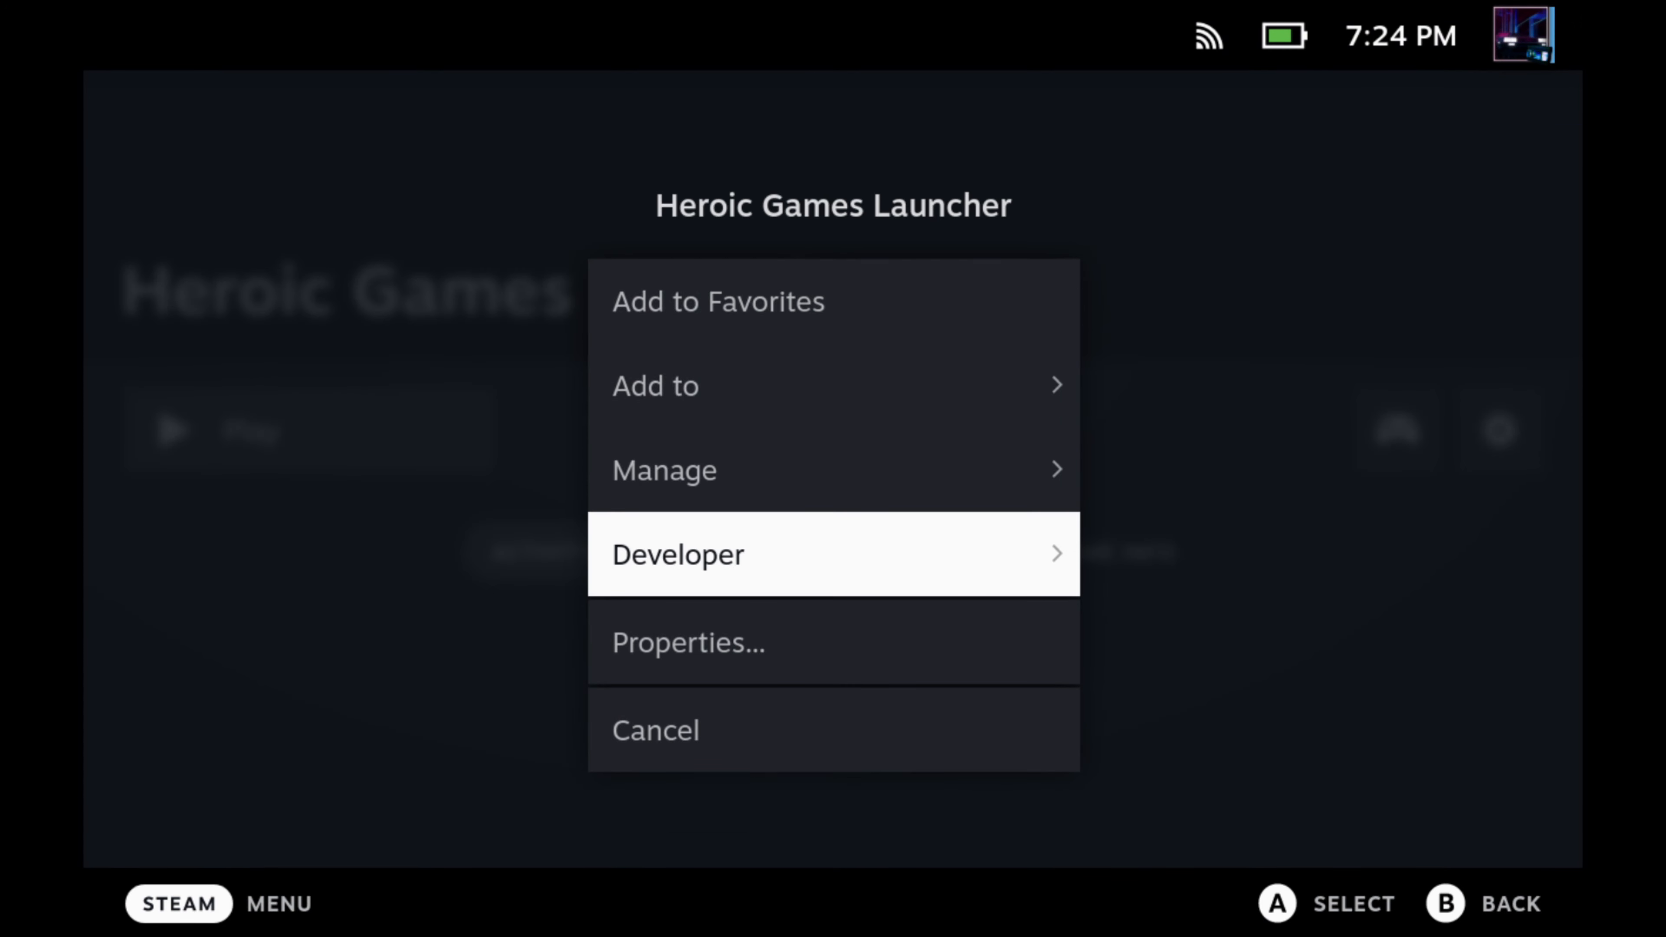
# Check Heroic Games Launcher's Compatibility properties, back out, and start it with Play.
pyautogui.click(687, 642)
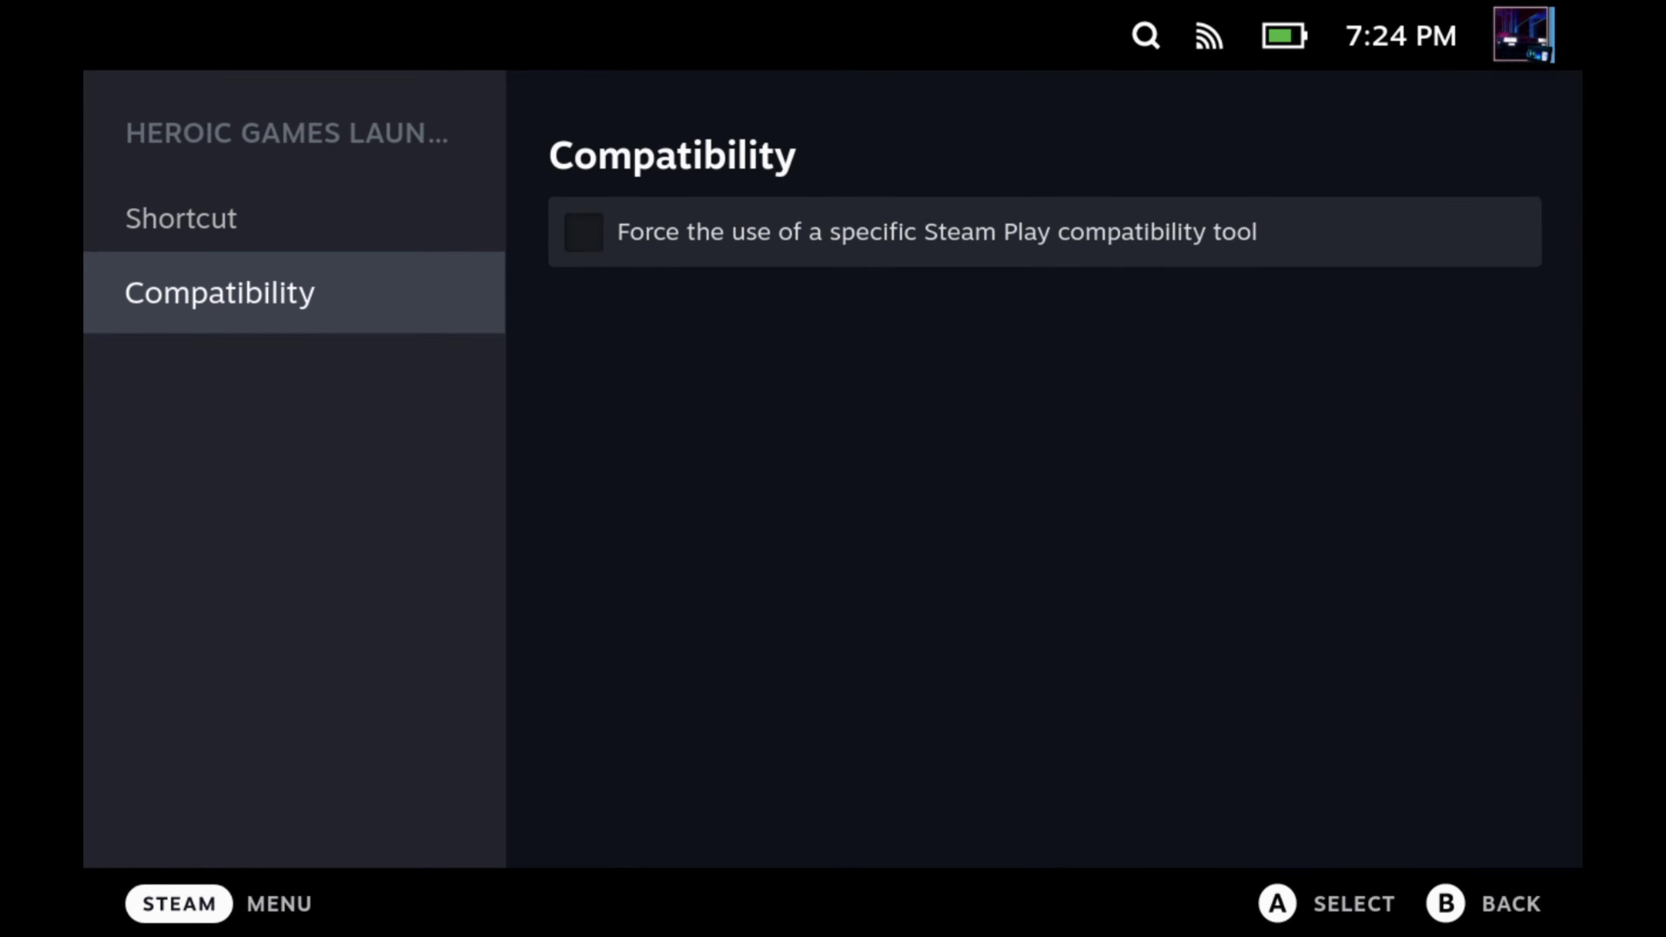
pyautogui.press('B')
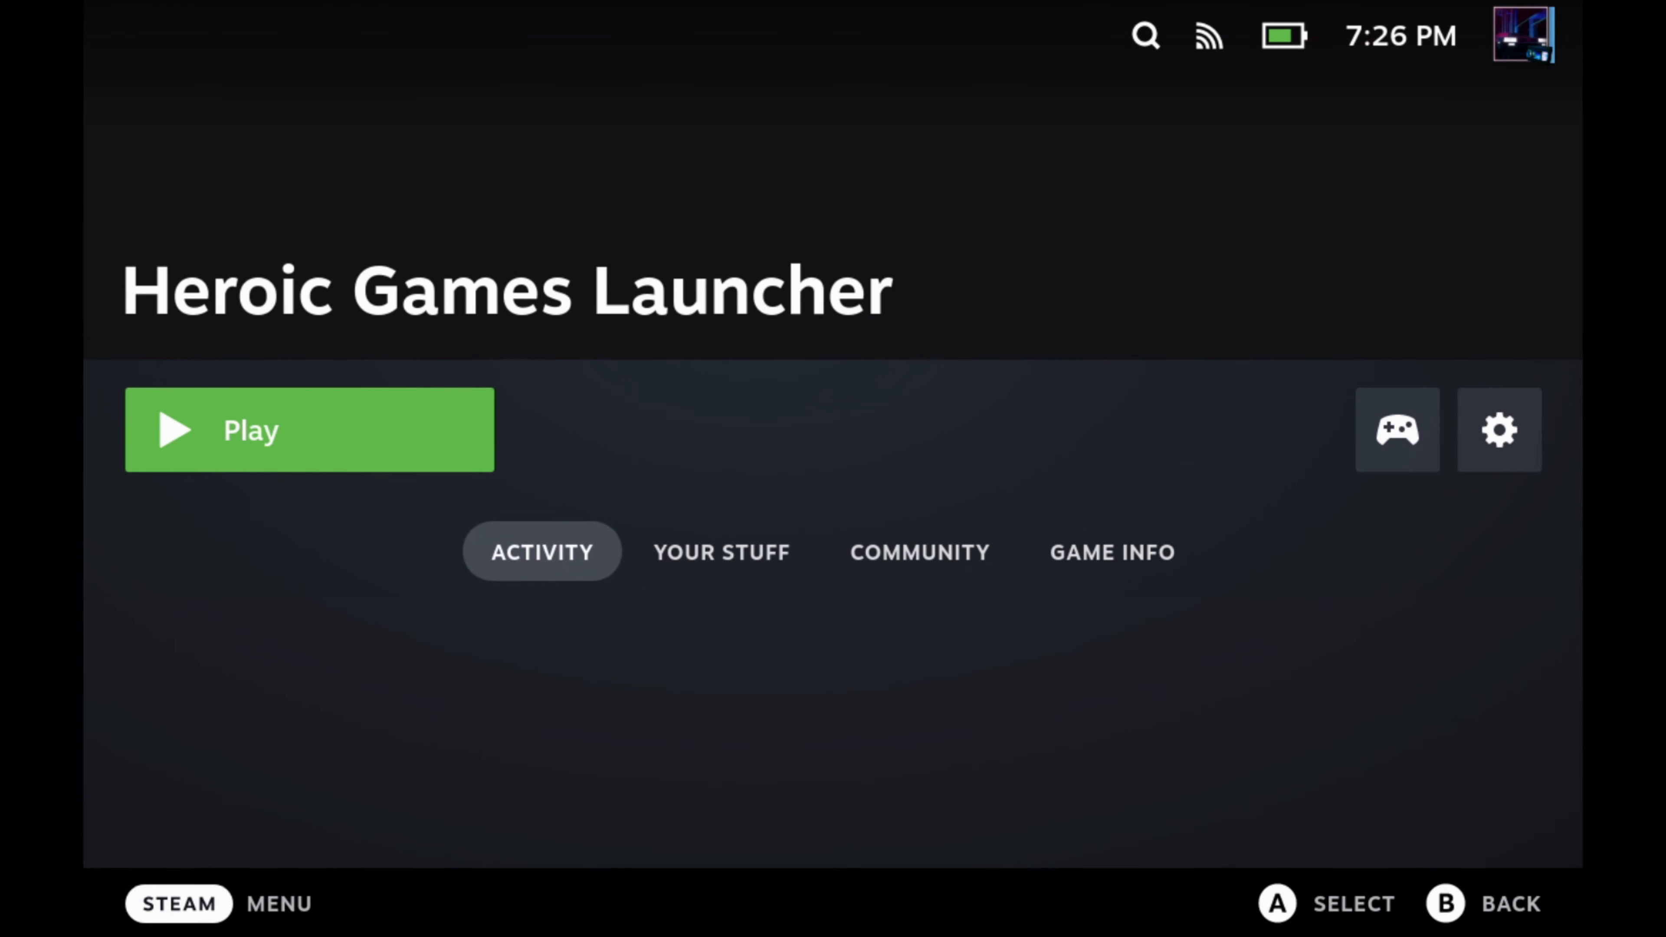
pyautogui.click(309, 431)
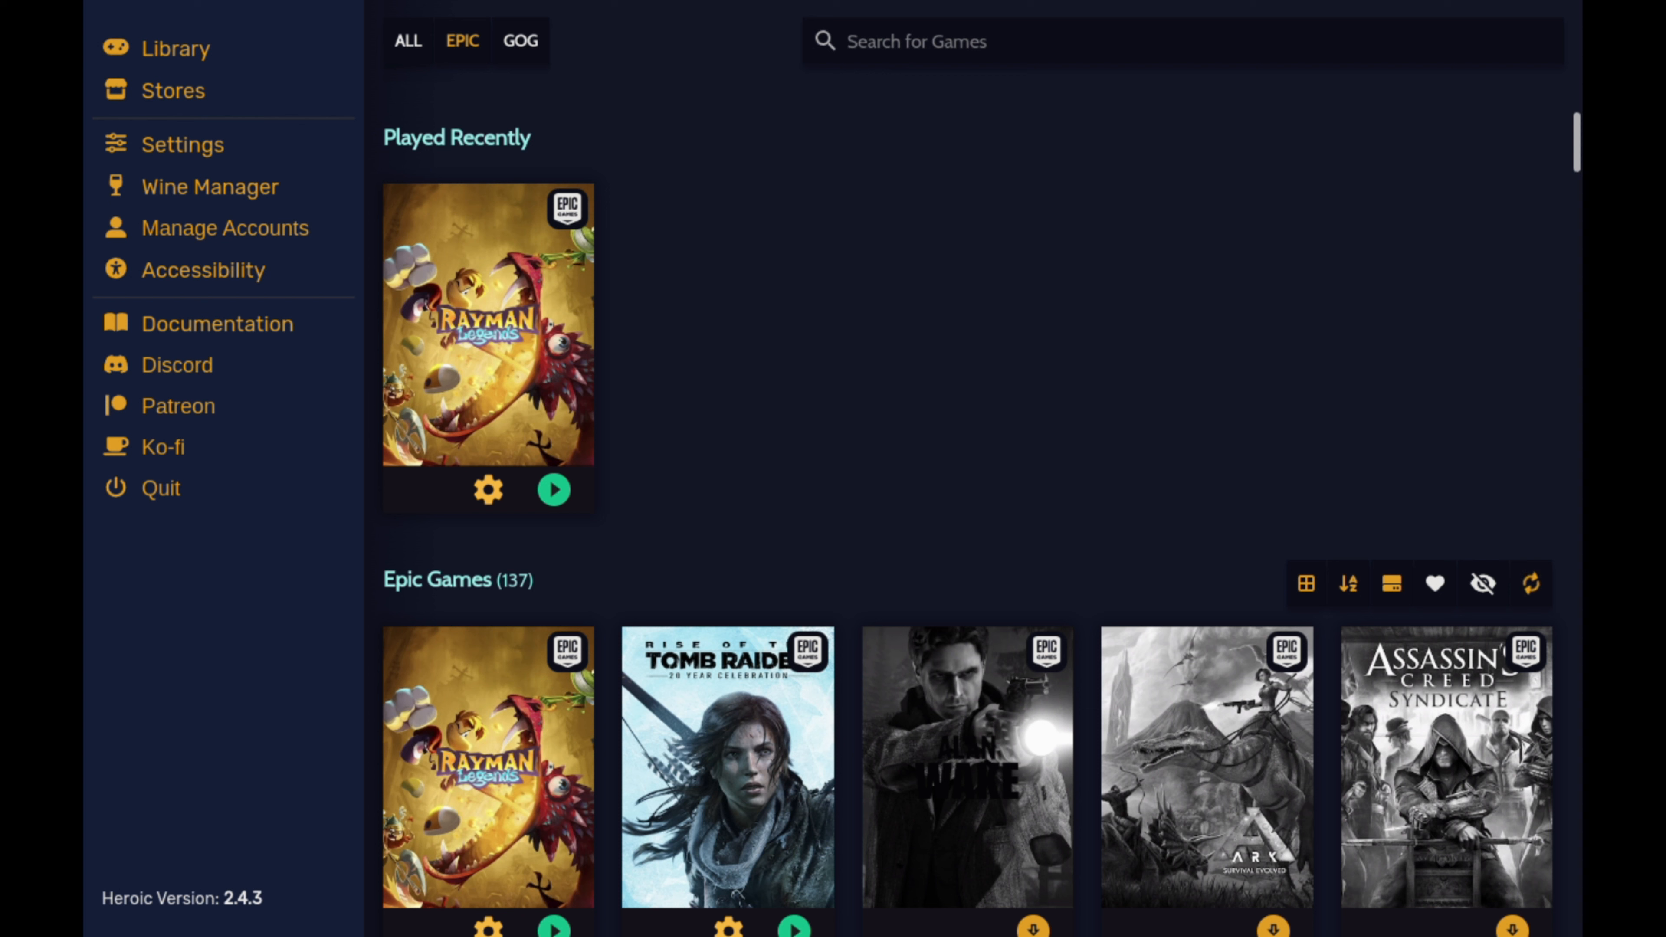
# Find Rise of the Tomb Raider: 20 Year Celebration in the Epic library and launch it.
pyautogui.click(1179, 41)
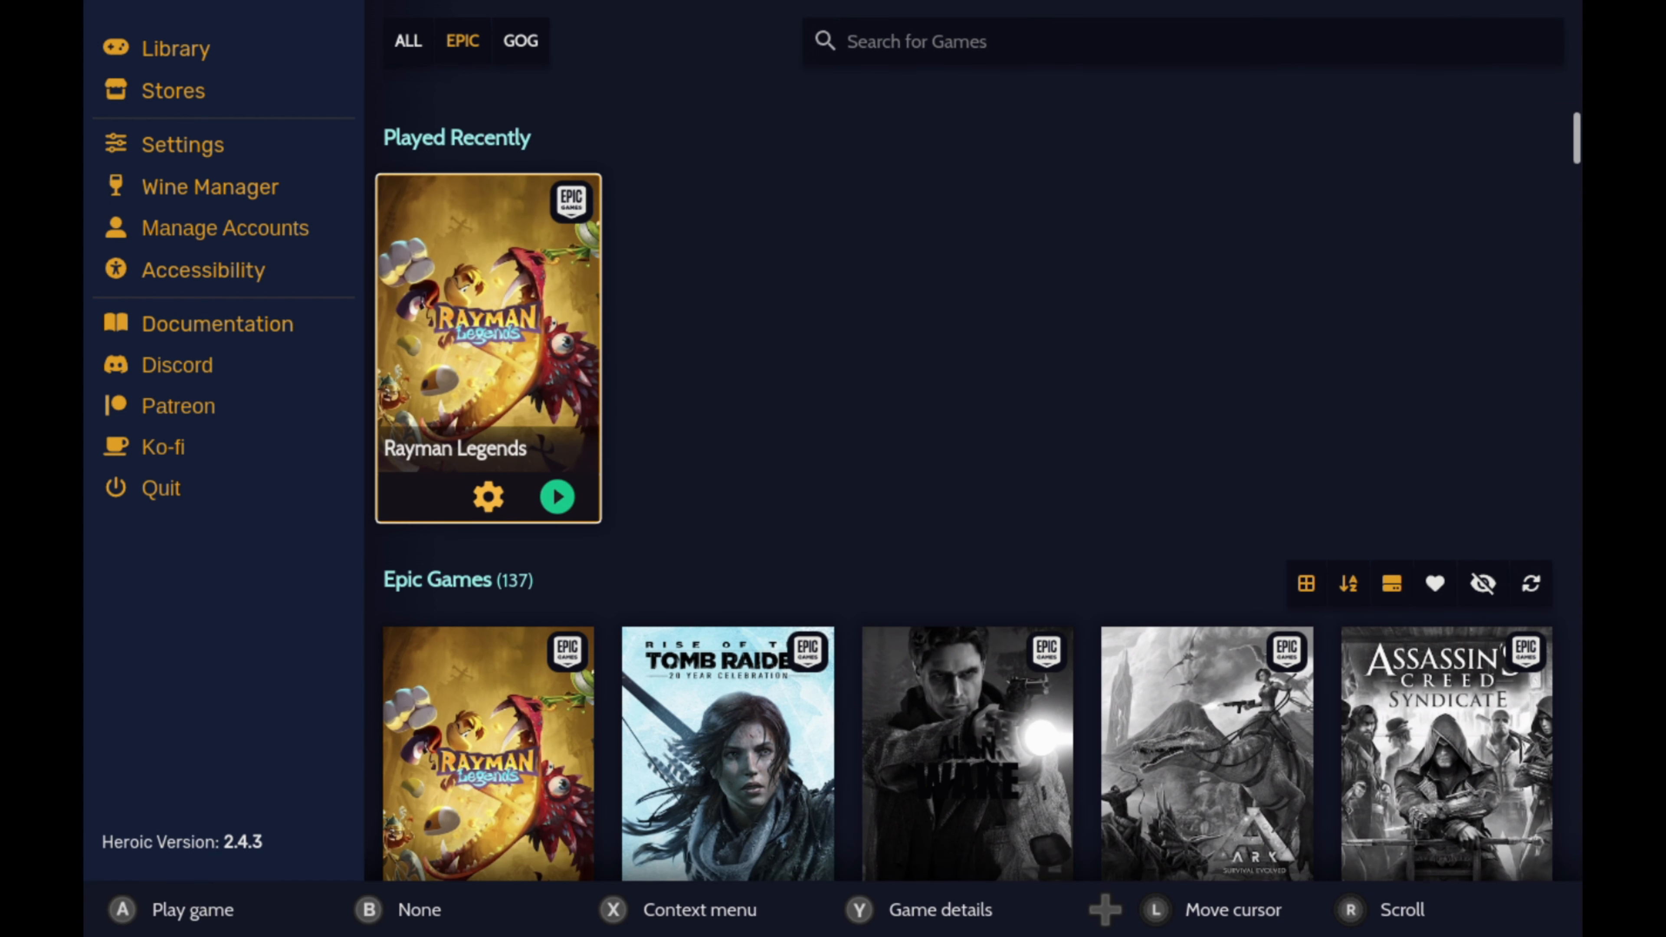
pyautogui.scroll(-3)
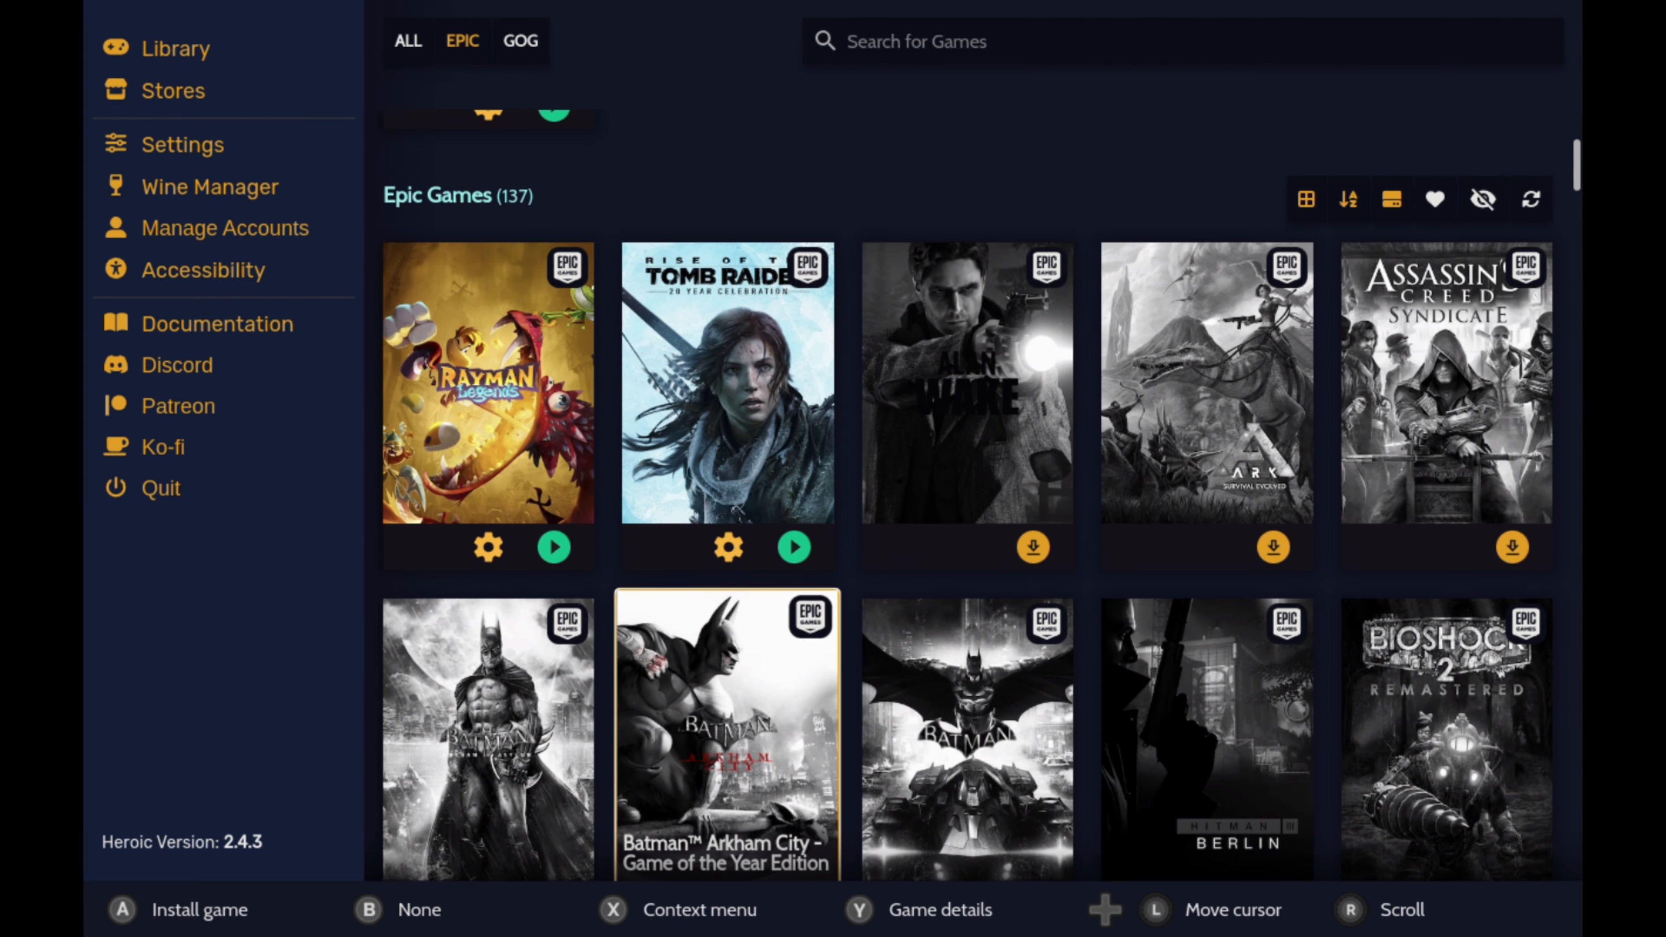
pyautogui.scroll(-3)
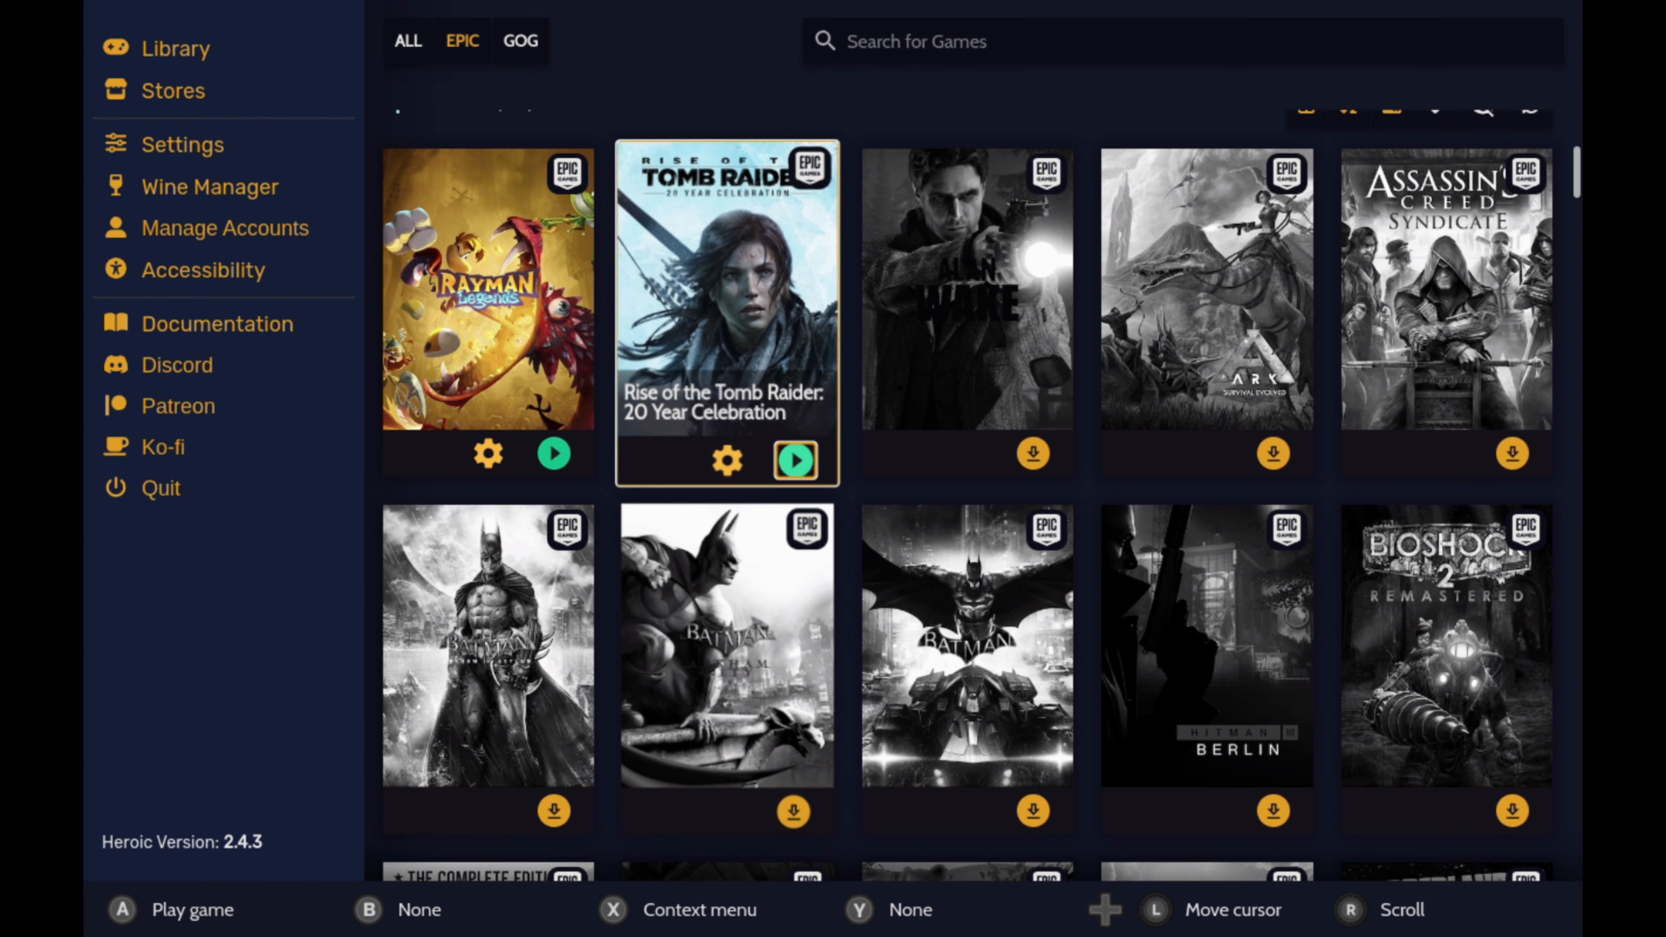
pyautogui.click(795, 460)
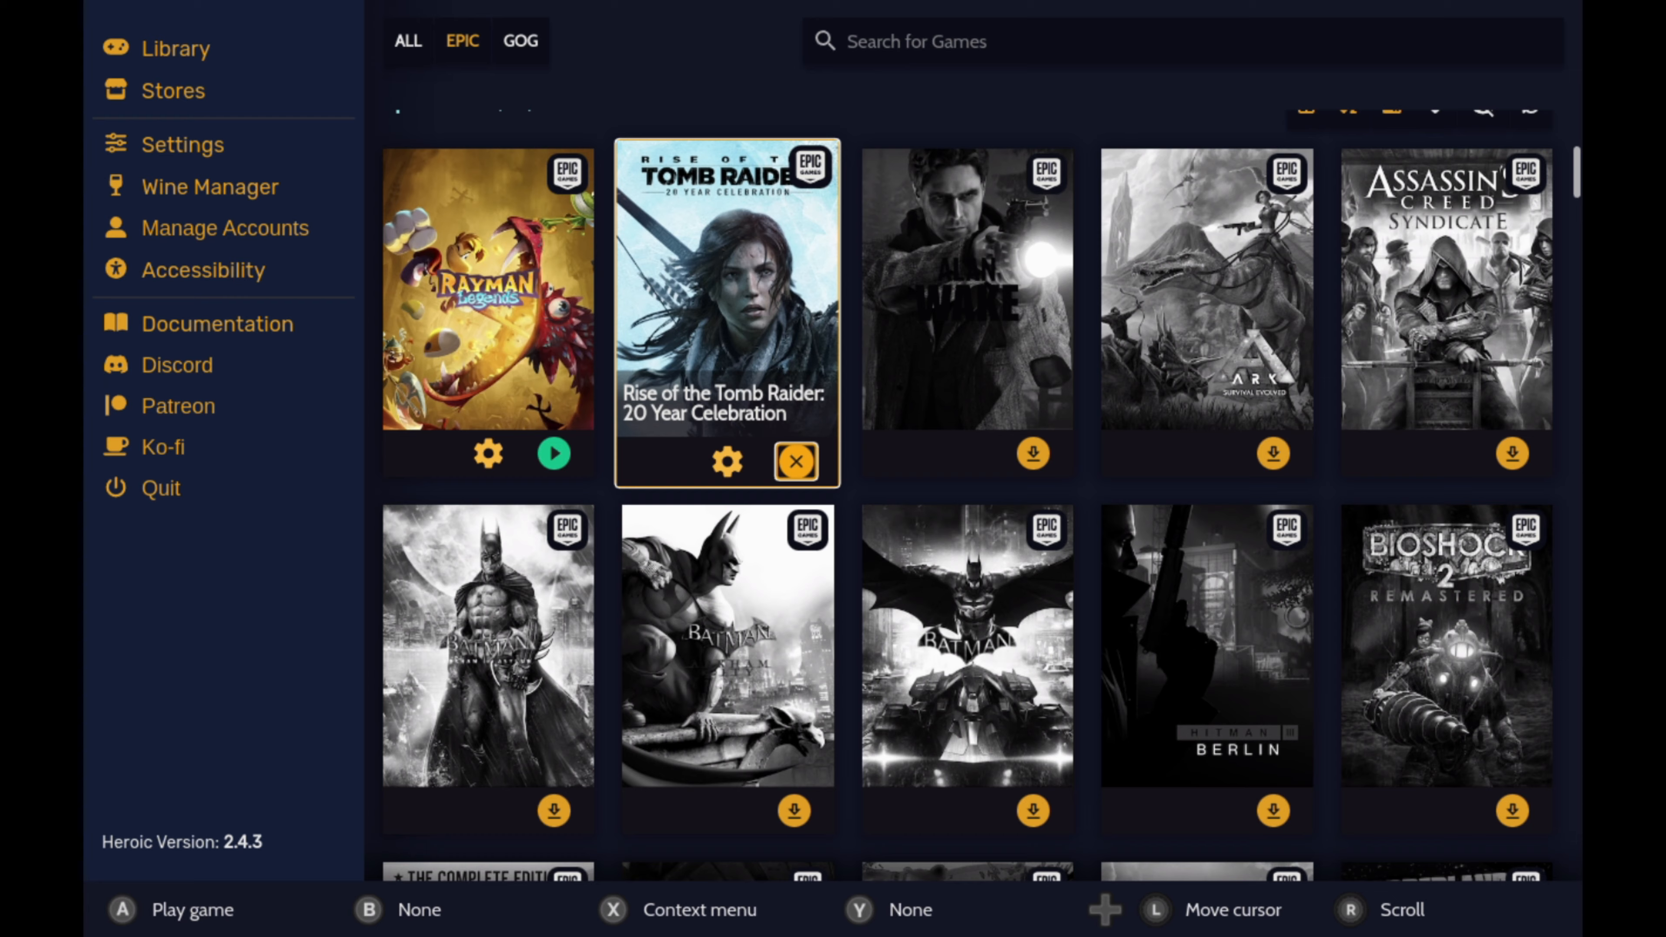
pyautogui.click(552, 453)
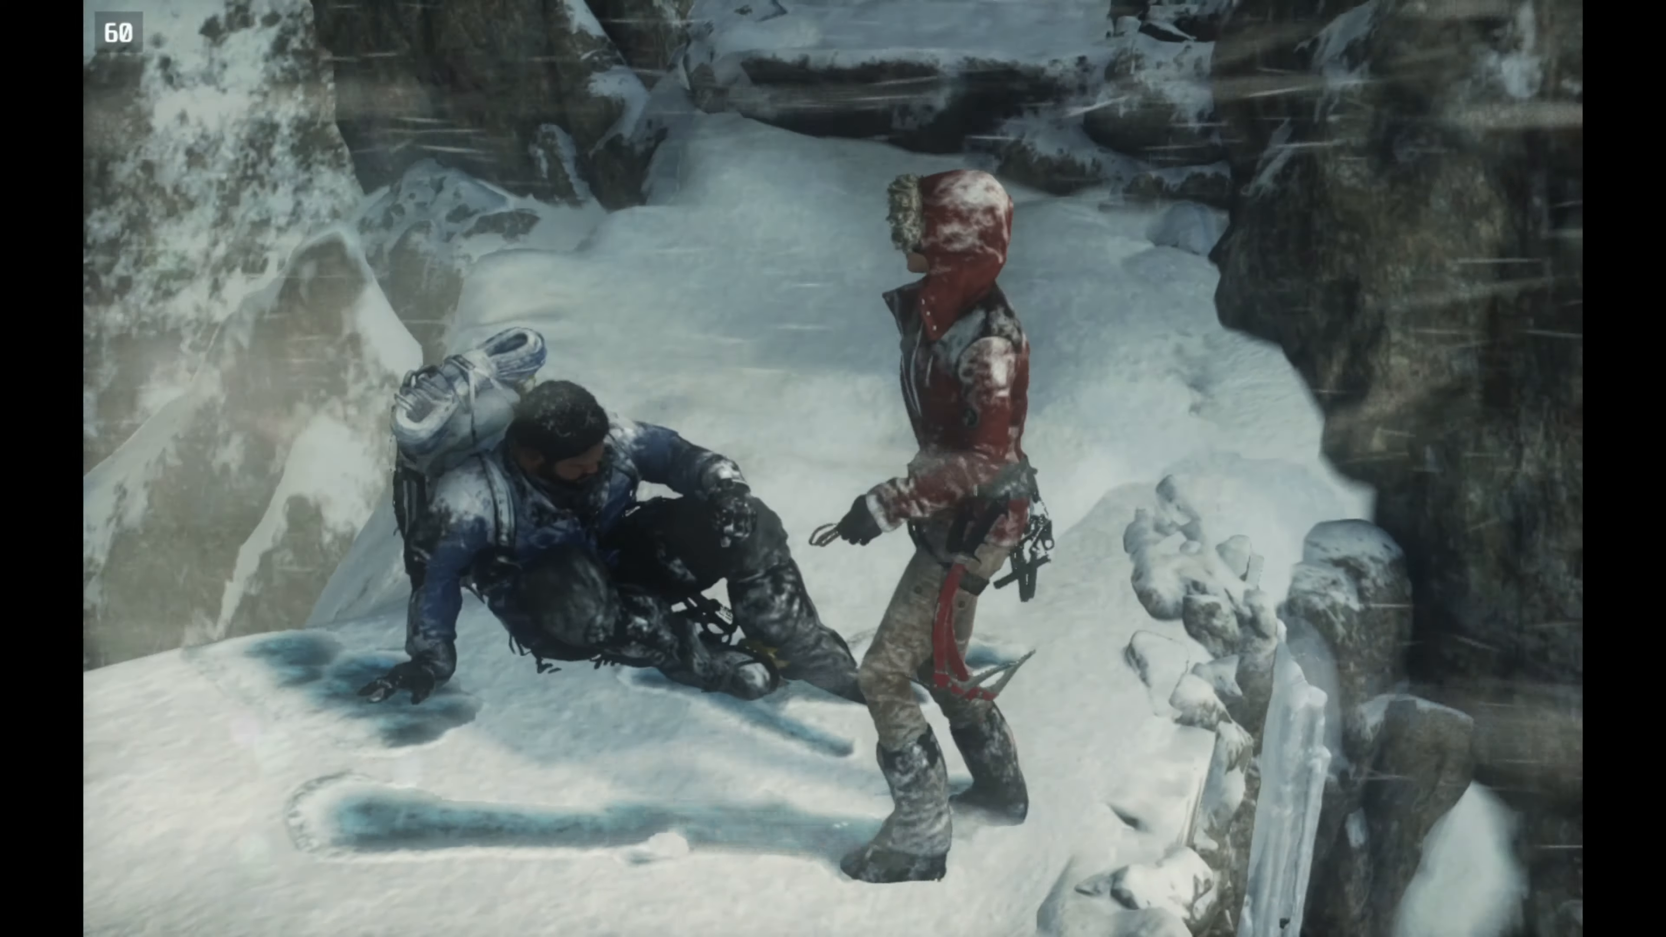
# Play the opening snowy mountain sequence as Lara helps her companion climb.
pyautogui.click(1287, 29)
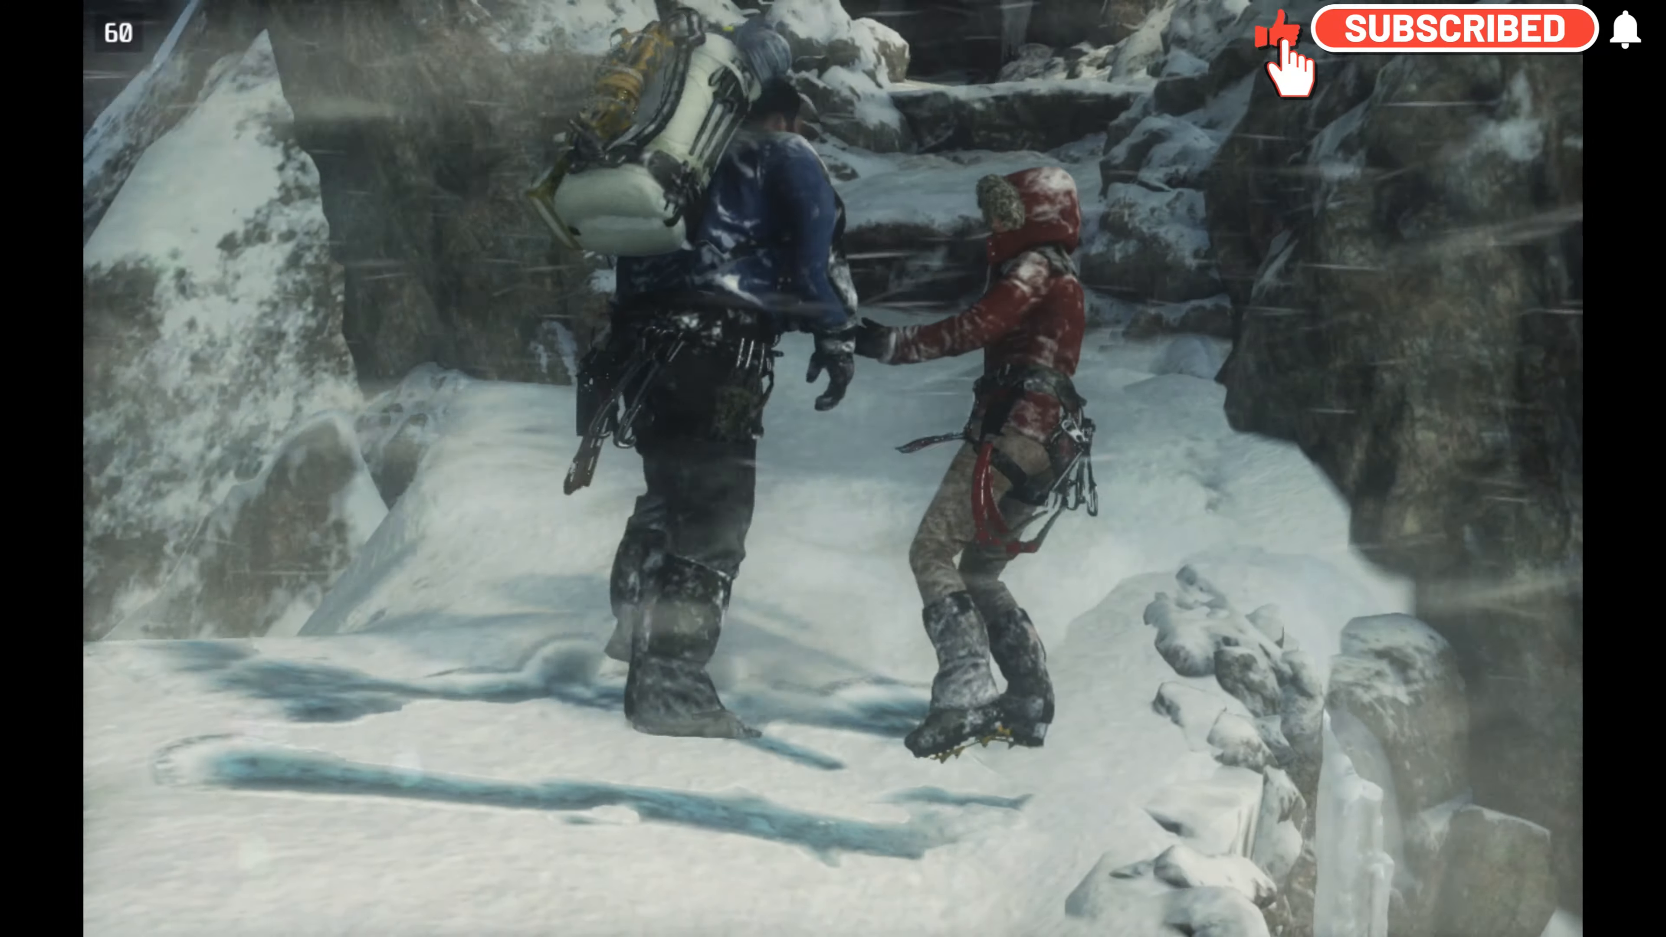